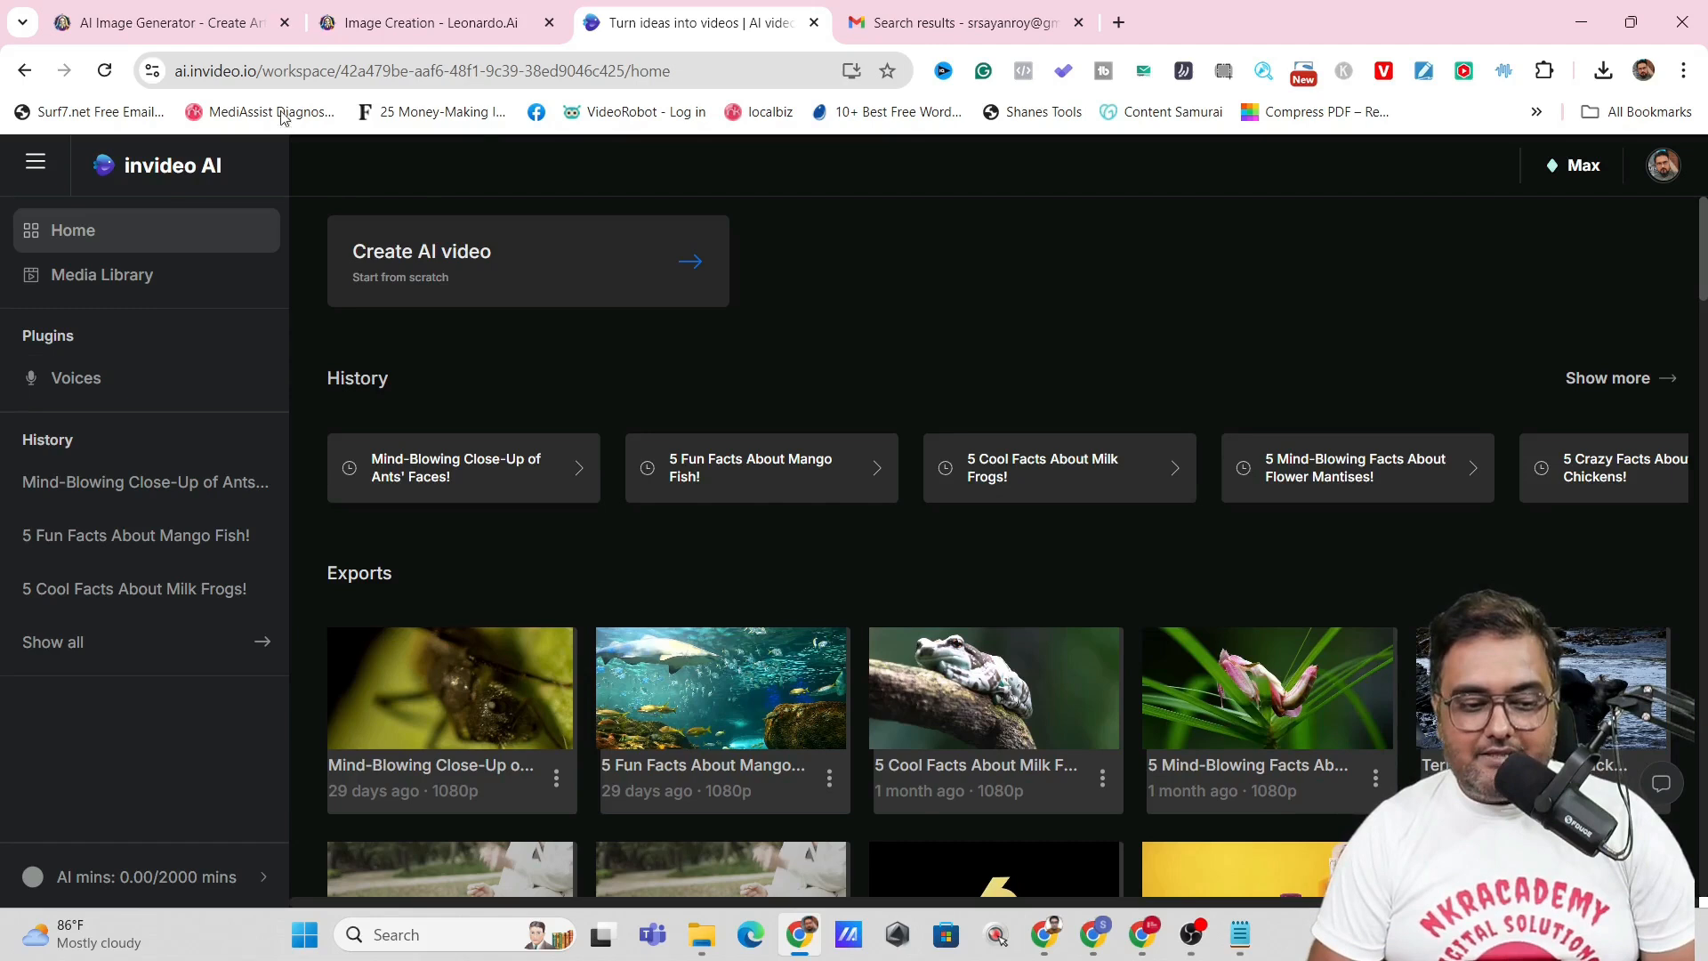
pyautogui.moveTo(345, 366)
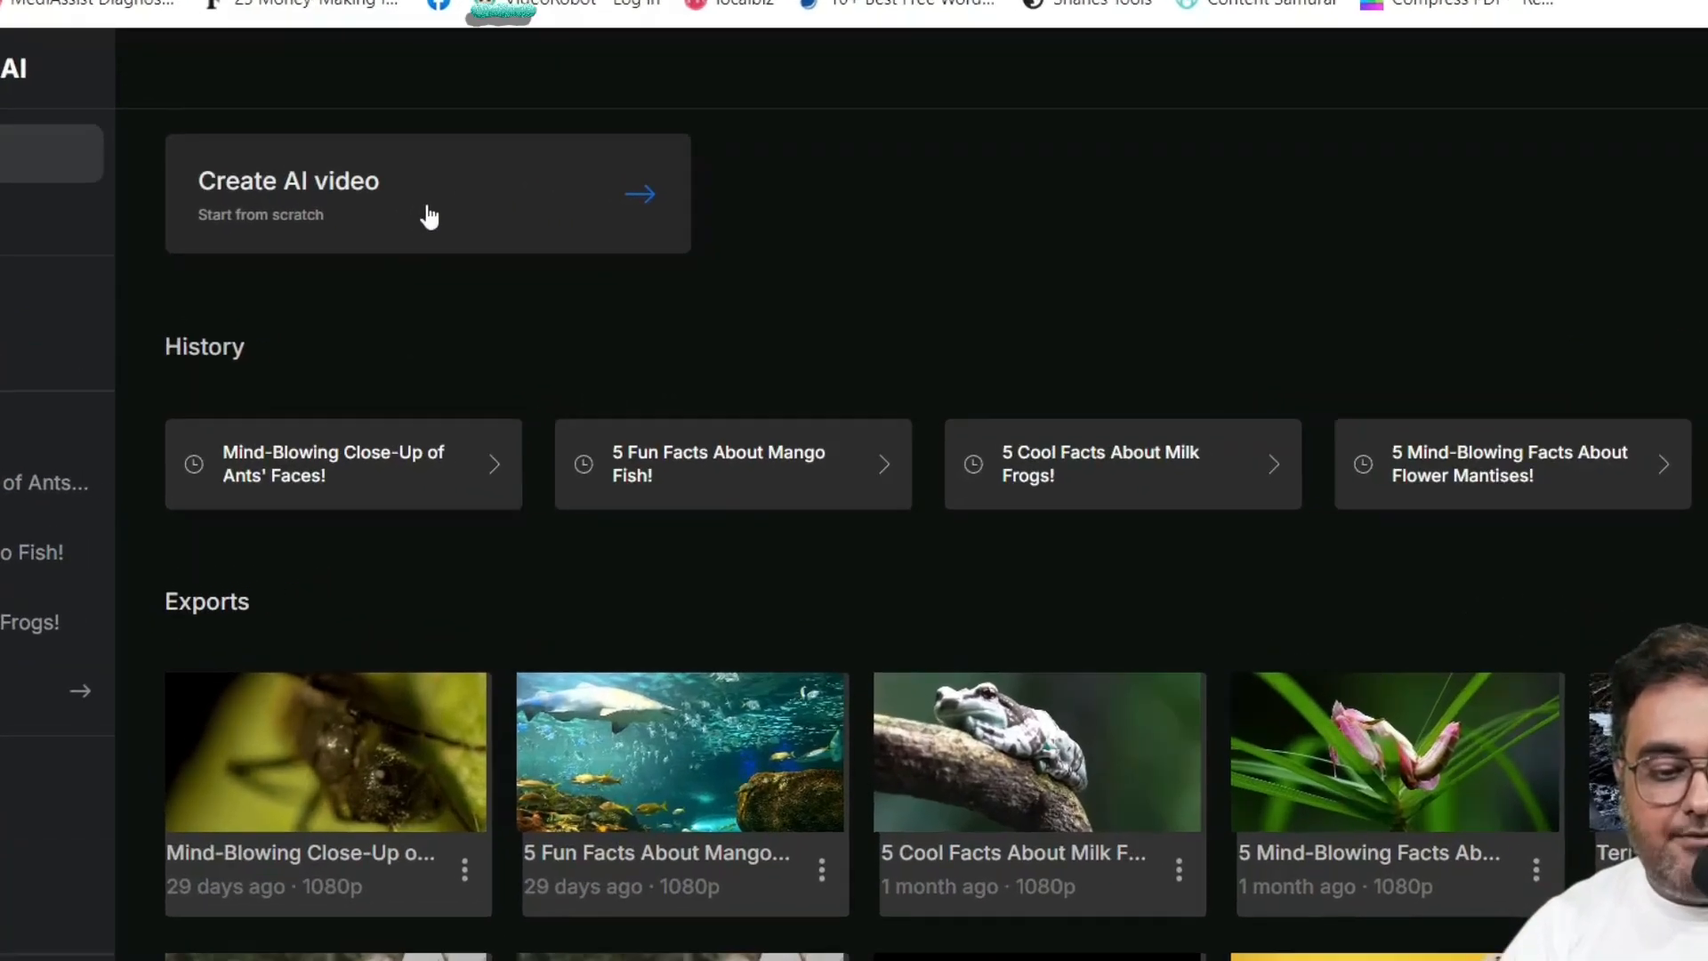
# Start a new AI video and focus the empty 'Give me a topic' prompt box
pyautogui.click(427, 192)
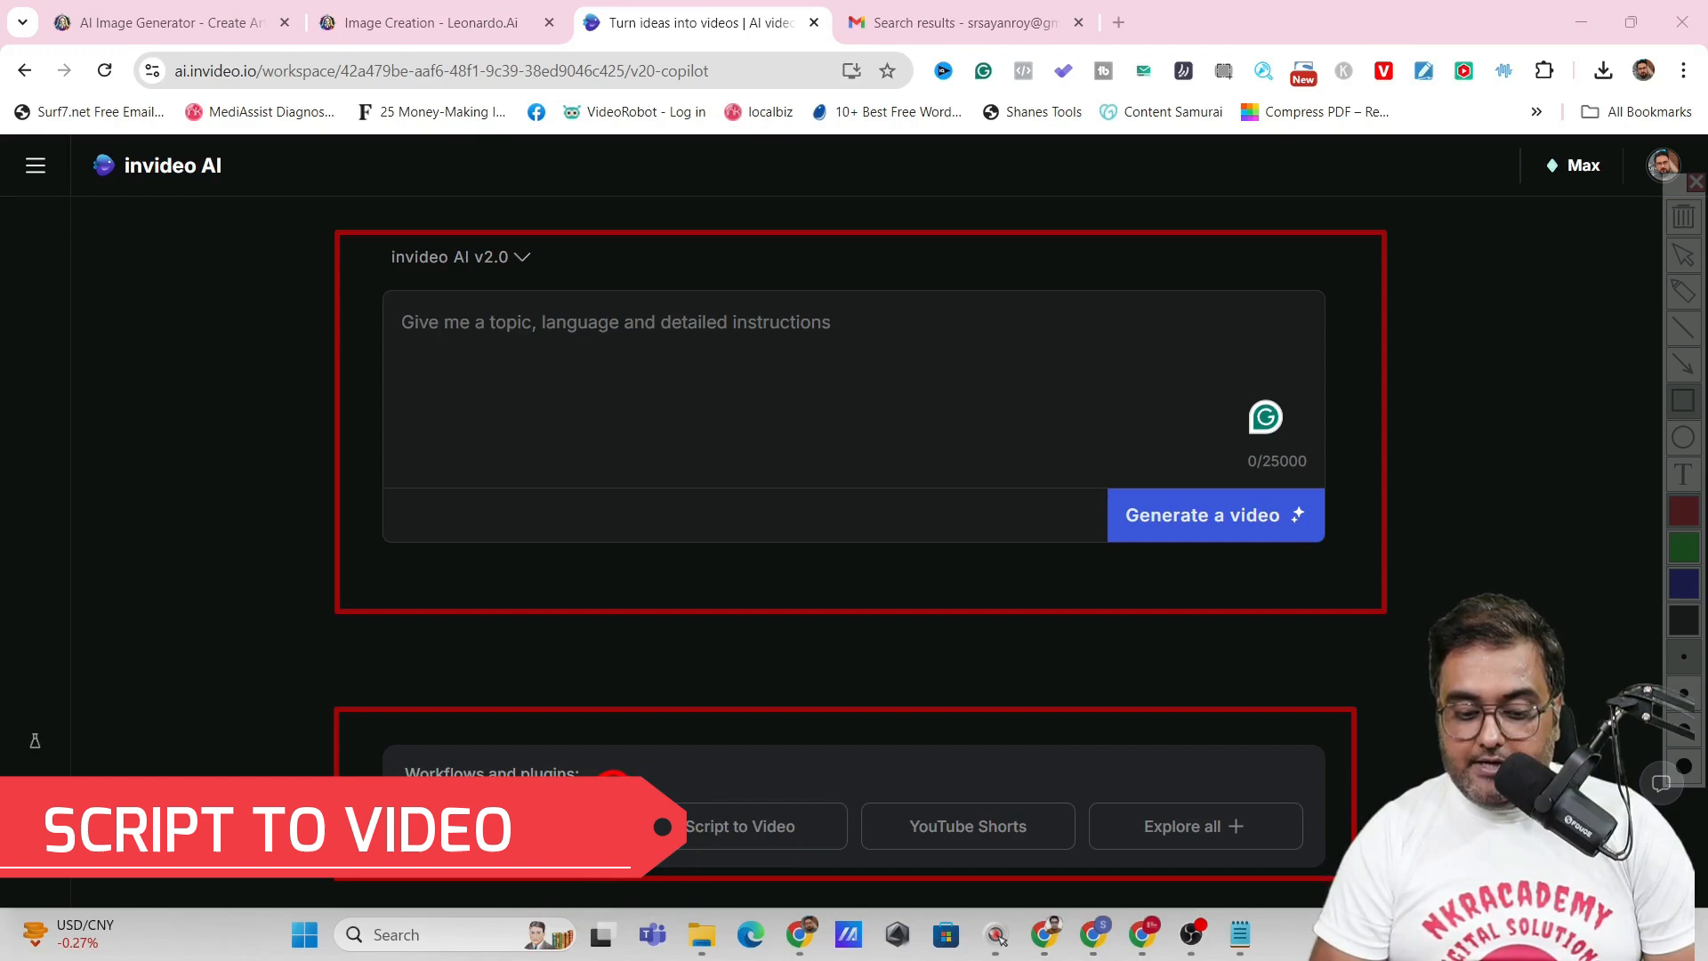
pyautogui.moveTo(1099, 872)
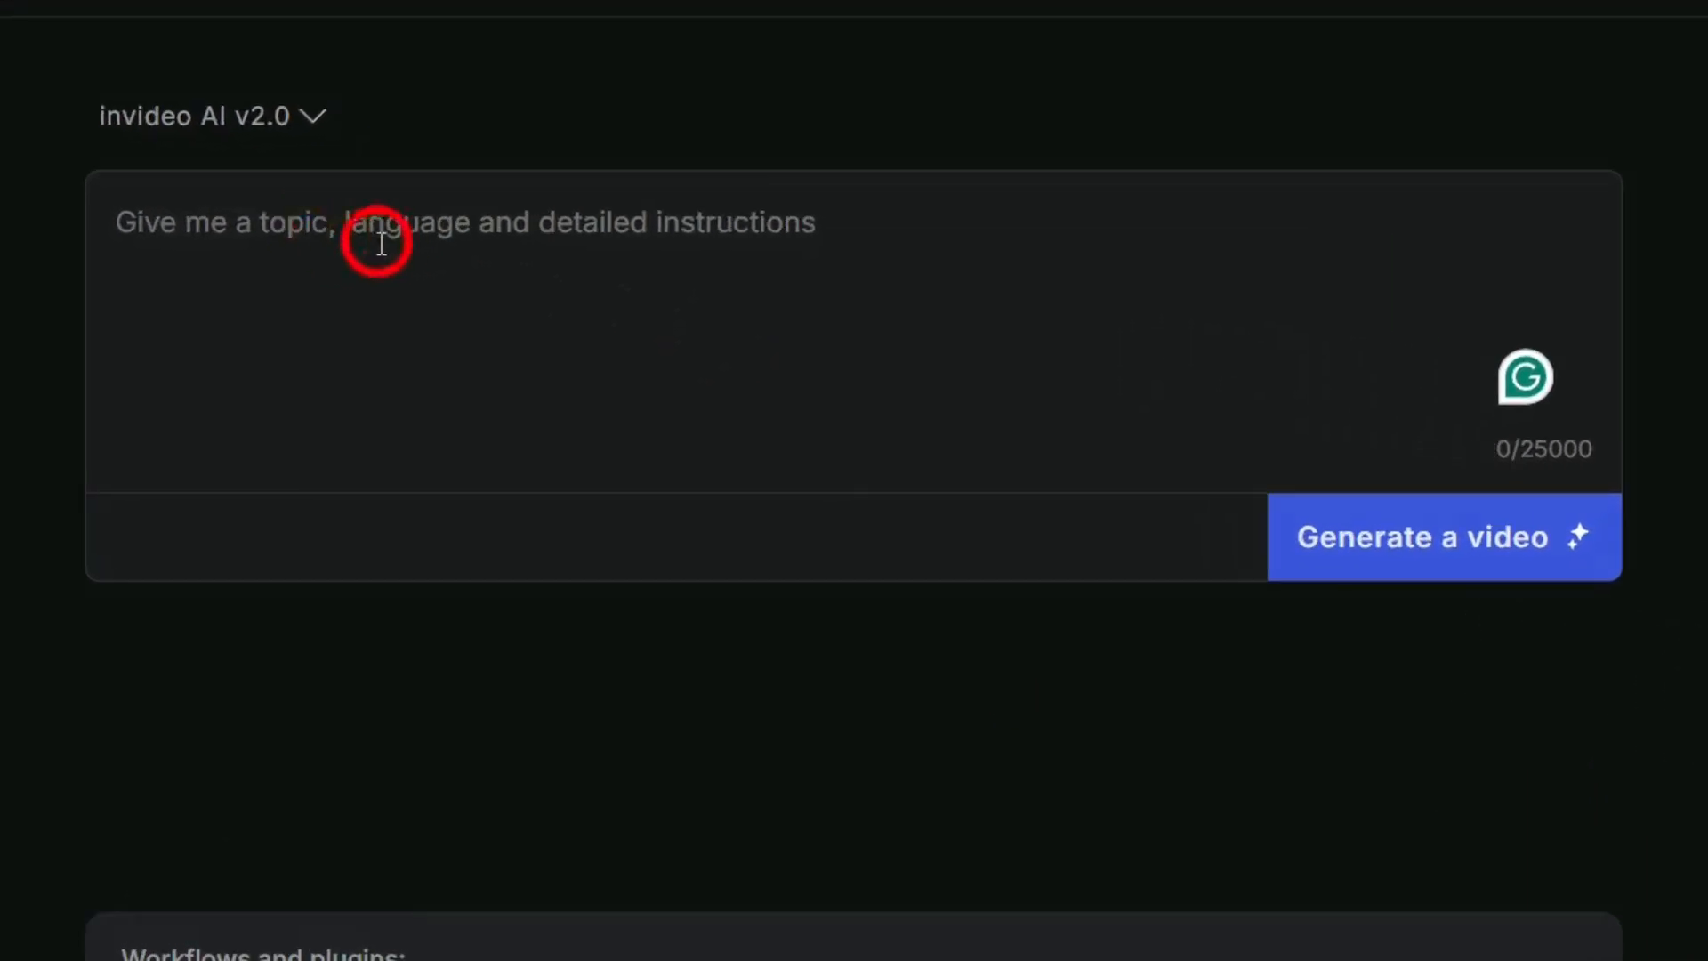
pyautogui.moveTo(340, 226)
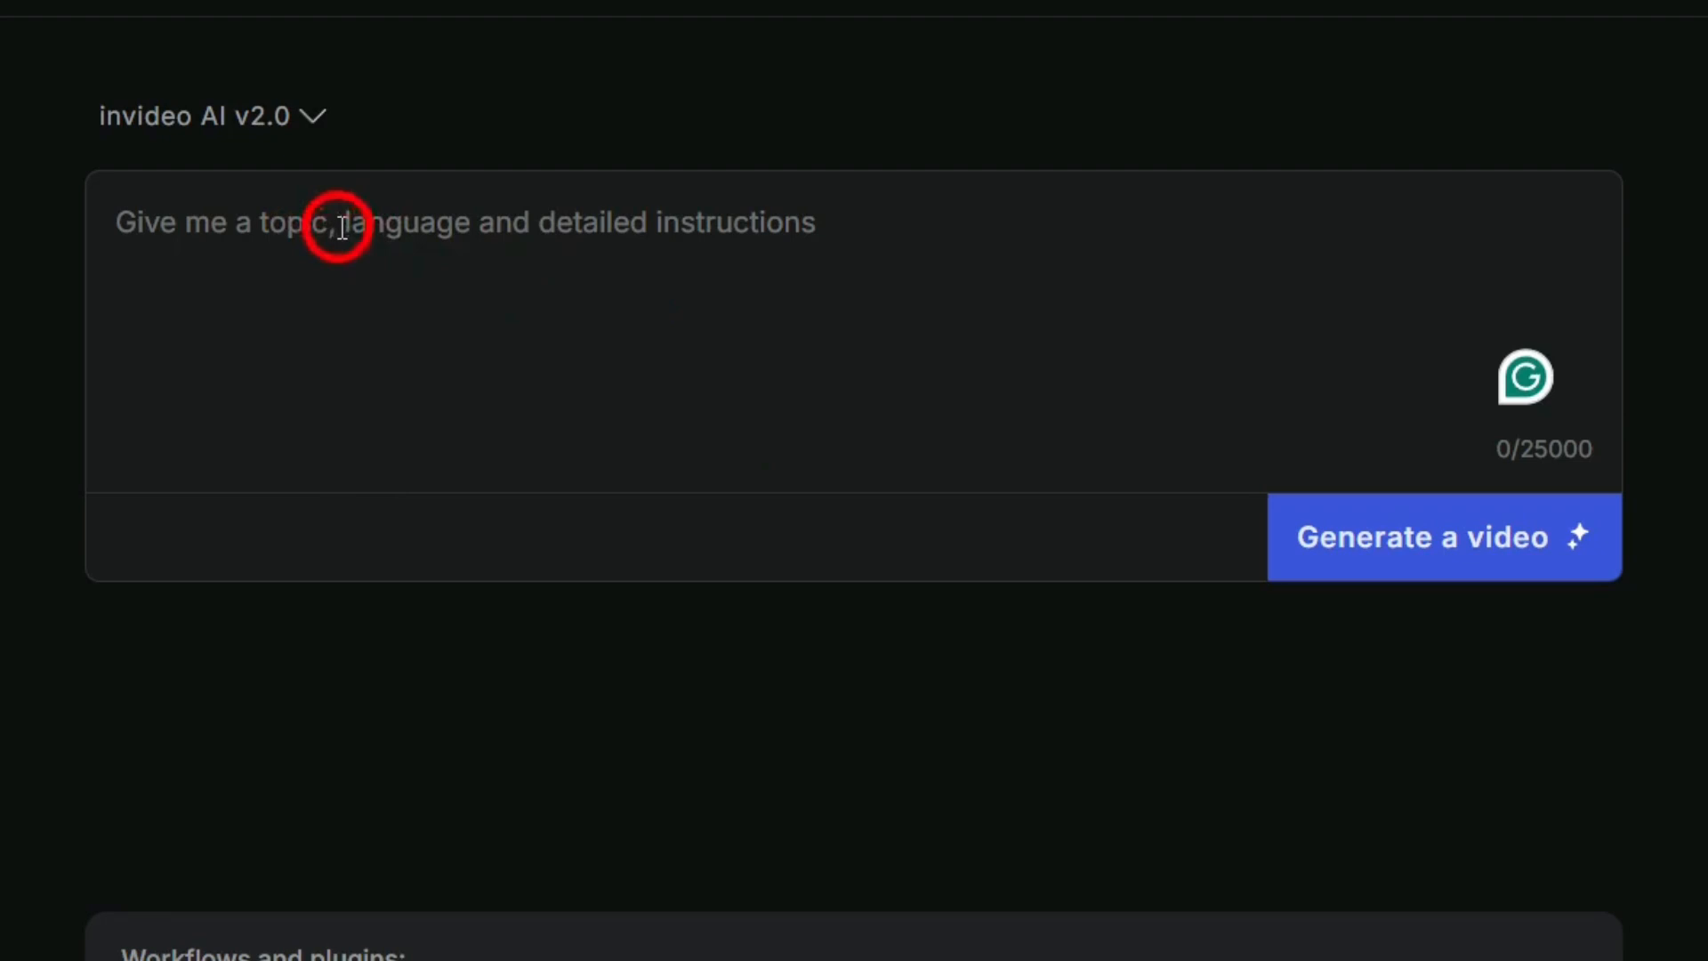
pyautogui.click(206, 116)
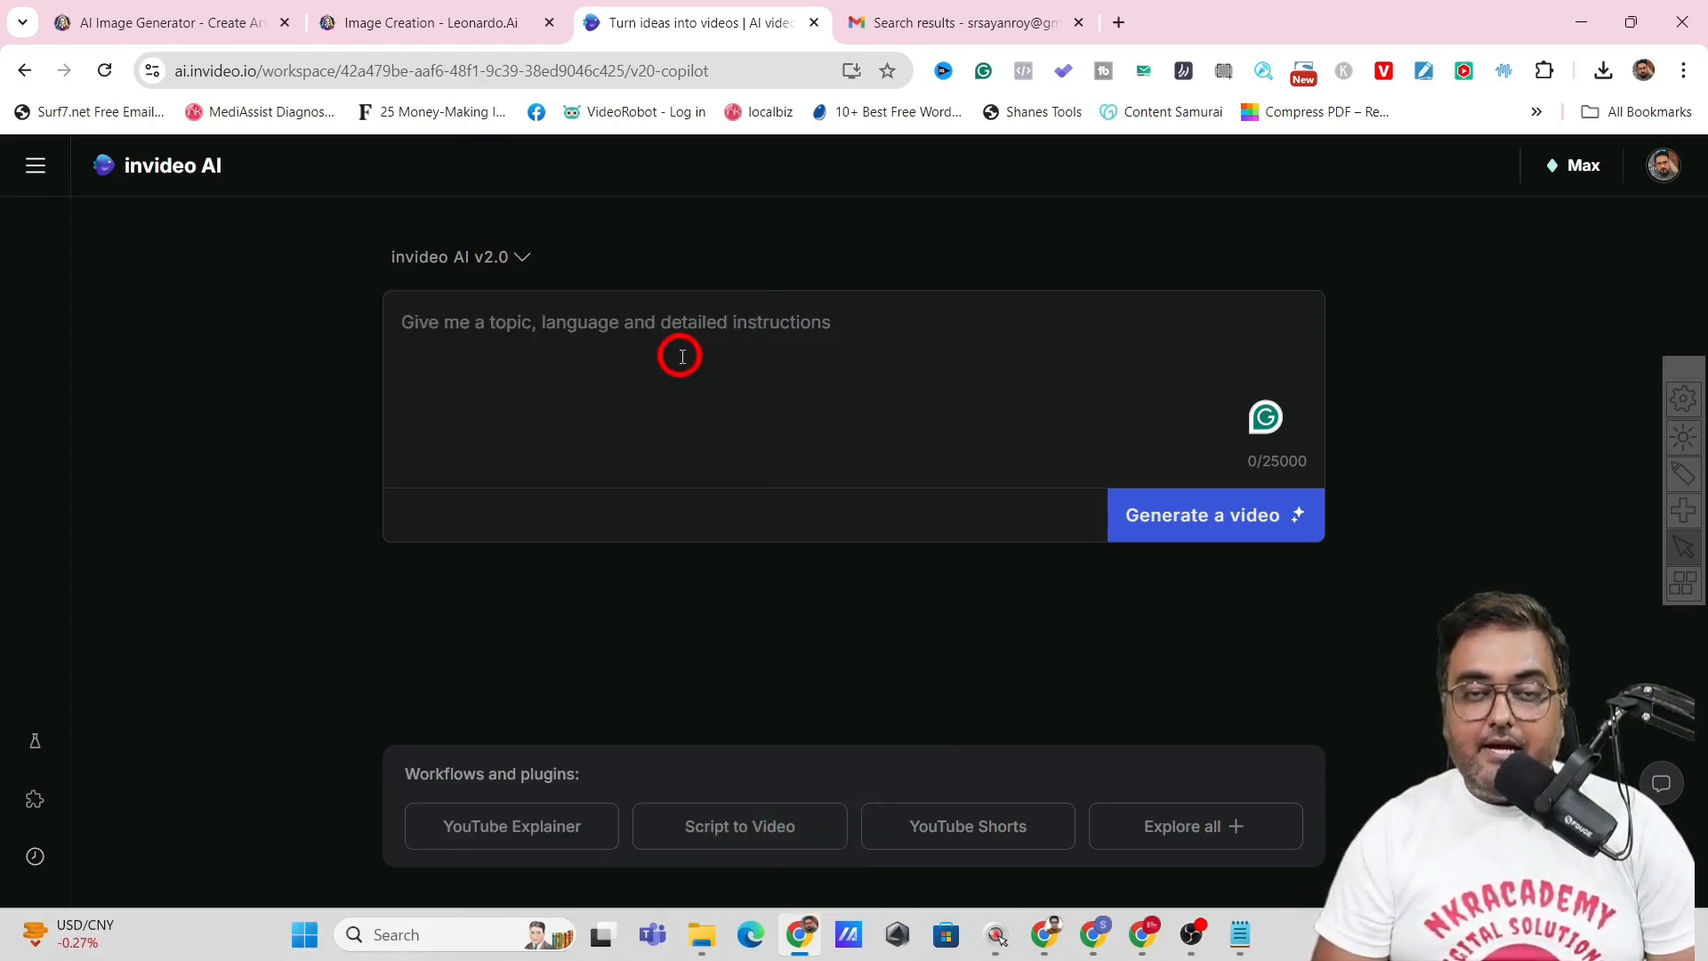
# Describe a 2-minute YouTube video on the top 3 haunted cities with drone footage and English voice over
pyautogui.write('create a youtube long video of 2 minutes duration about top 3 haunted cities in the world. Include drone footages and scary visuals. start the video with a warning tone of the video being too scary. use a mysterious scary tone as a background music. Use a groovy voice over in english language.')
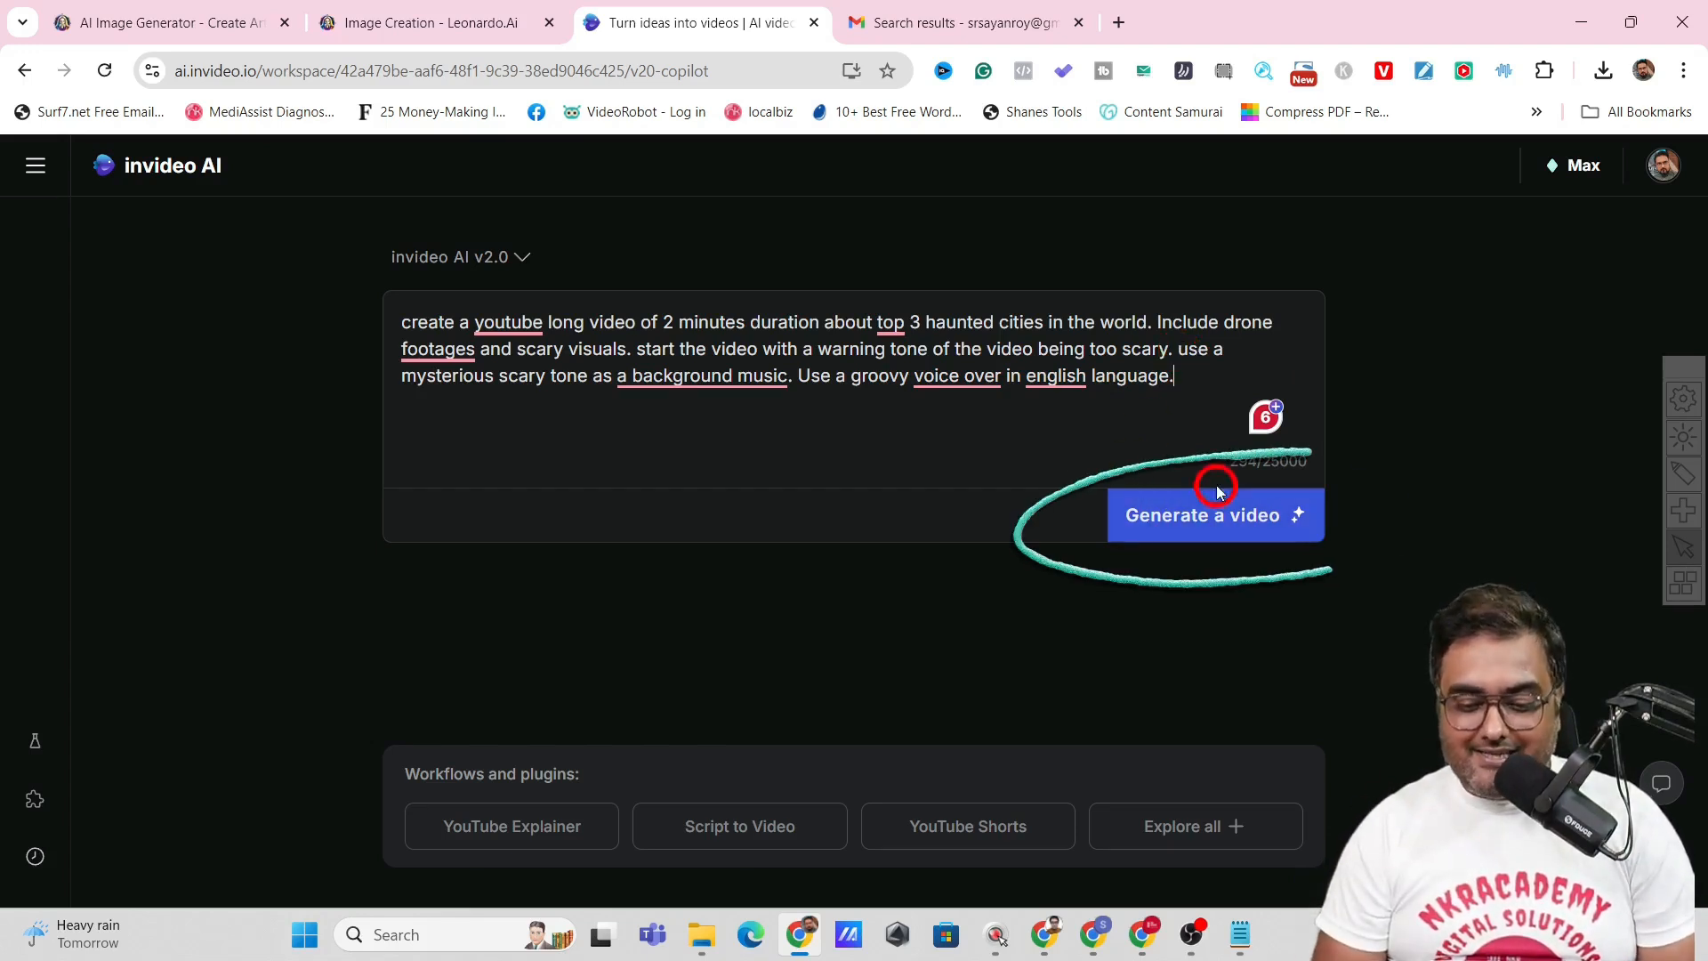
# Generate the haunted cities video from the written prompt
pyautogui.click(1214, 515)
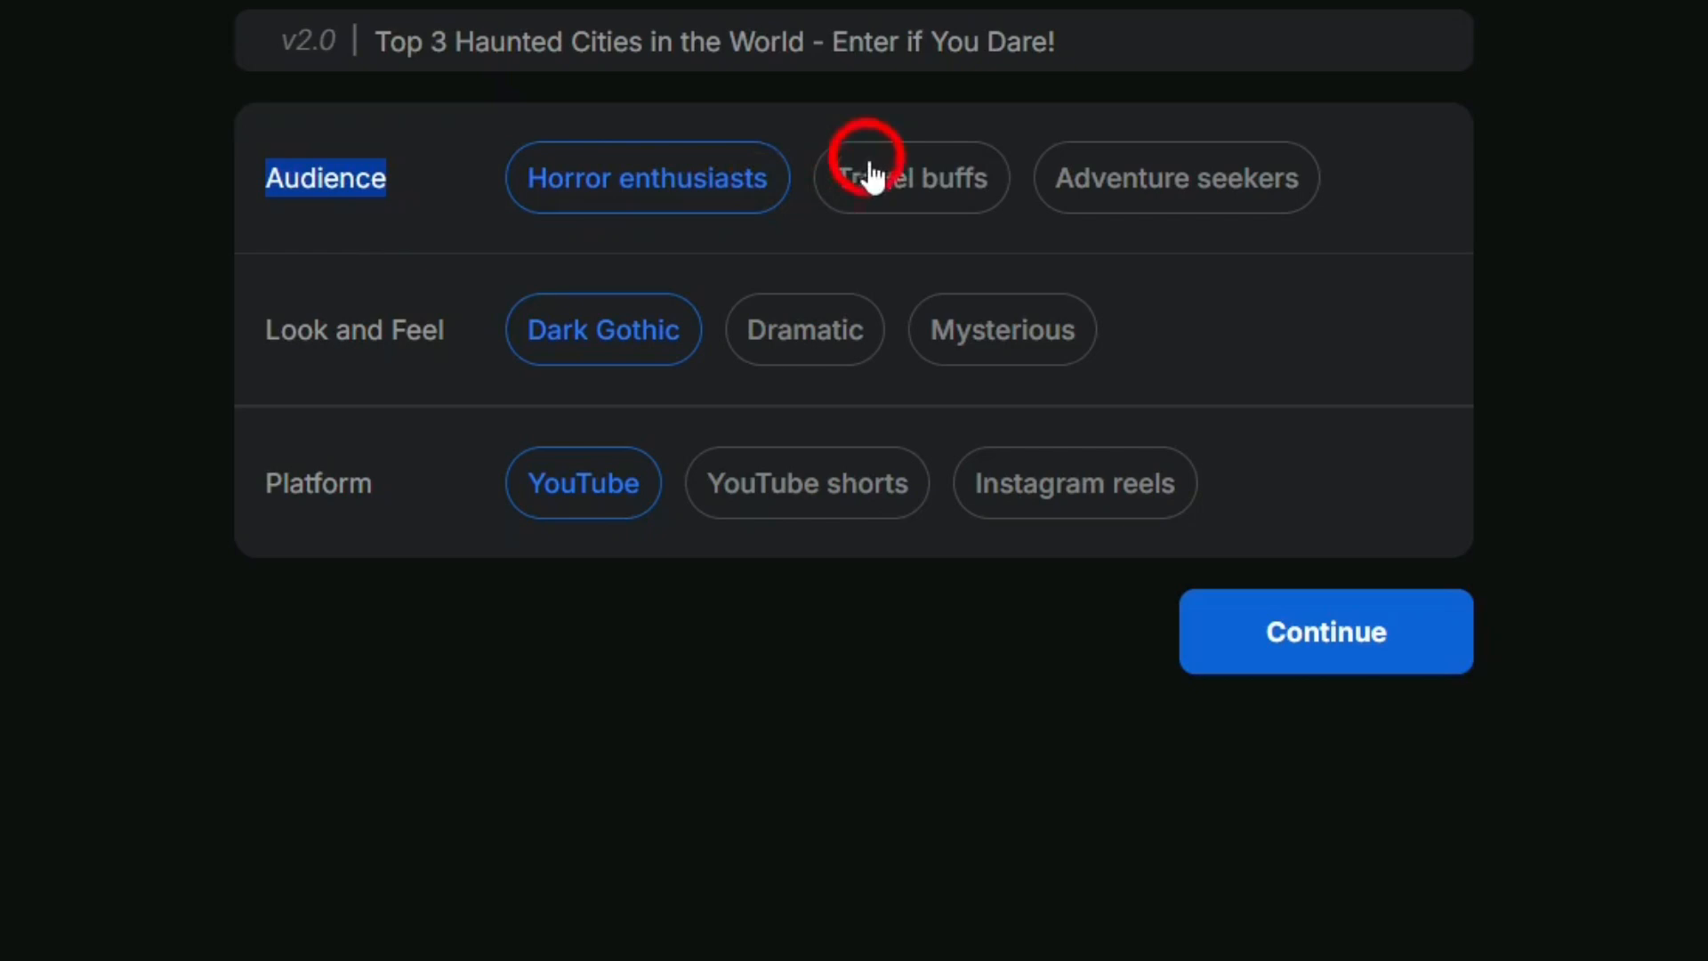
pyautogui.moveTo(822, 235)
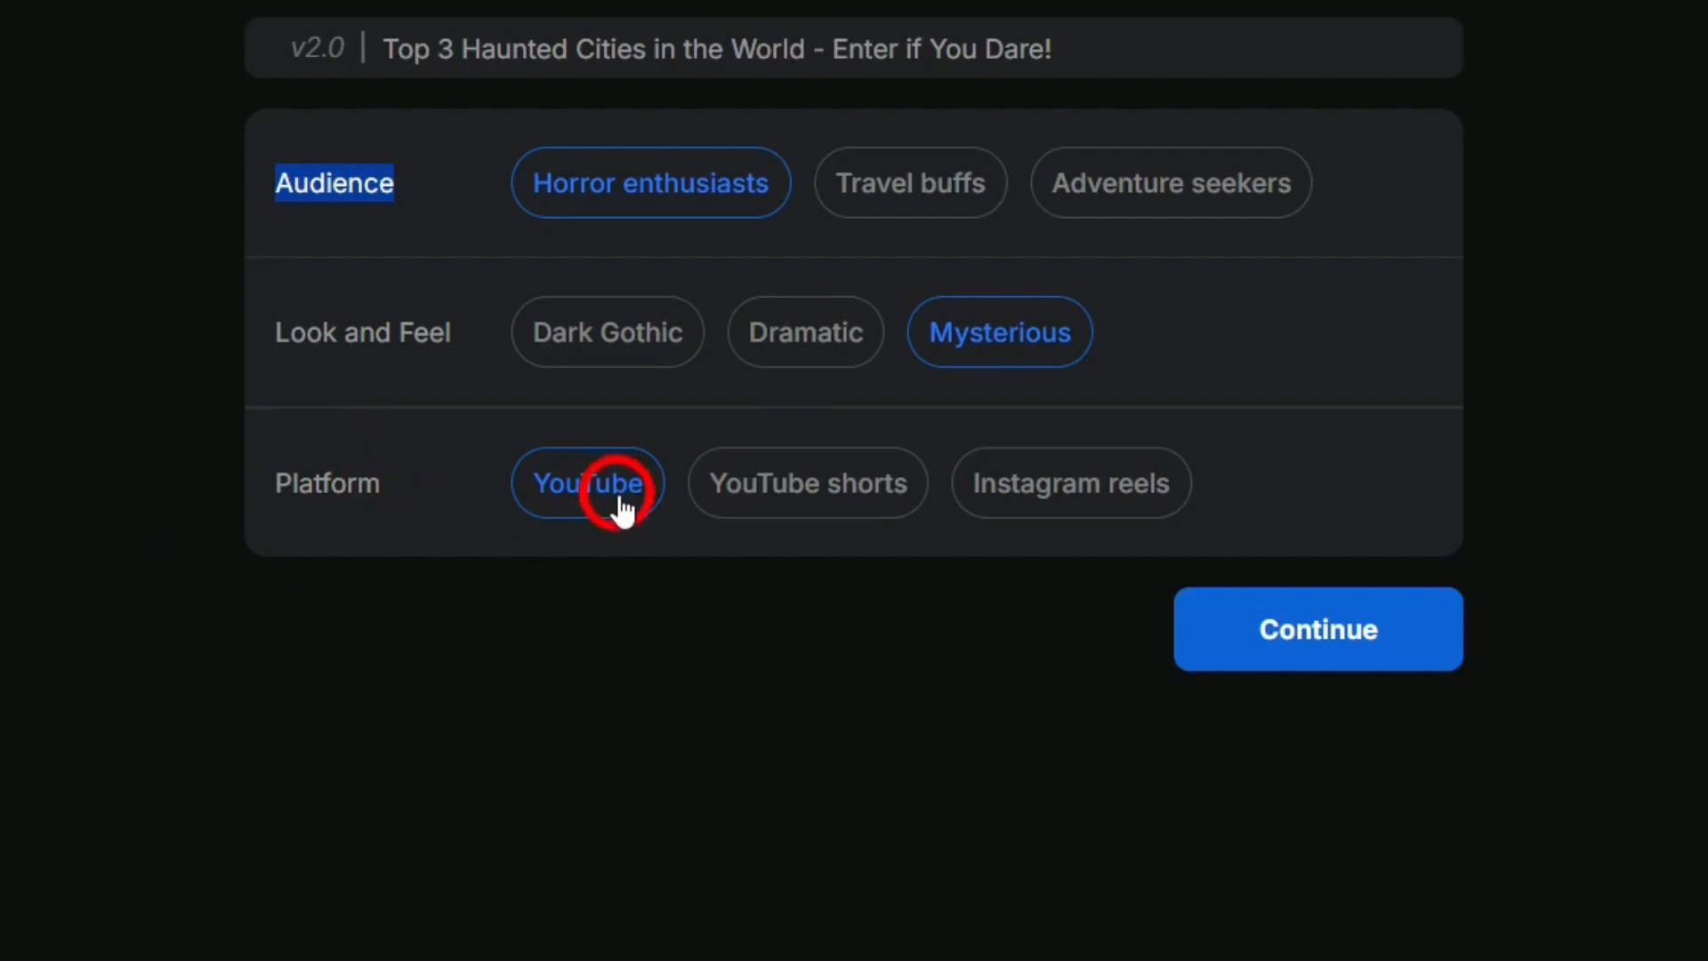
pyautogui.moveTo(755, 497)
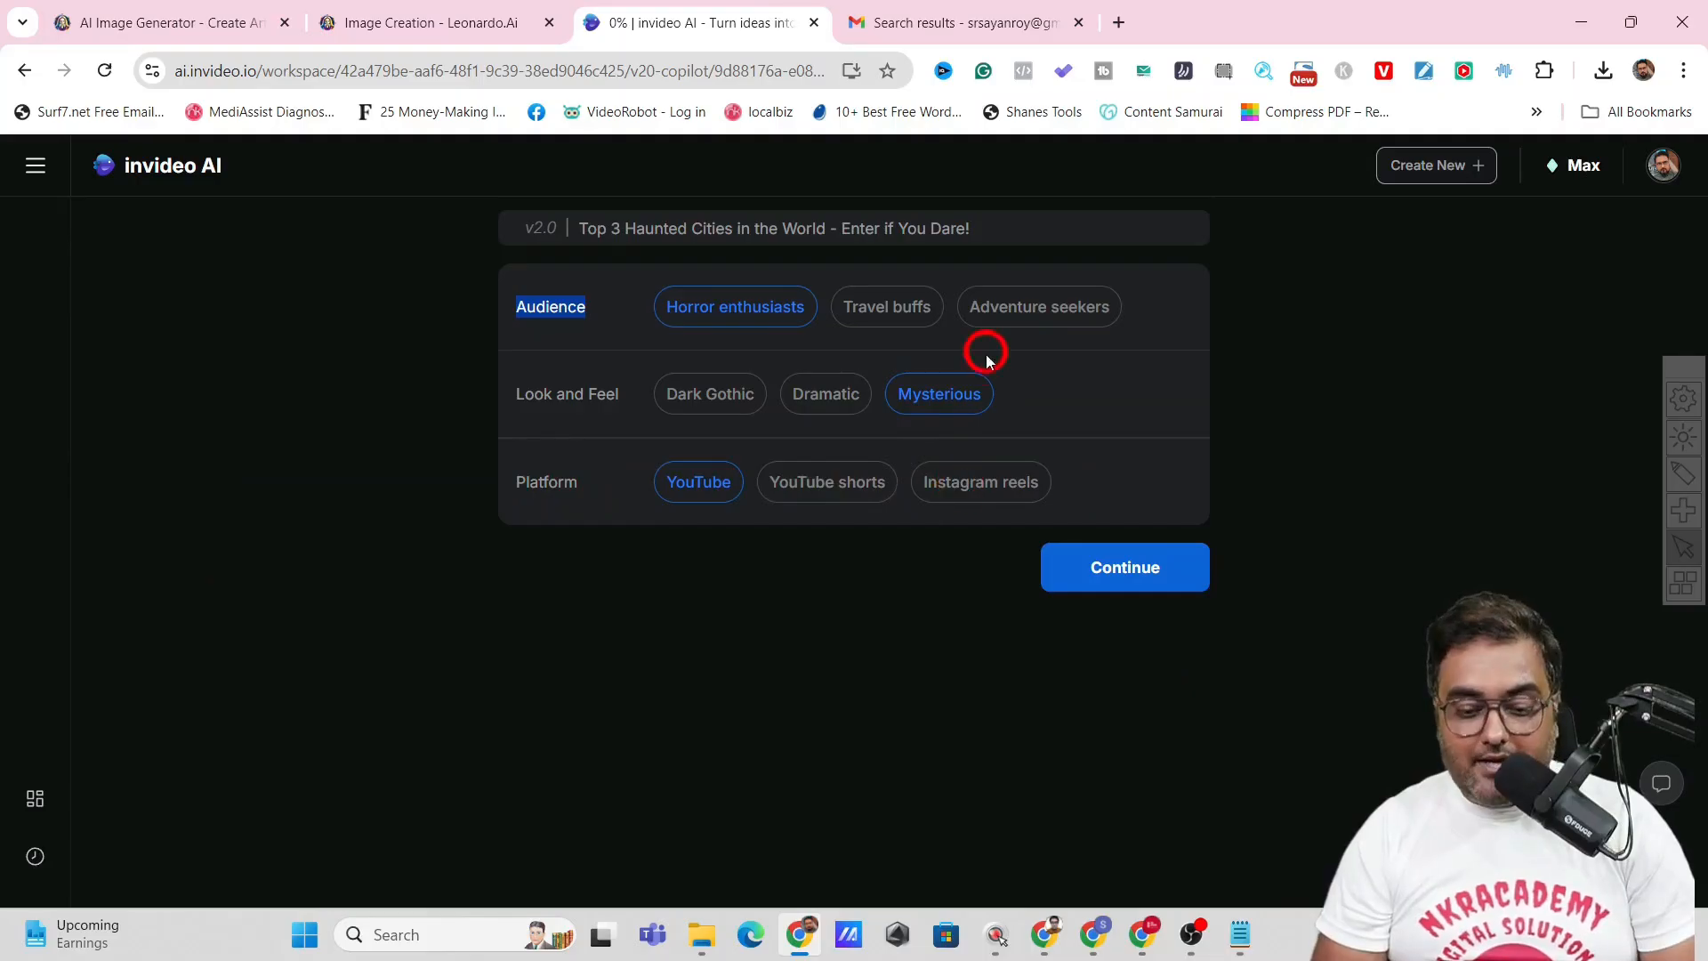
# Accept Horror enthusiasts, Mysterious and YouTube, then preview the generated 2:02 video
pyautogui.click(1123, 565)
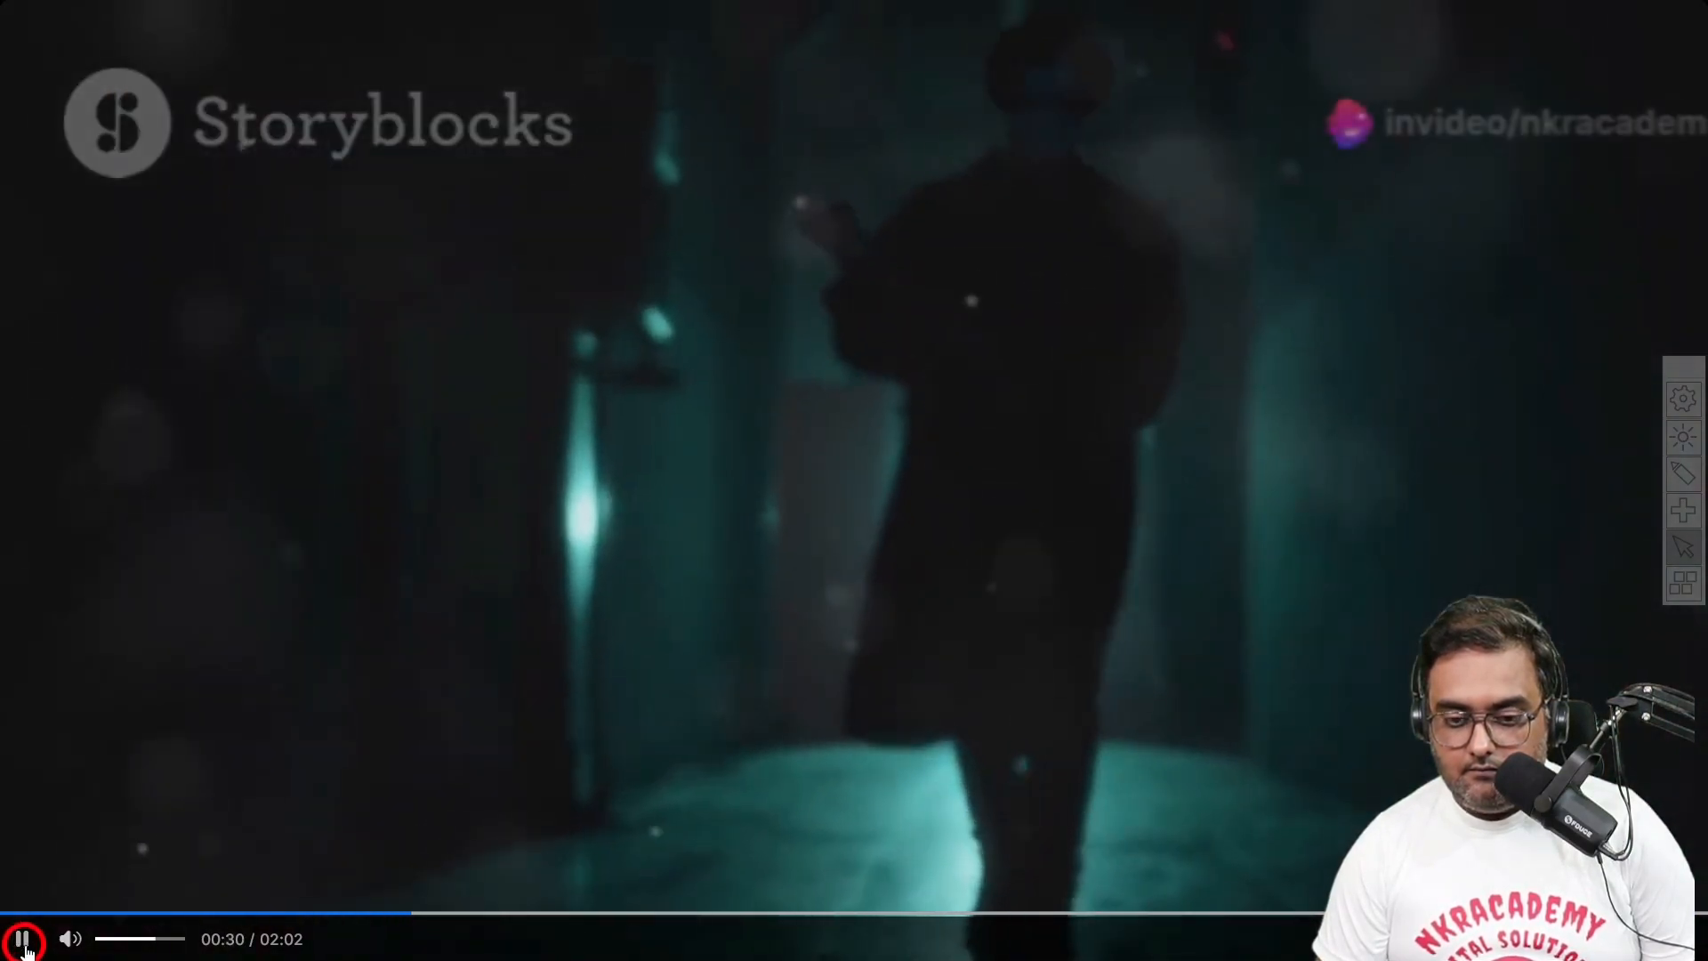
pyautogui.click(22, 938)
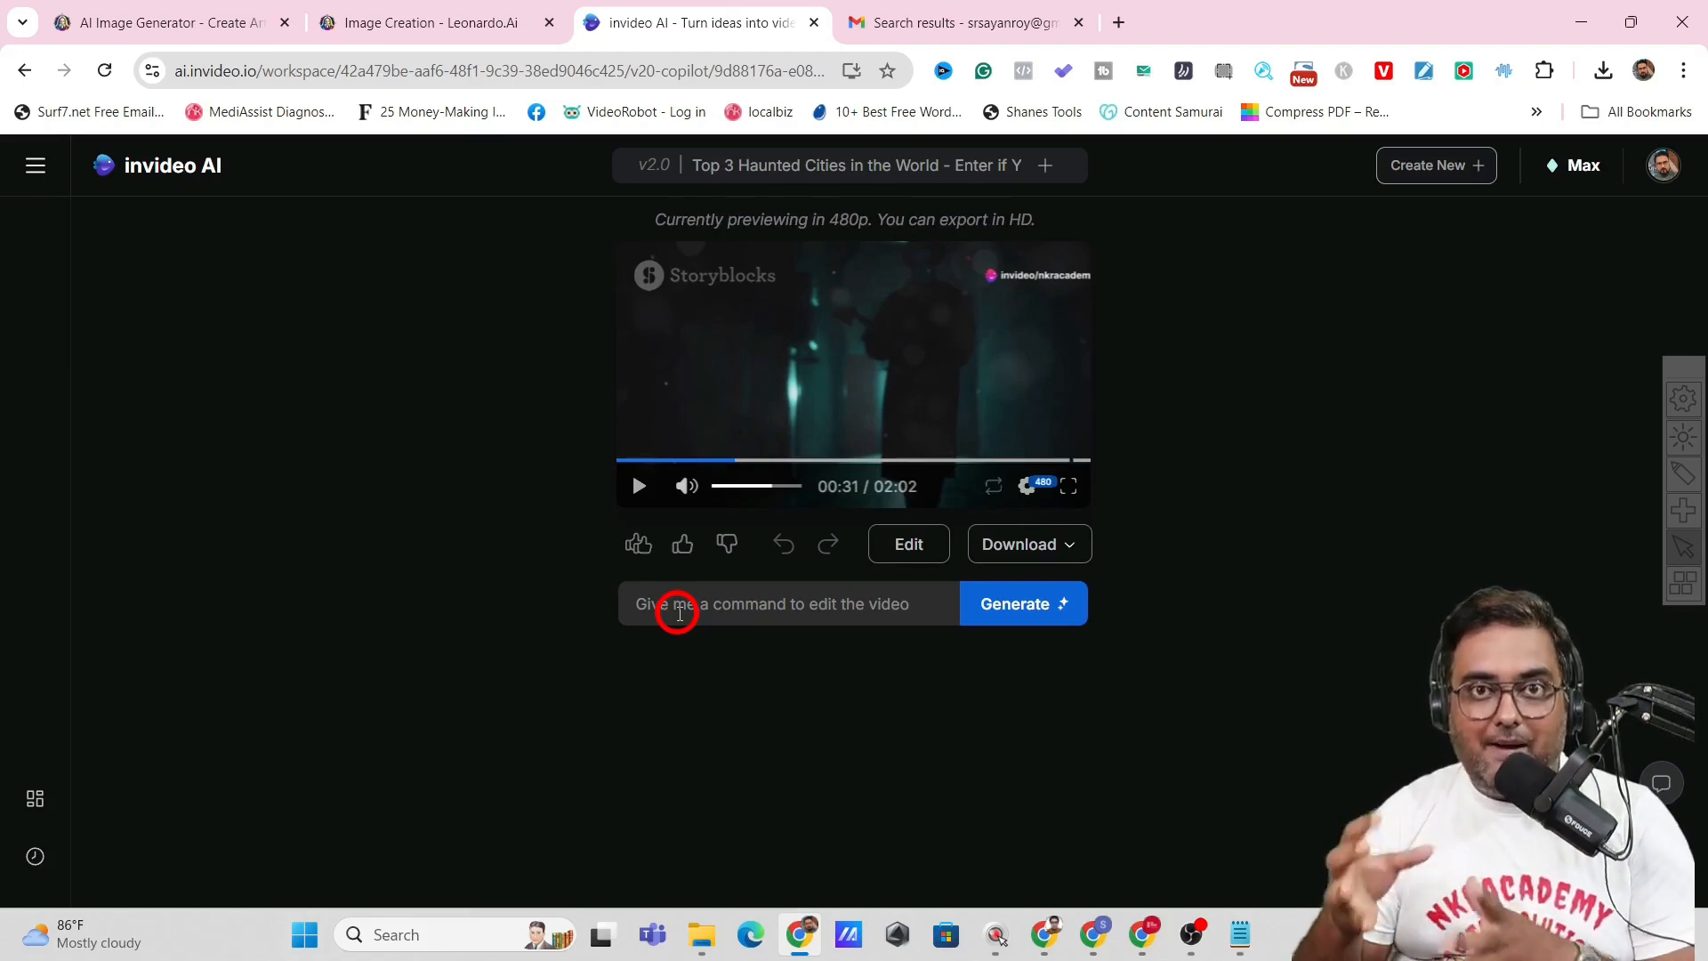
# Translate the video audio into Spanish via the command box and preview the 2:10 result
pyautogui.write('translate the video audio into spanish')
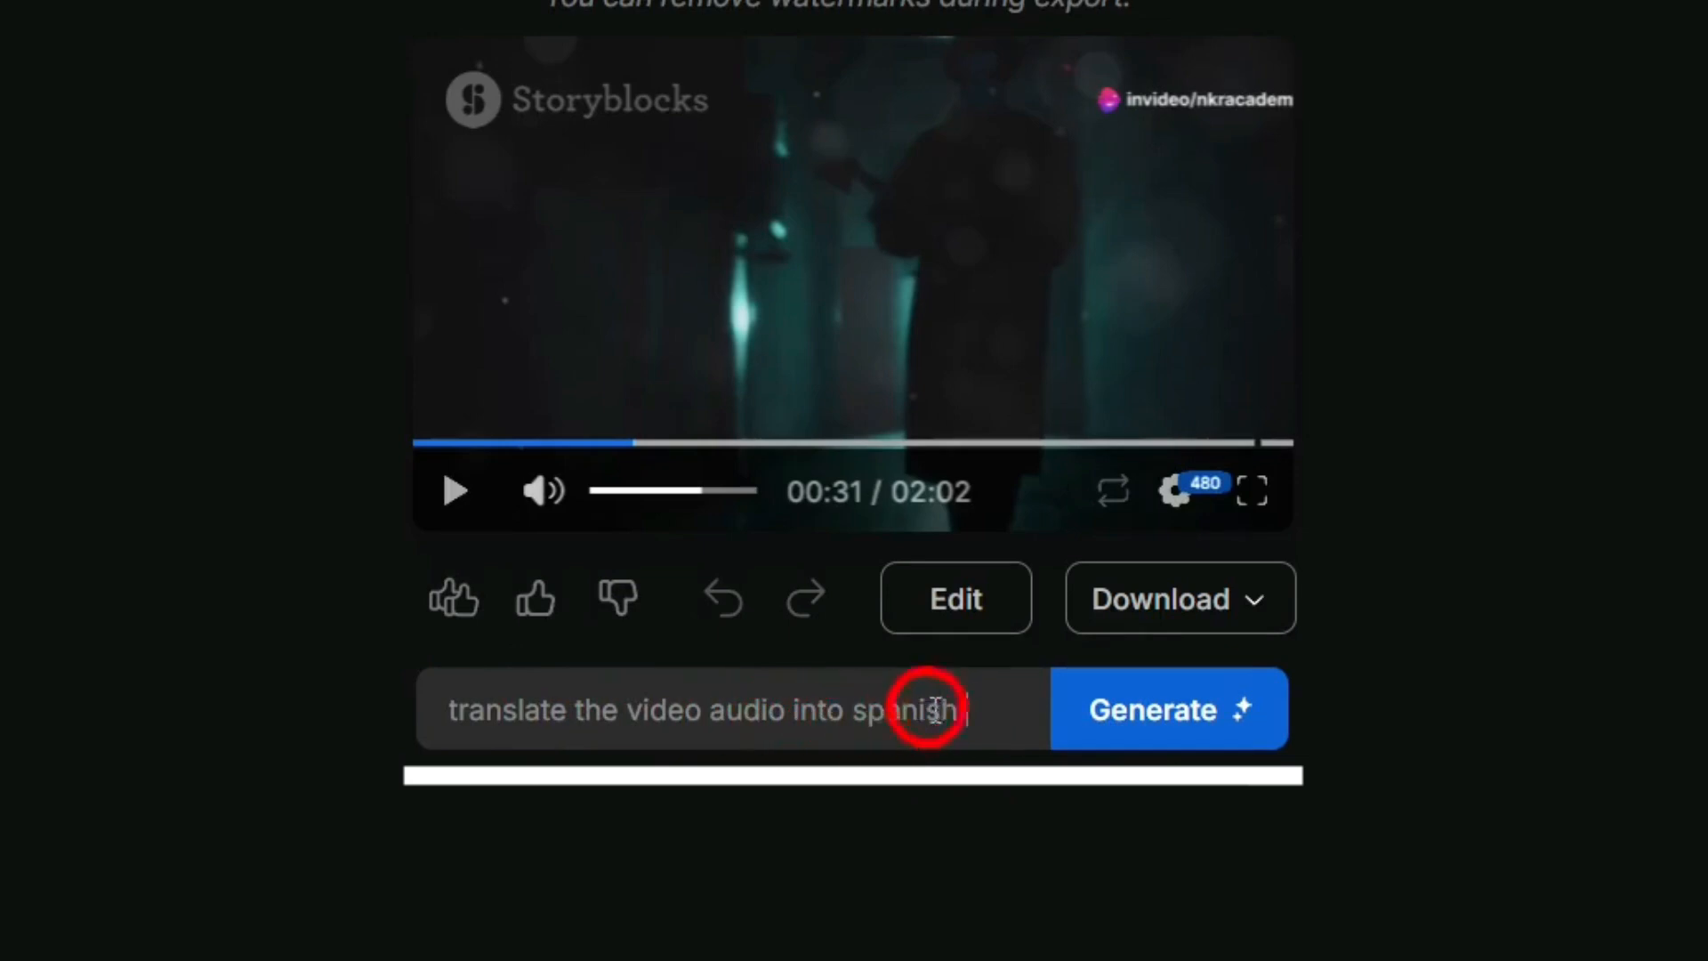
pyautogui.click(1167, 710)
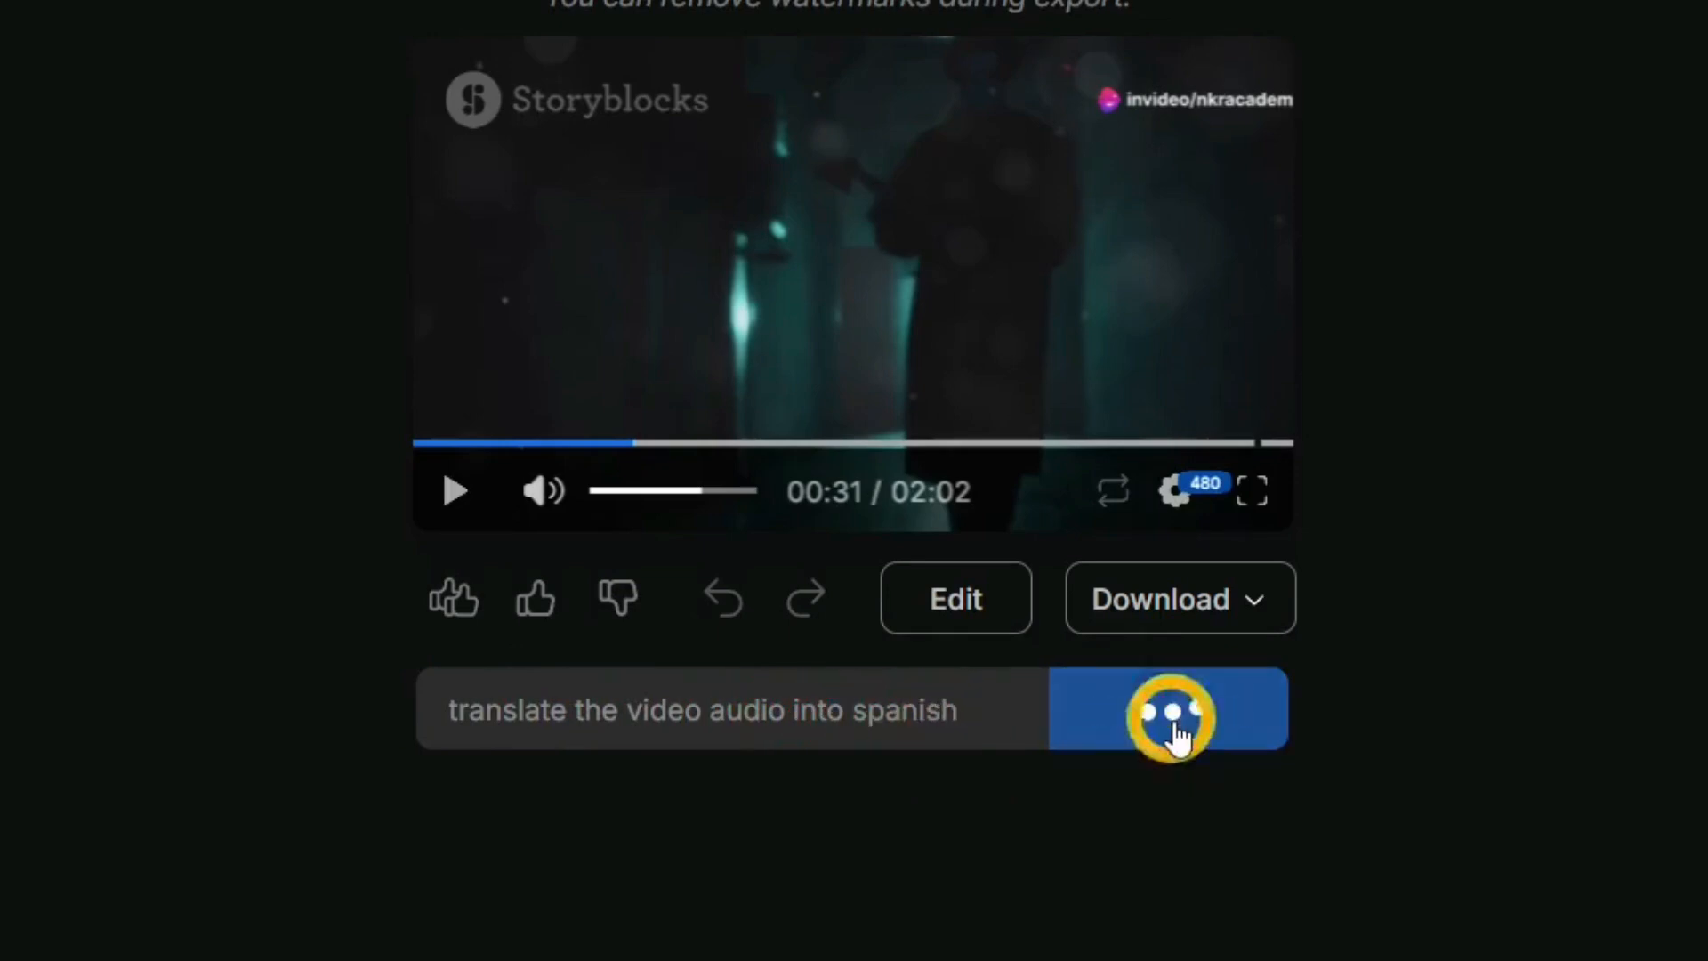
pyautogui.click(1168, 710)
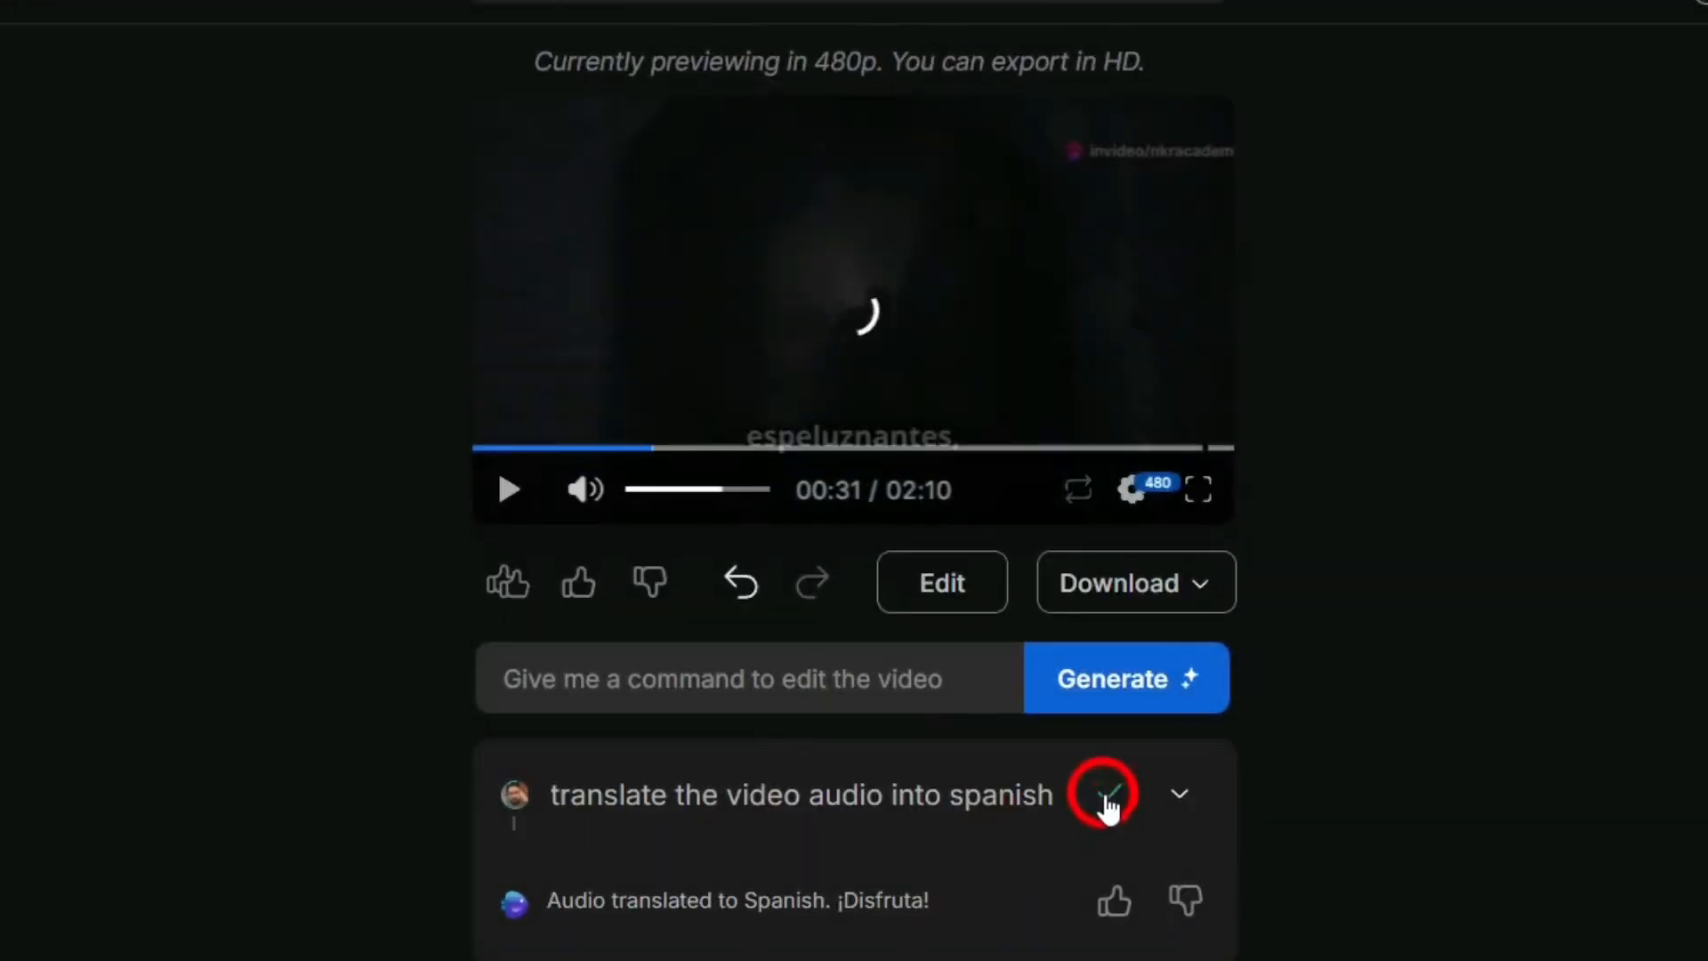
pyautogui.moveTo(934, 719)
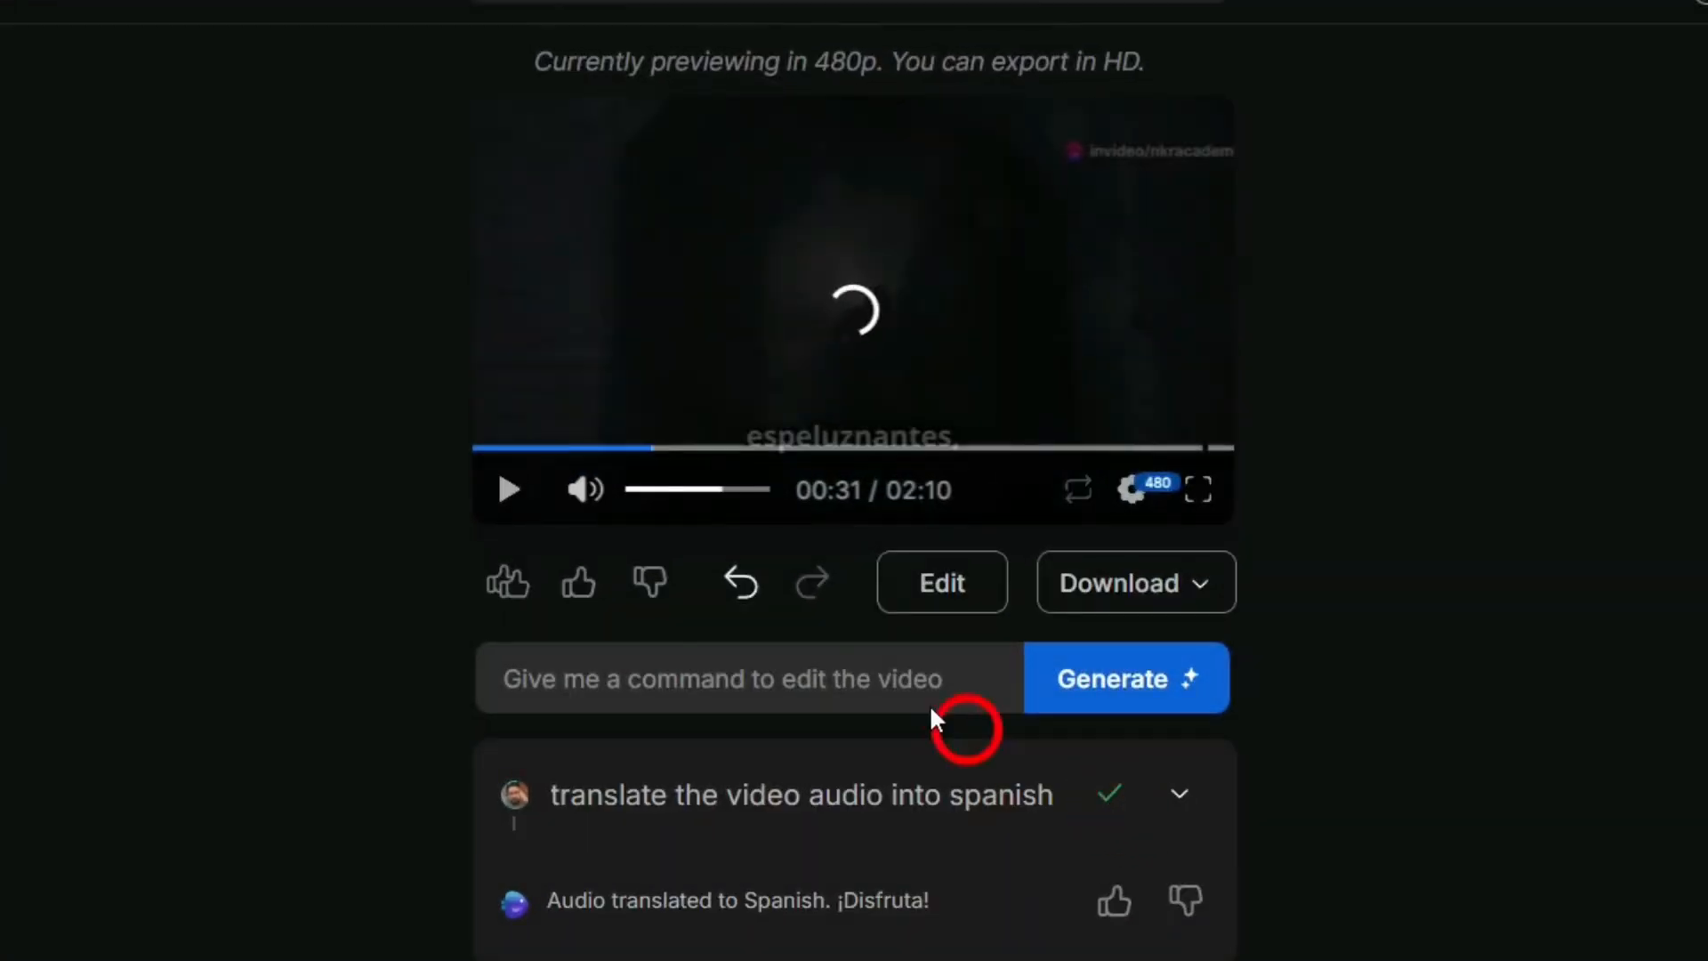
pyautogui.click(511, 489)
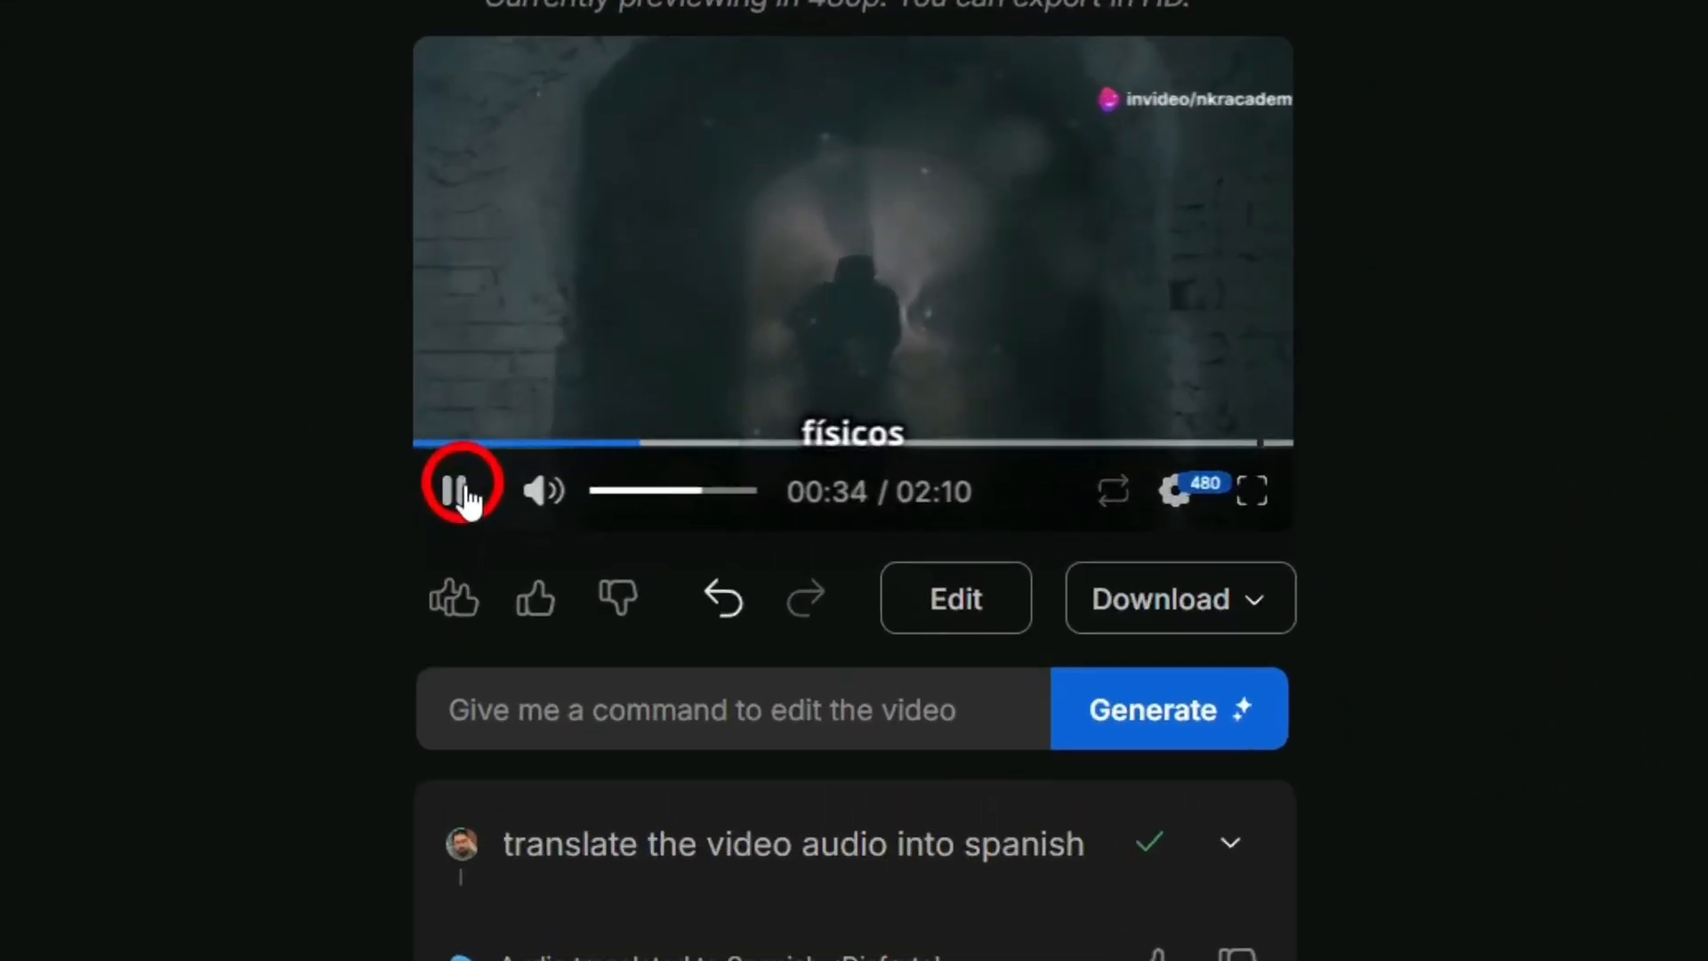
pyautogui.click(458, 491)
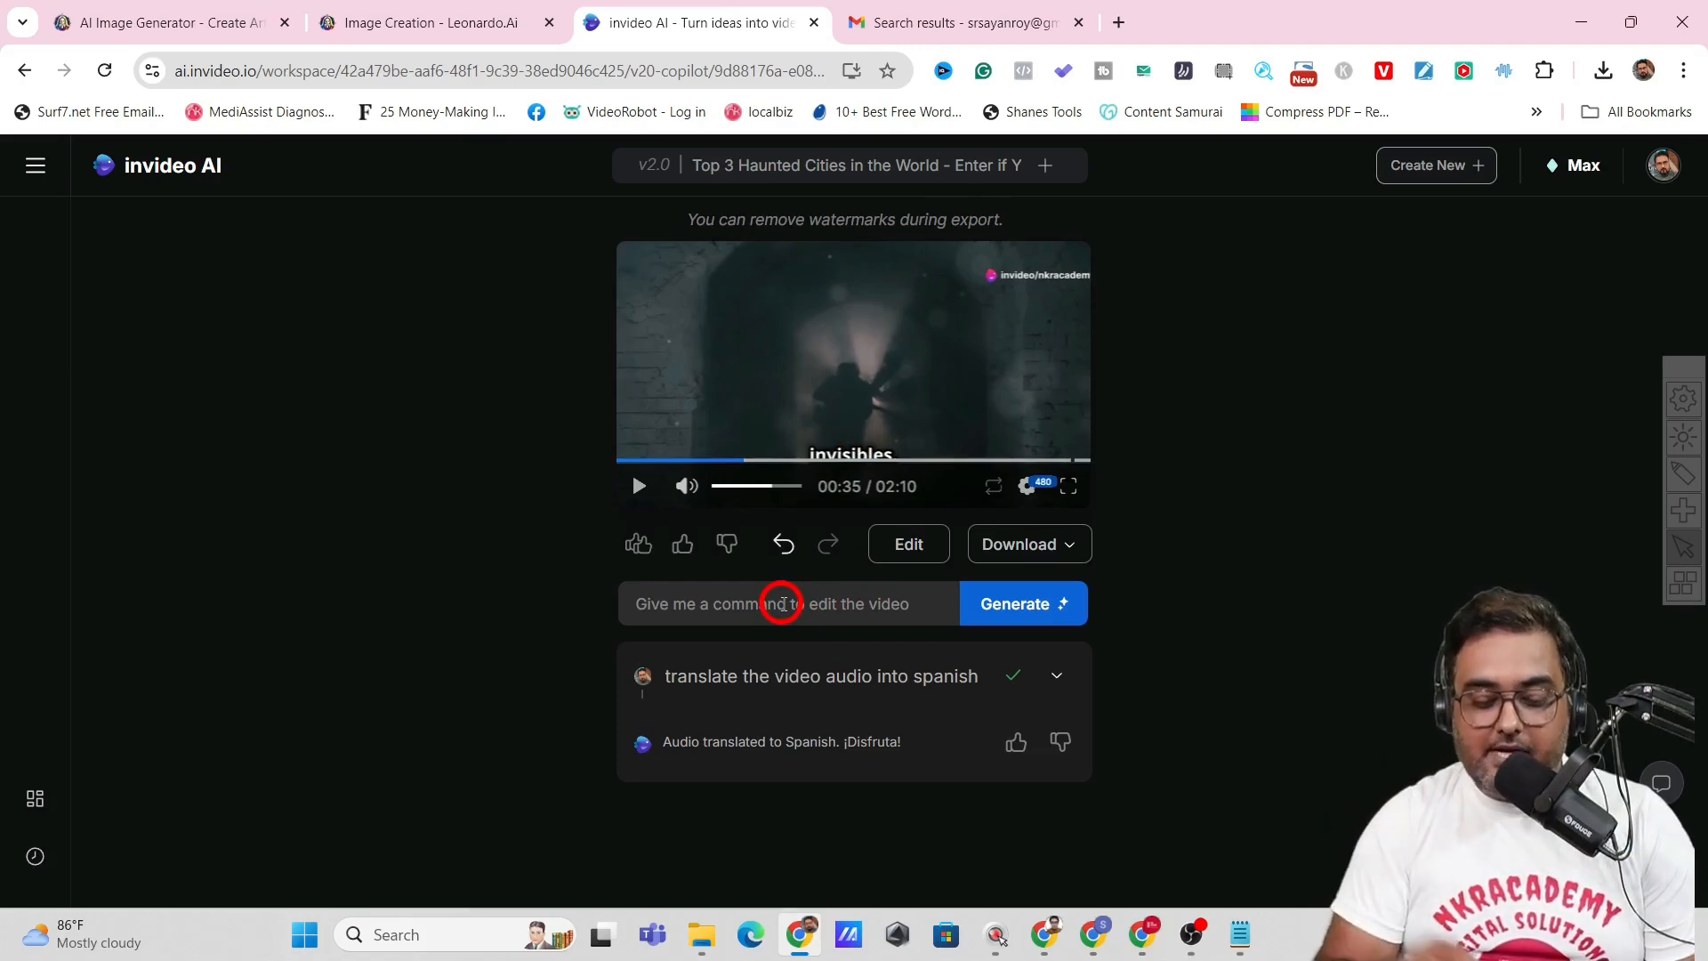
# Make the opening scene a bit more spooky via command and preview the 2:13 result
pyautogui.click(783, 604)
pyautogui.write('make the oepening scene a bit more spooky')
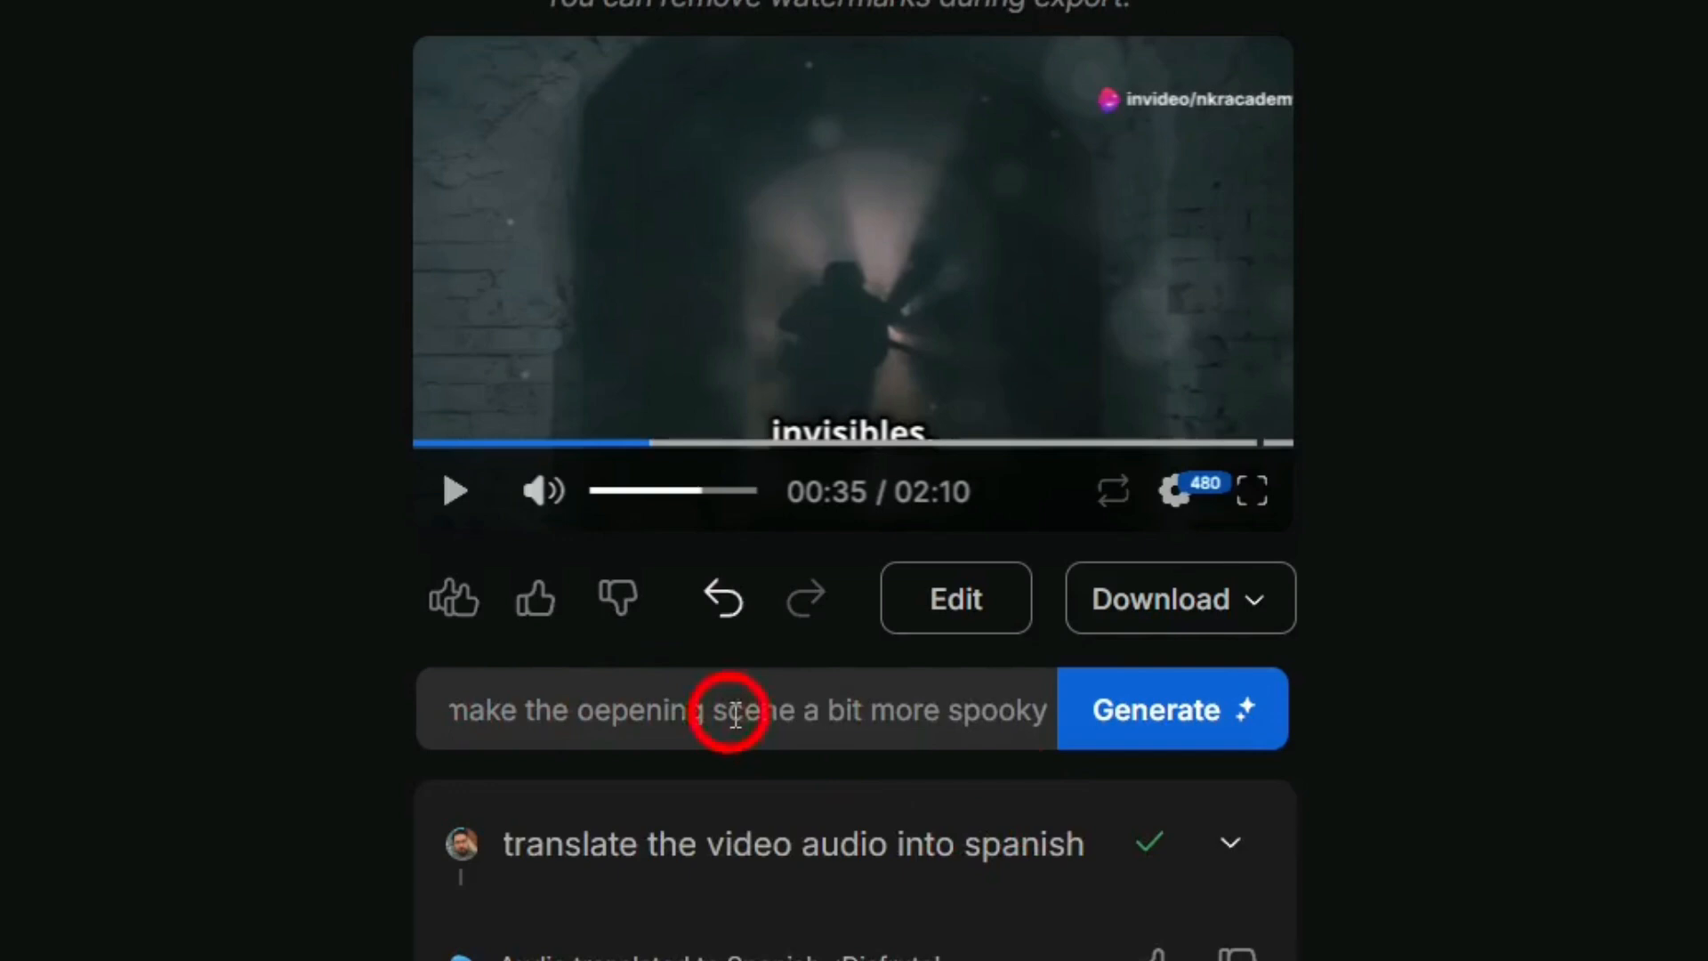
pyautogui.click(1171, 708)
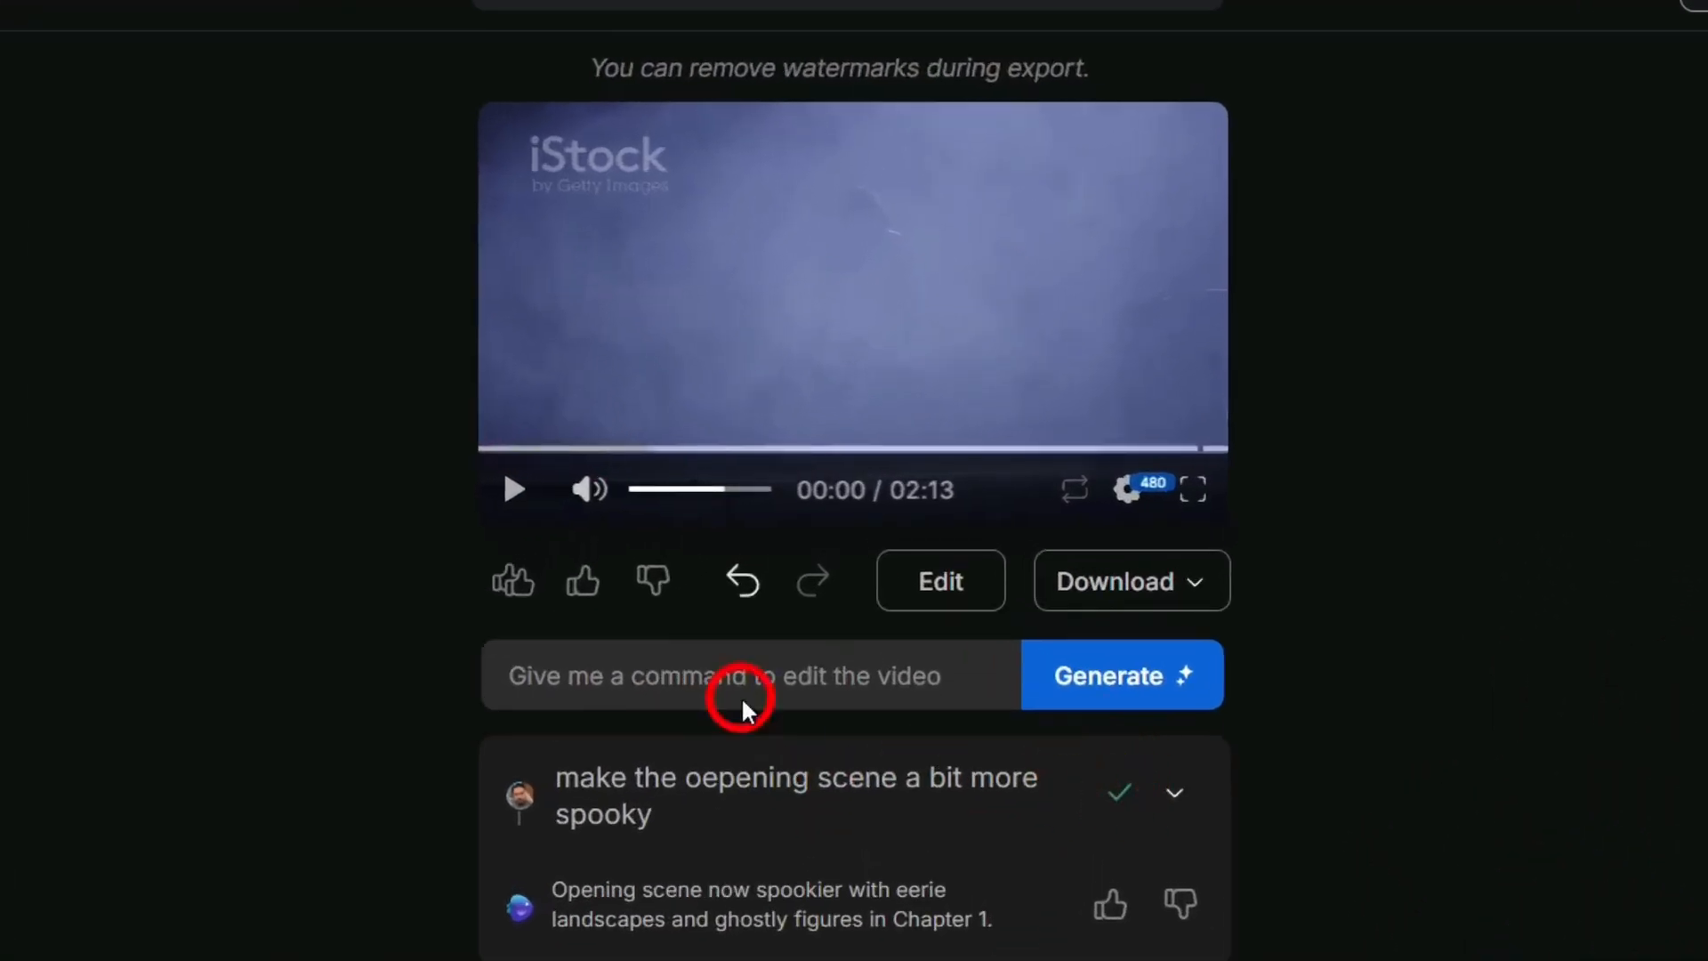
pyautogui.click(513, 489)
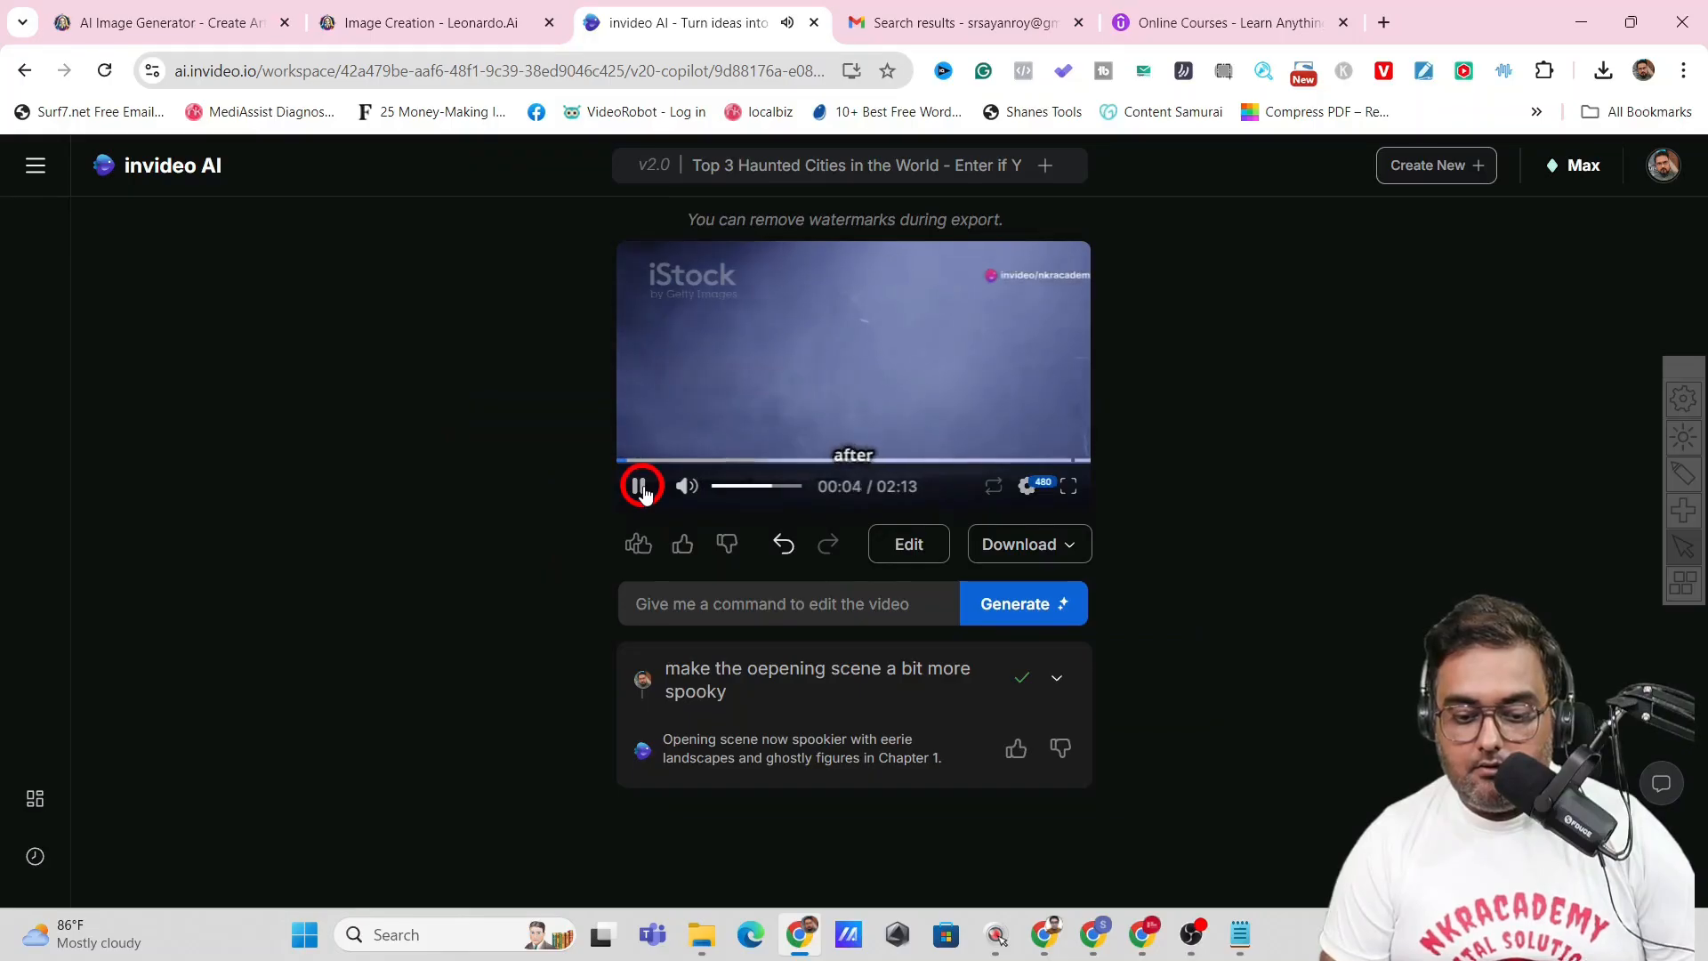
pyautogui.click(639, 486)
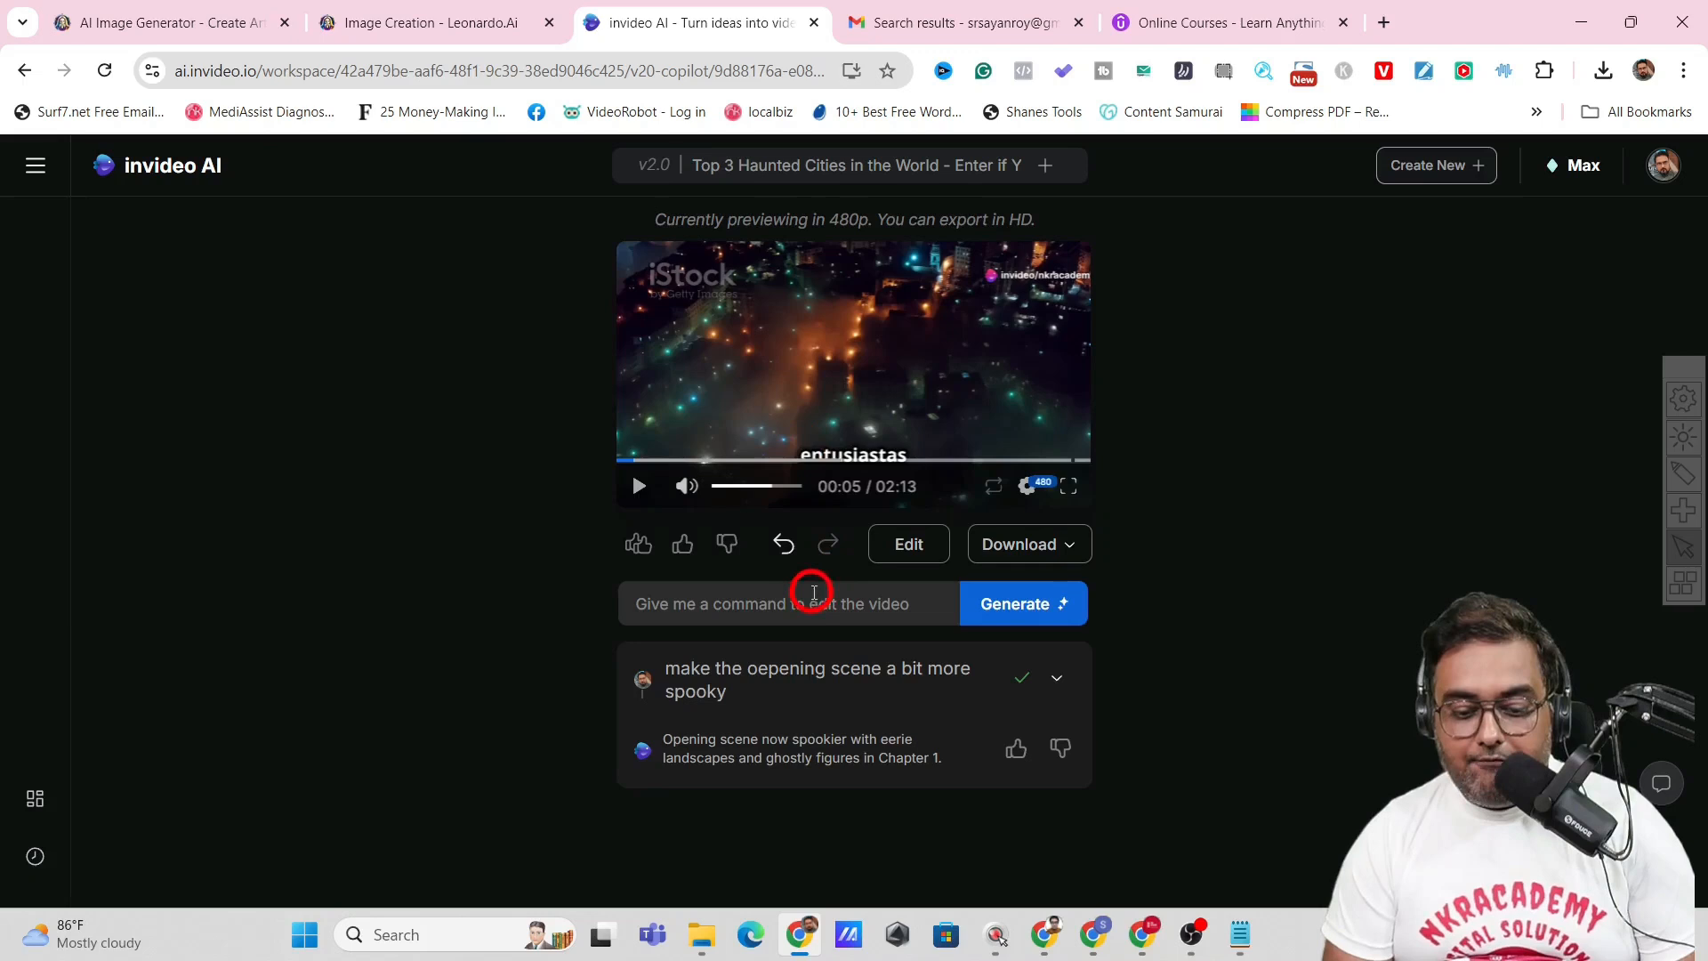
pyautogui.moveTo(751, 603)
pyautogui.write("video back to english and use sayan's voice")
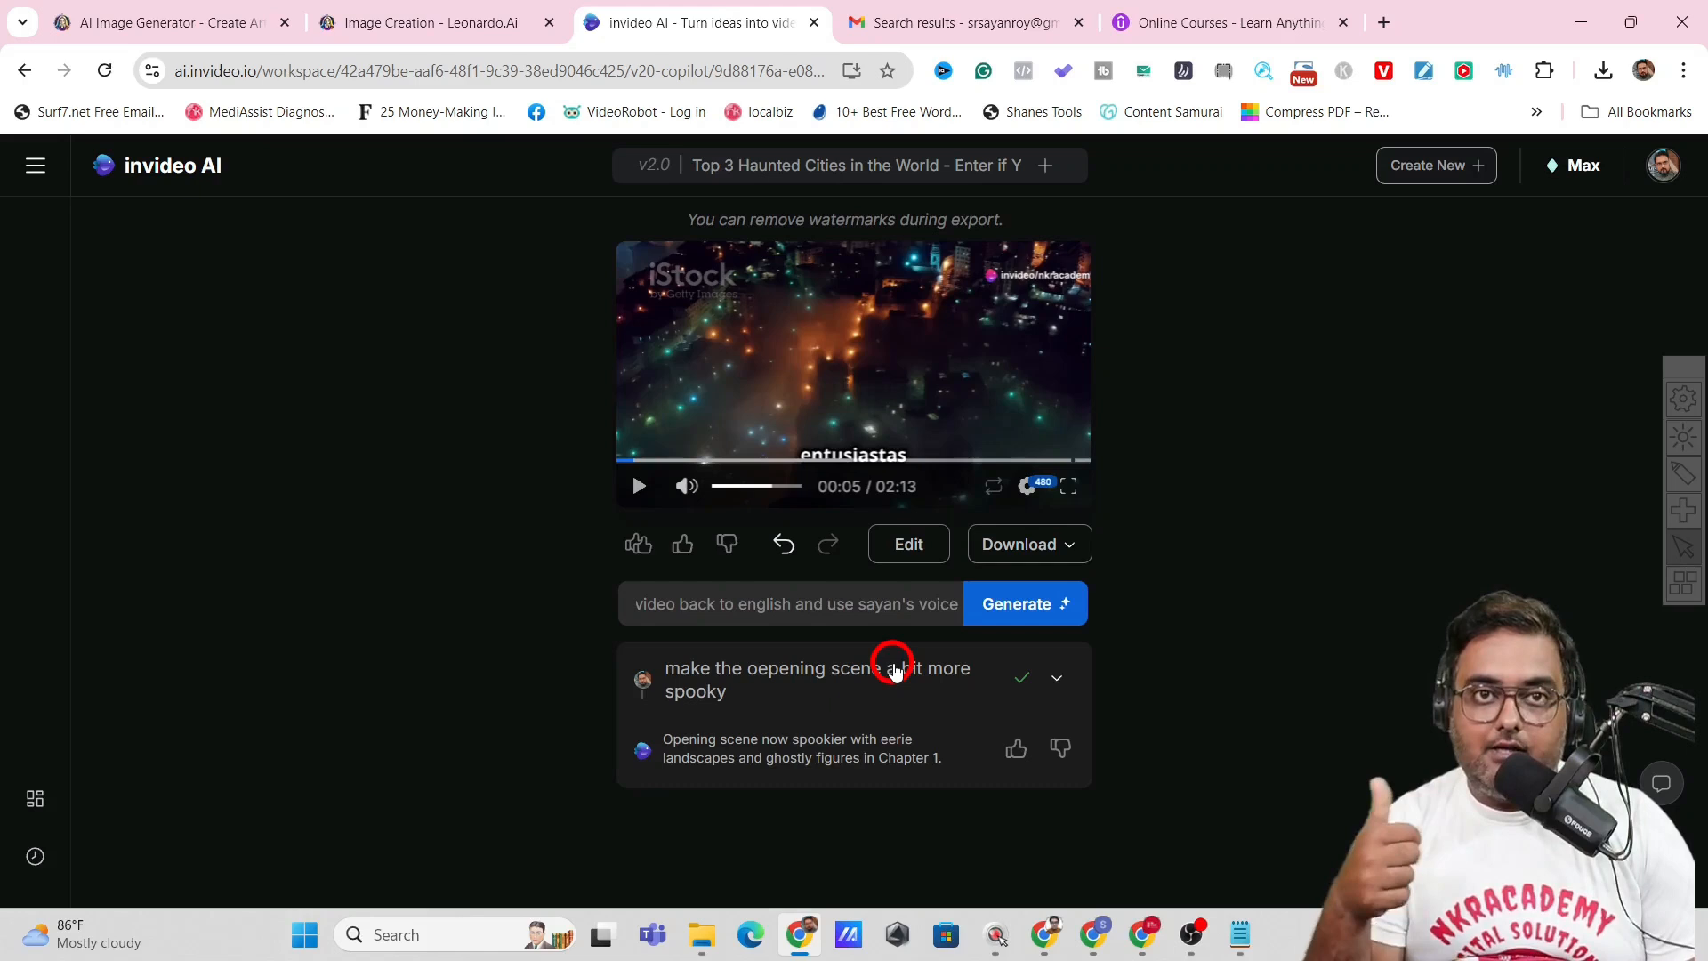
pyautogui.moveTo(1012, 604)
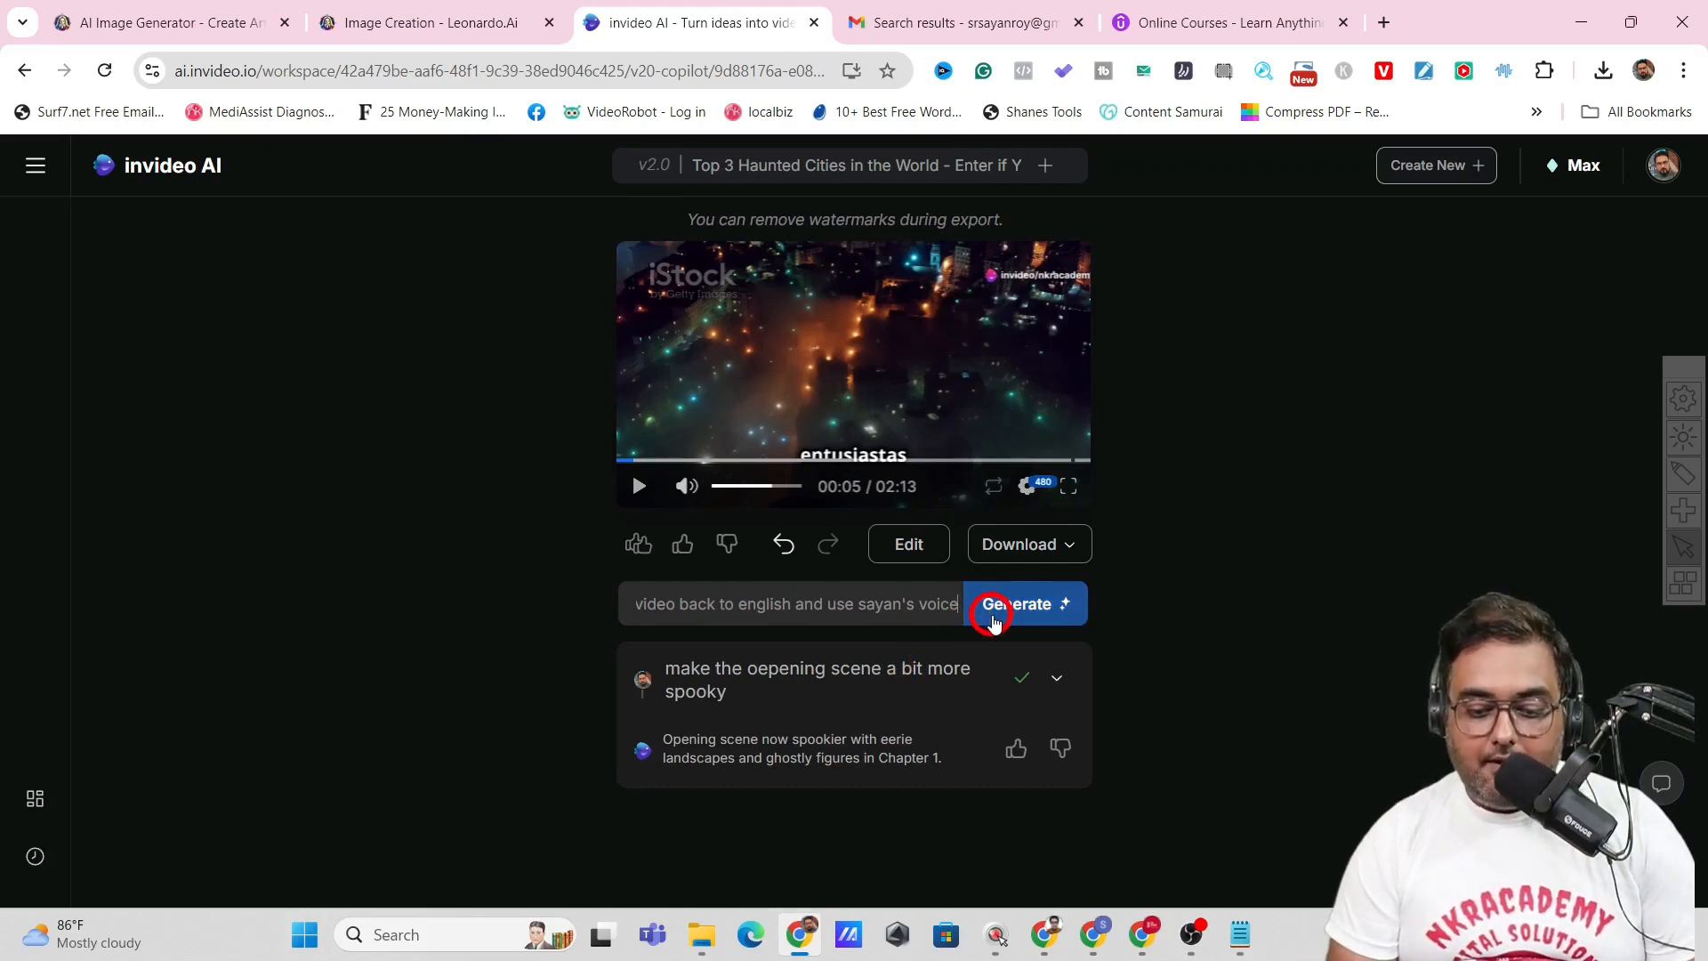
# Translate the video back to English with a cloned voice and preview from the start
pyautogui.click(1018, 603)
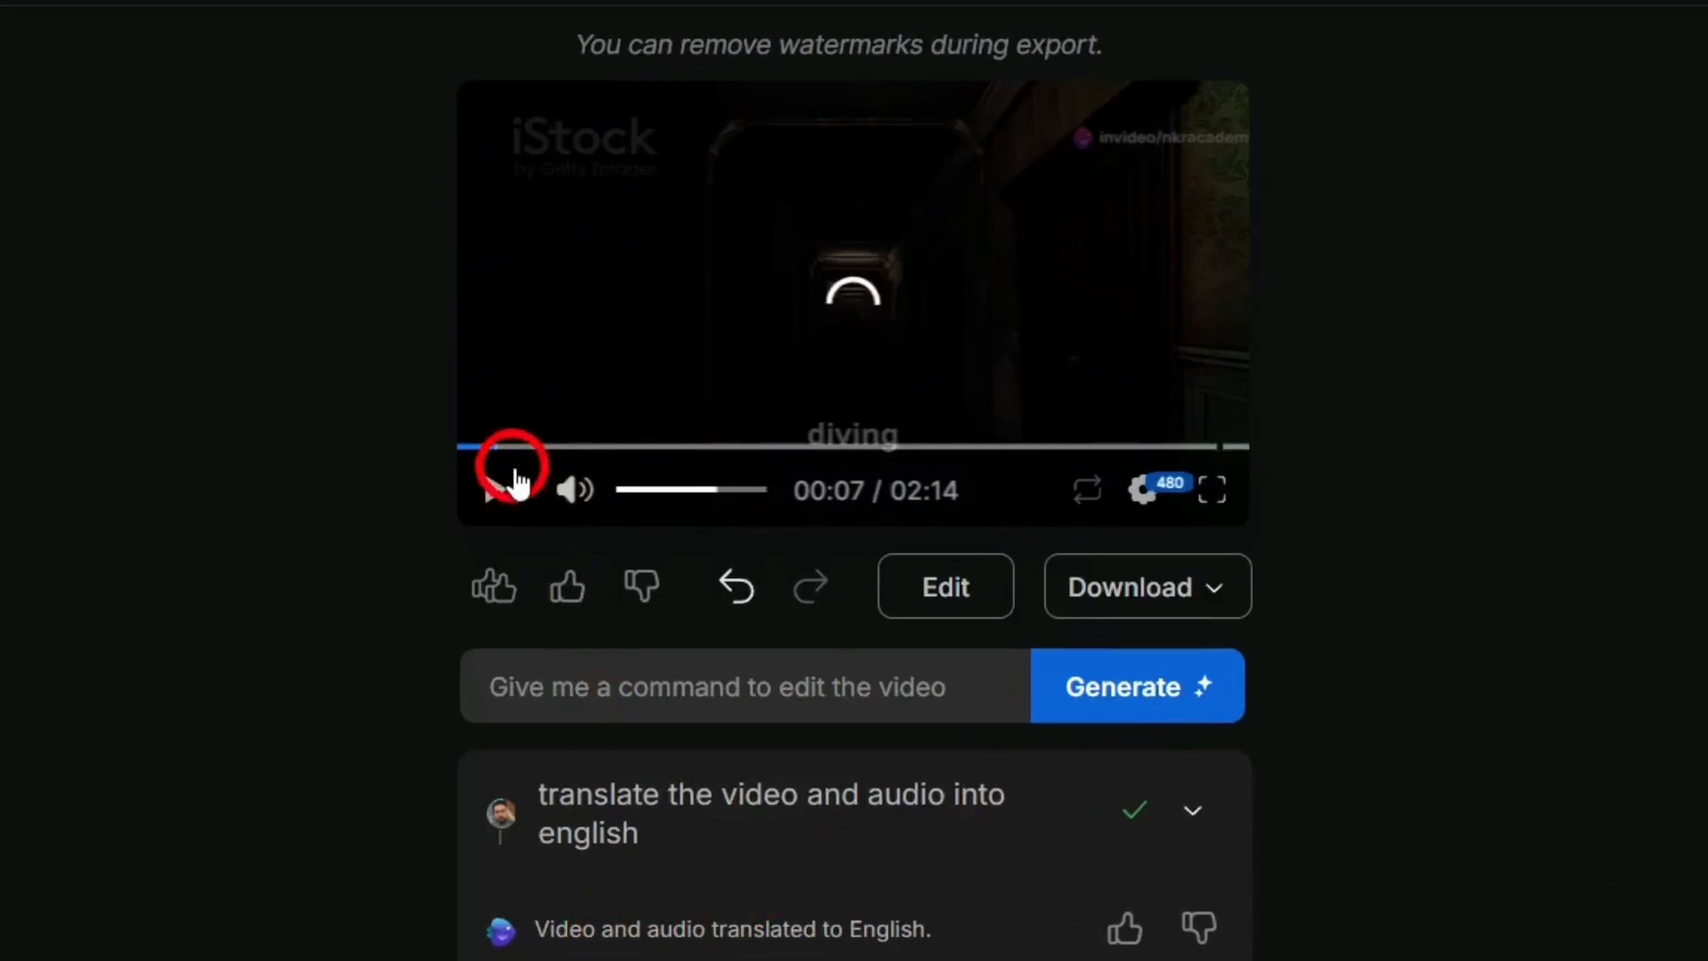
pyautogui.click(493, 491)
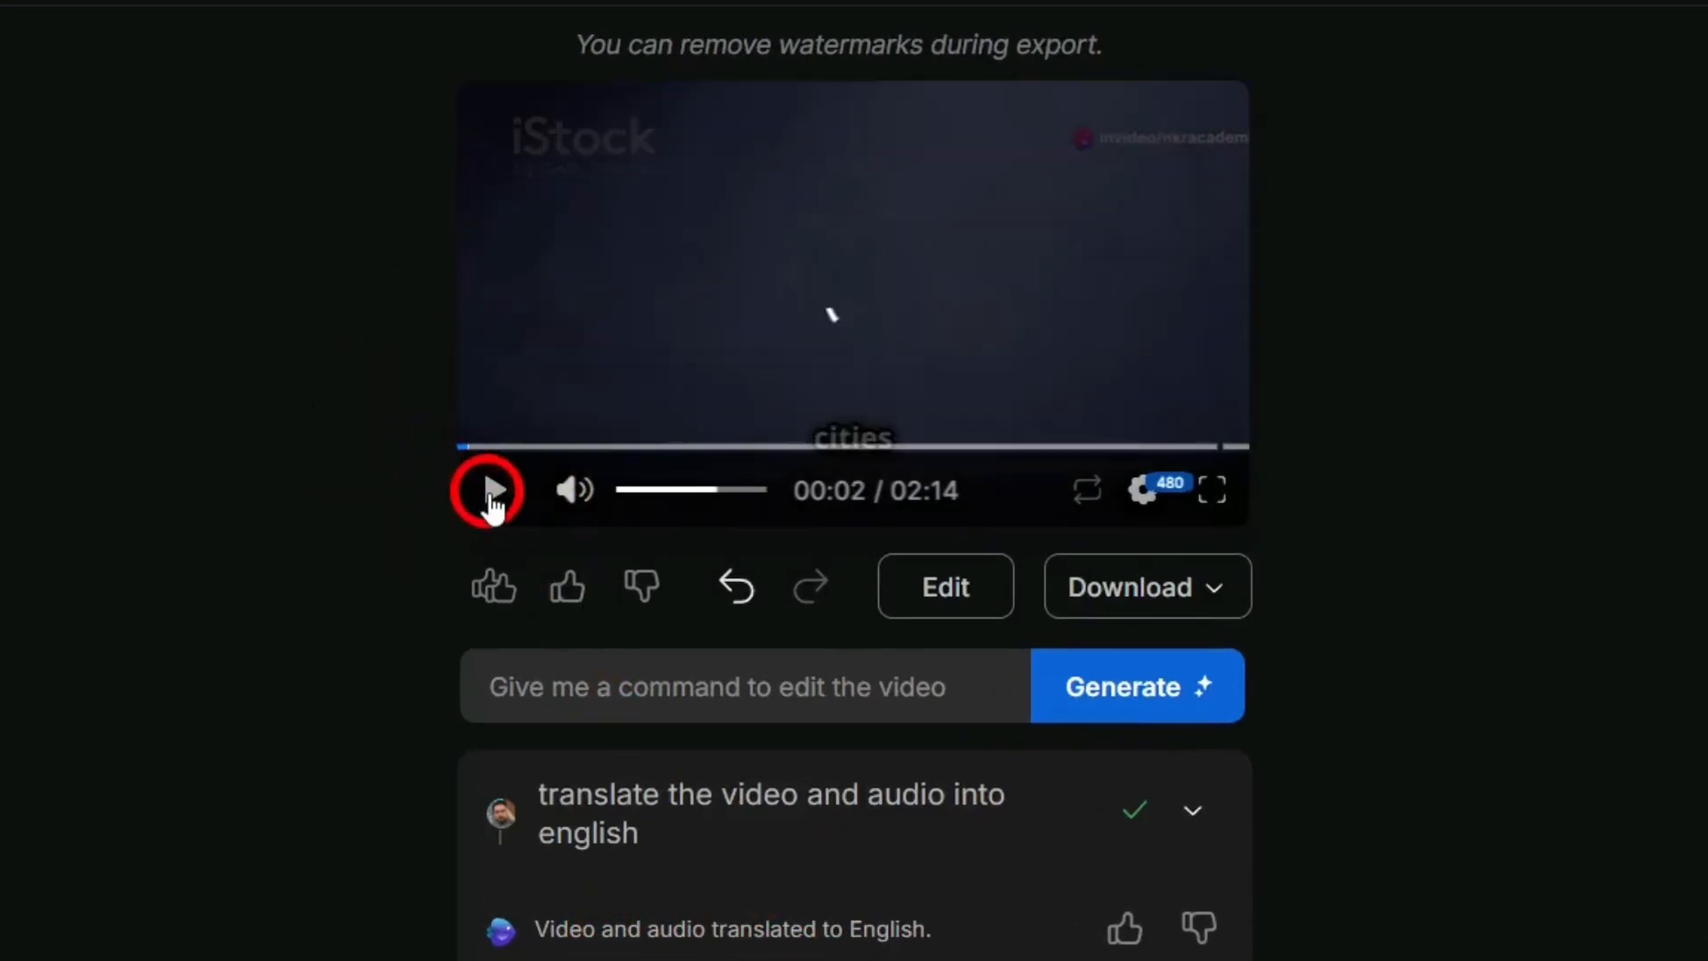
pyautogui.click(491, 491)
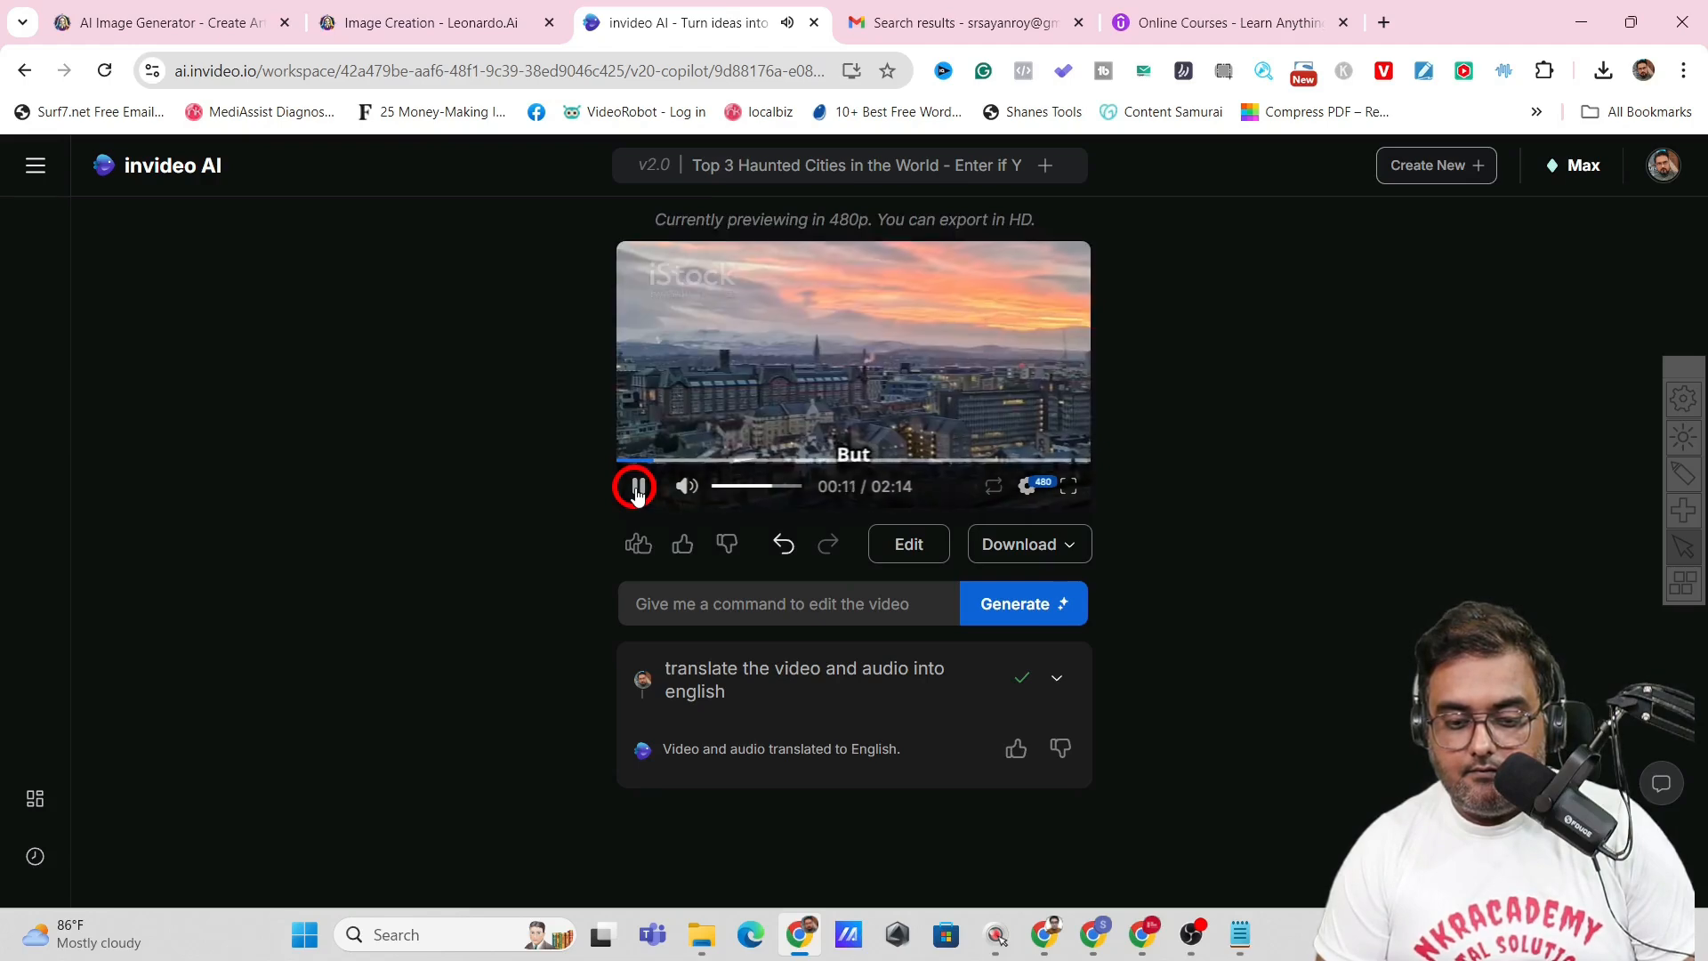
pyautogui.click(637, 486)
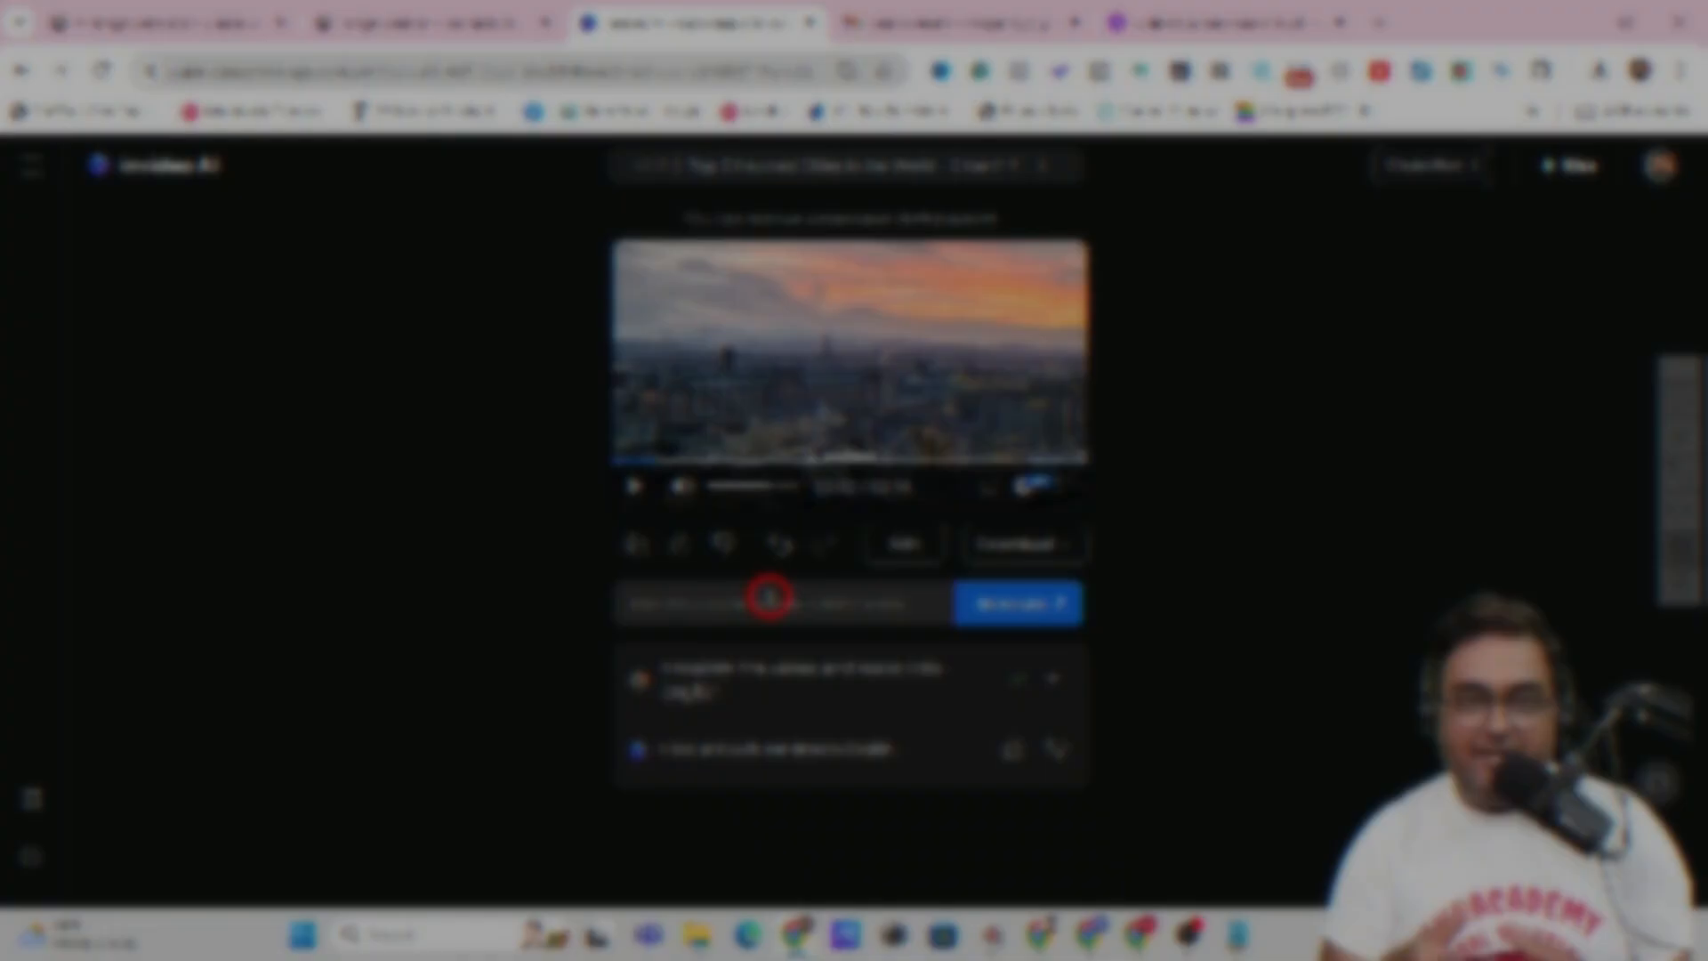
pyautogui.moveTo(1258, 544)
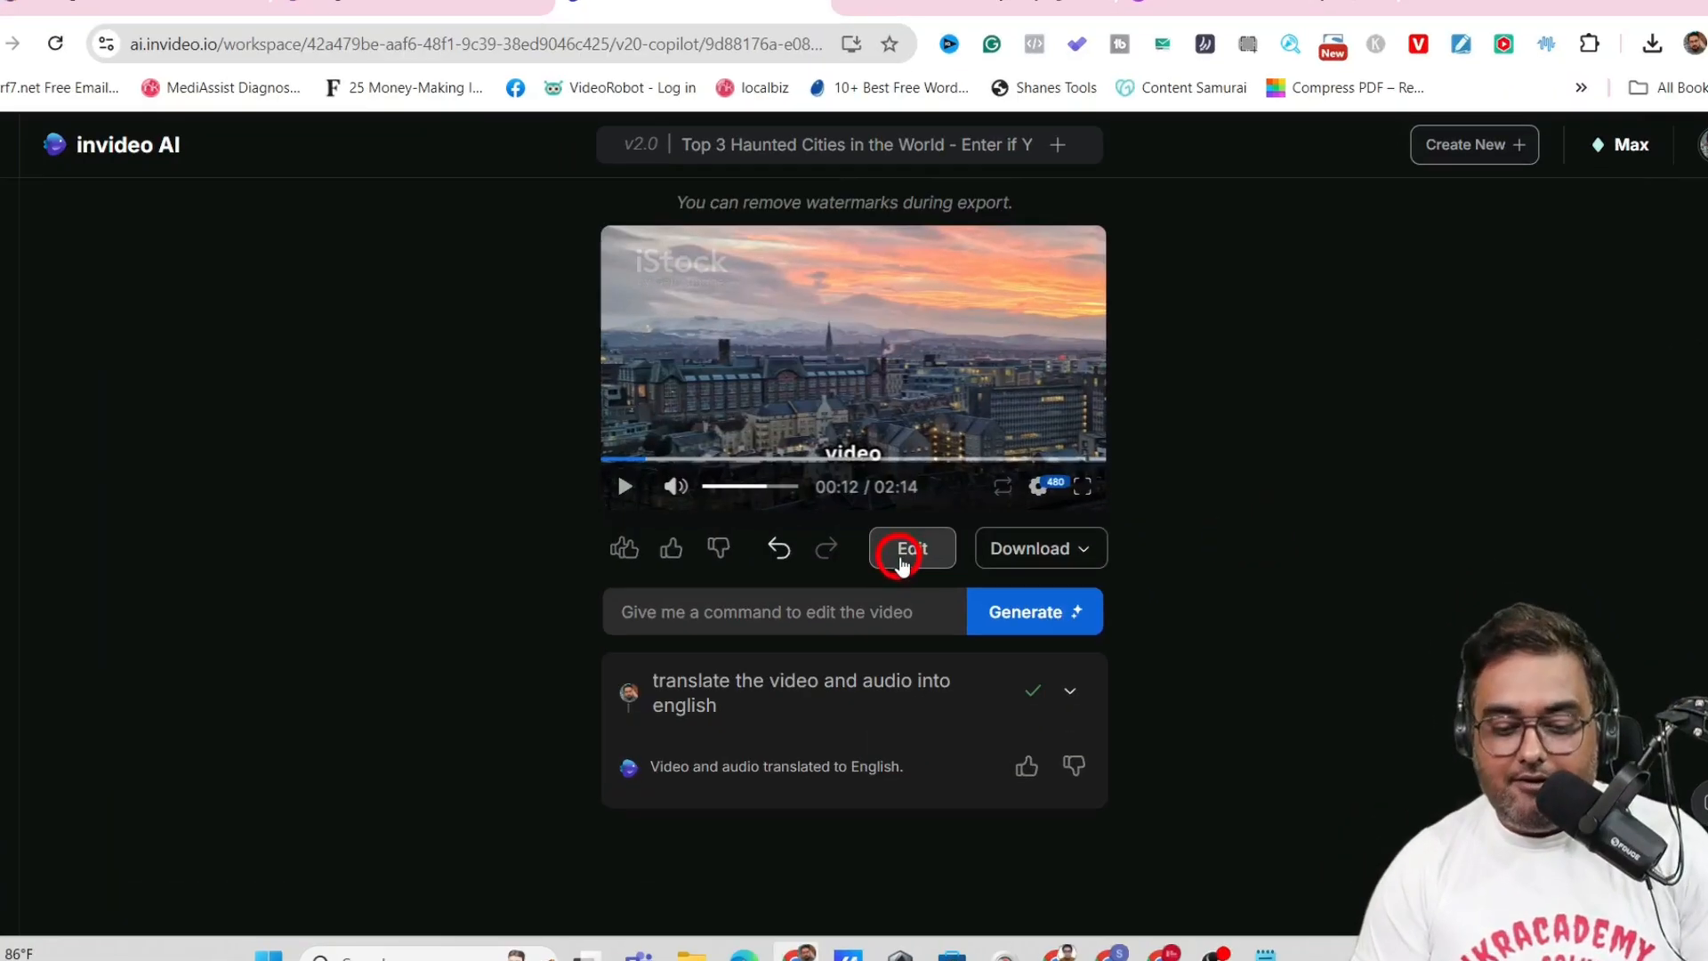
pyautogui.click(911, 548)
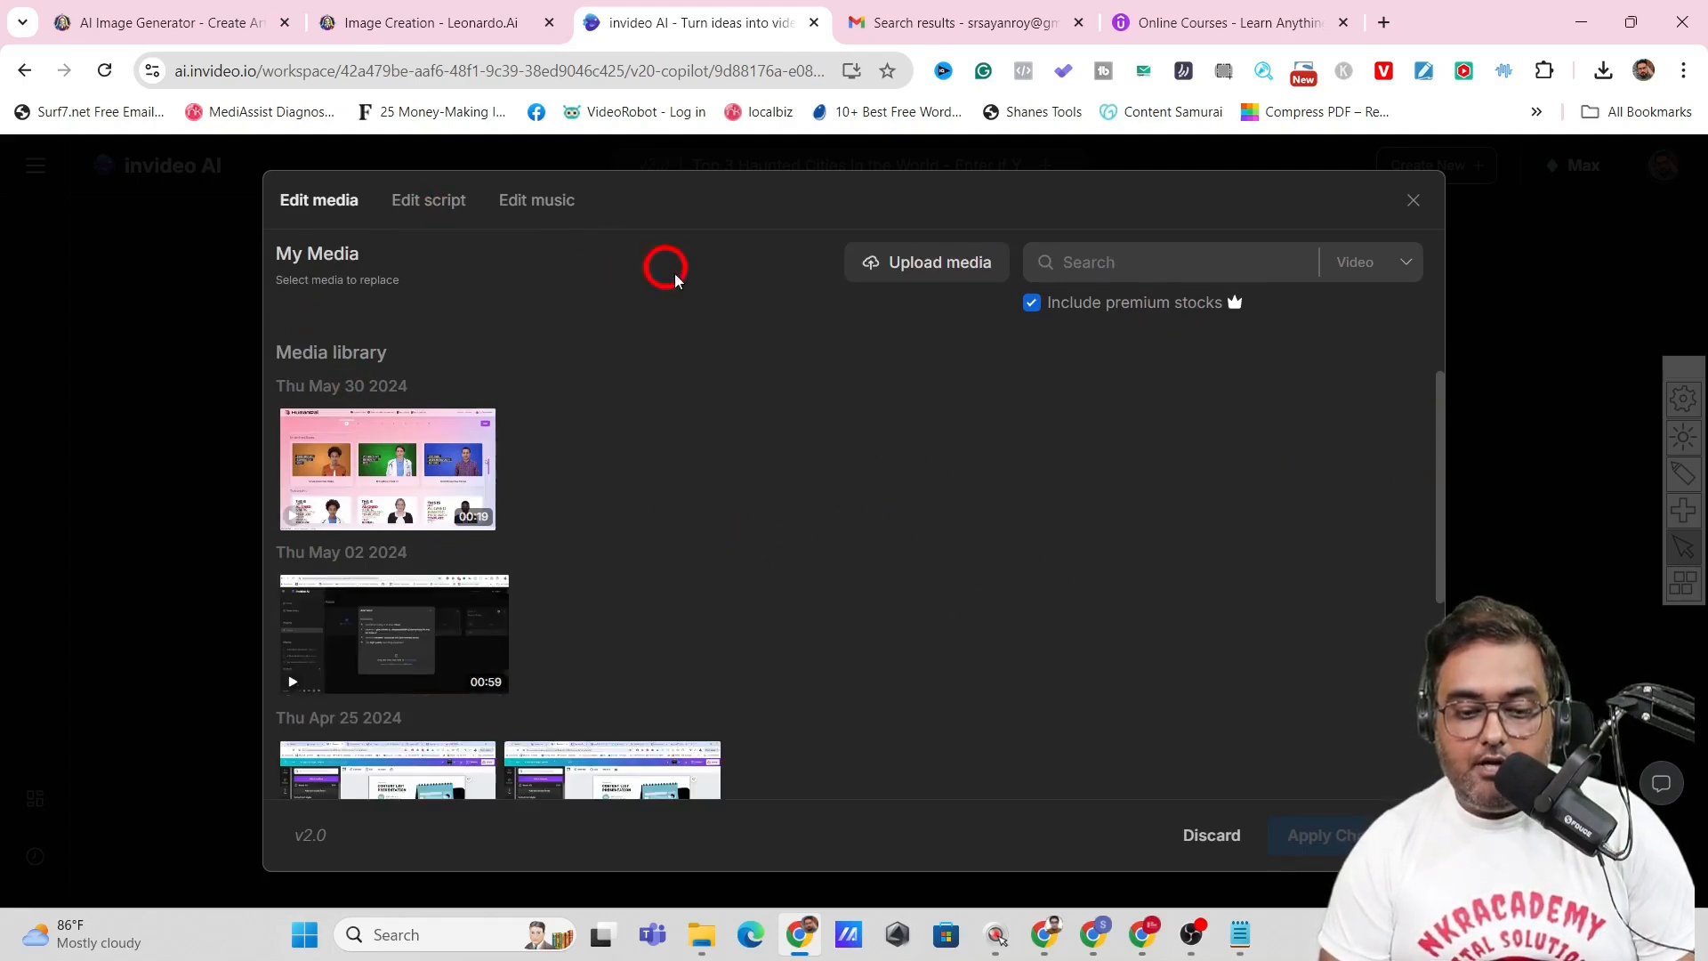
pyautogui.moveTo(1451, 456)
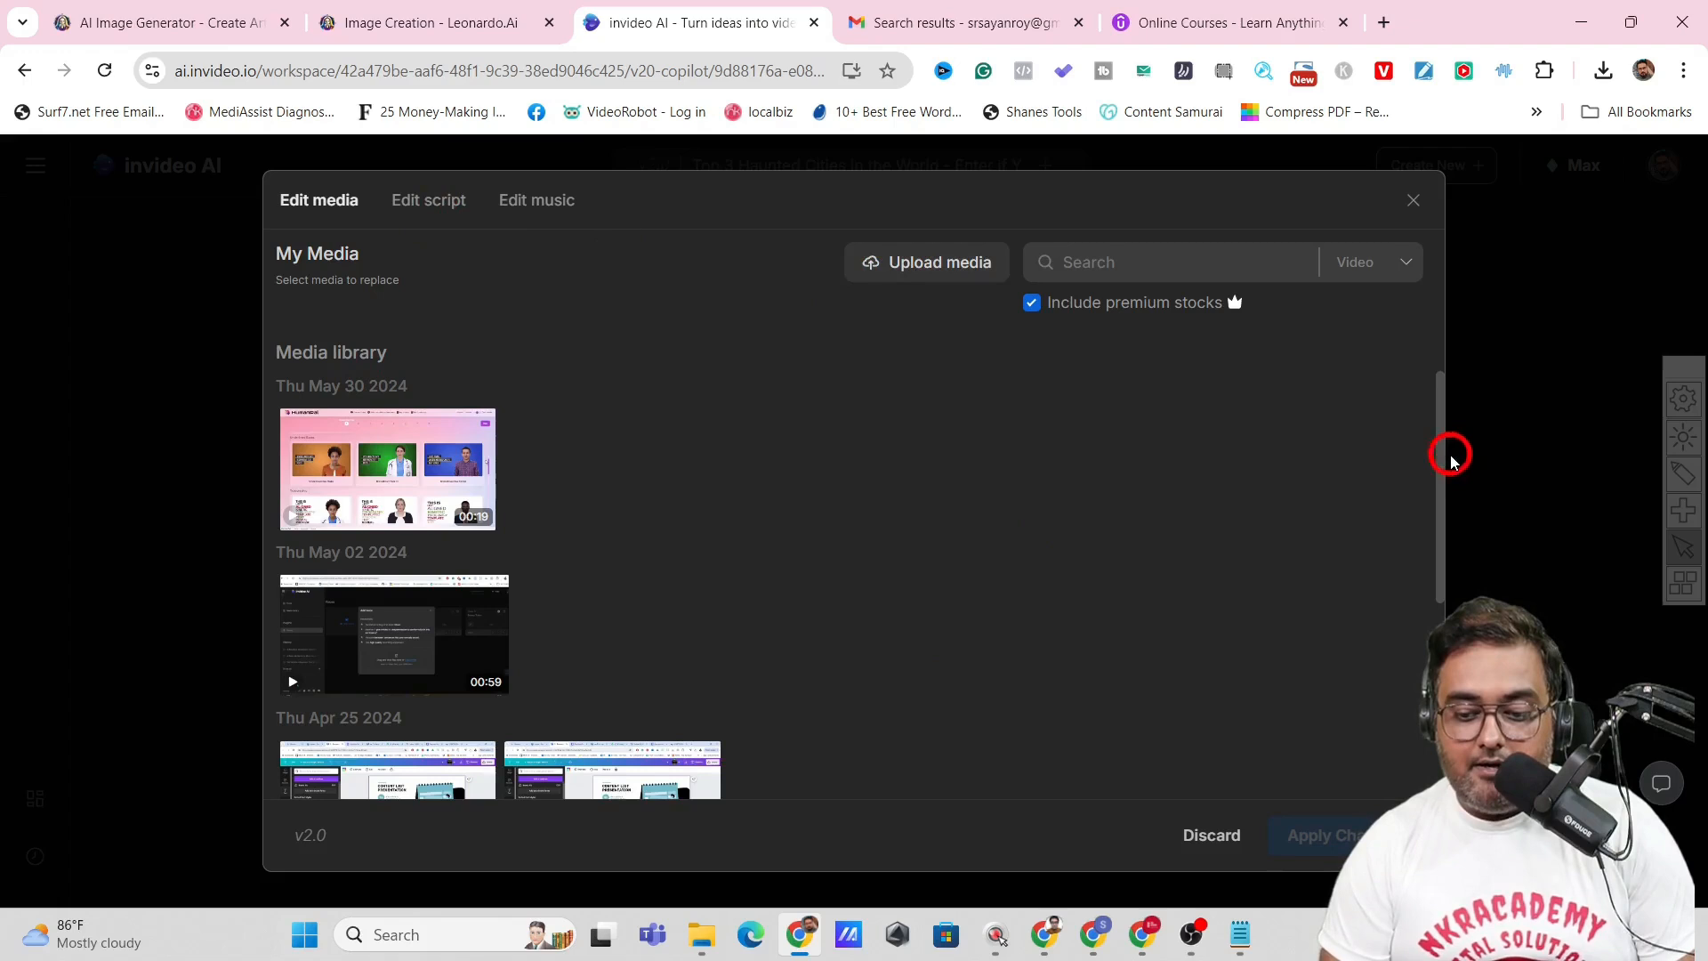
pyautogui.click(428, 199)
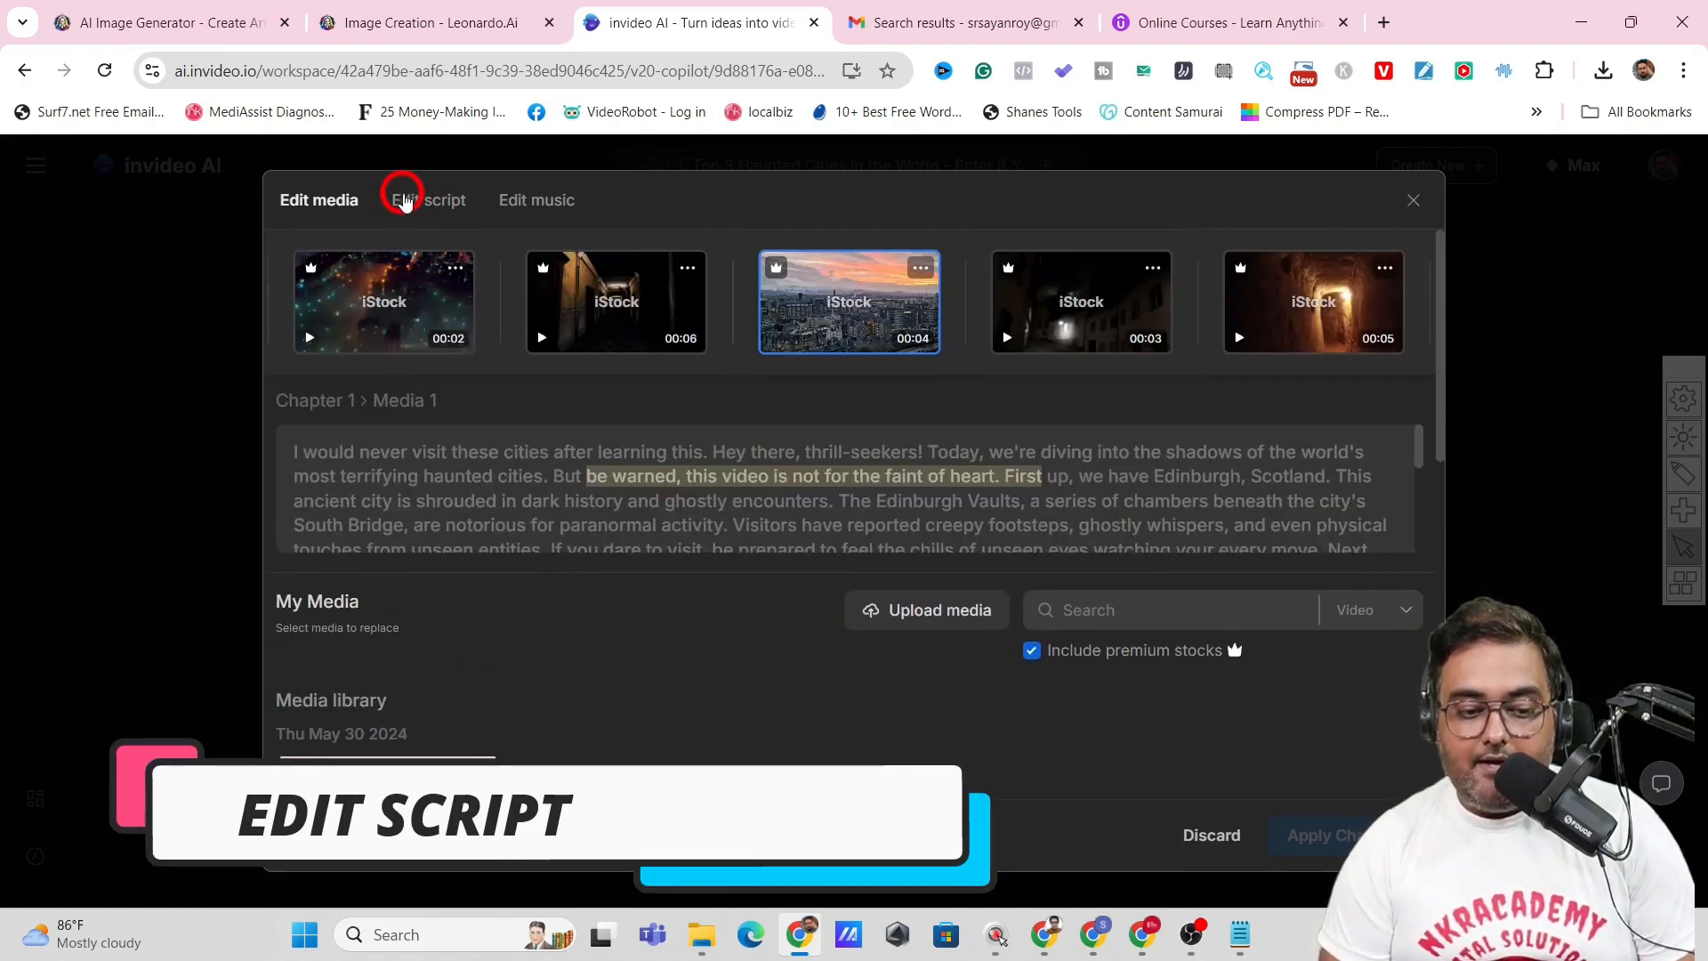
pyautogui.click(427, 199)
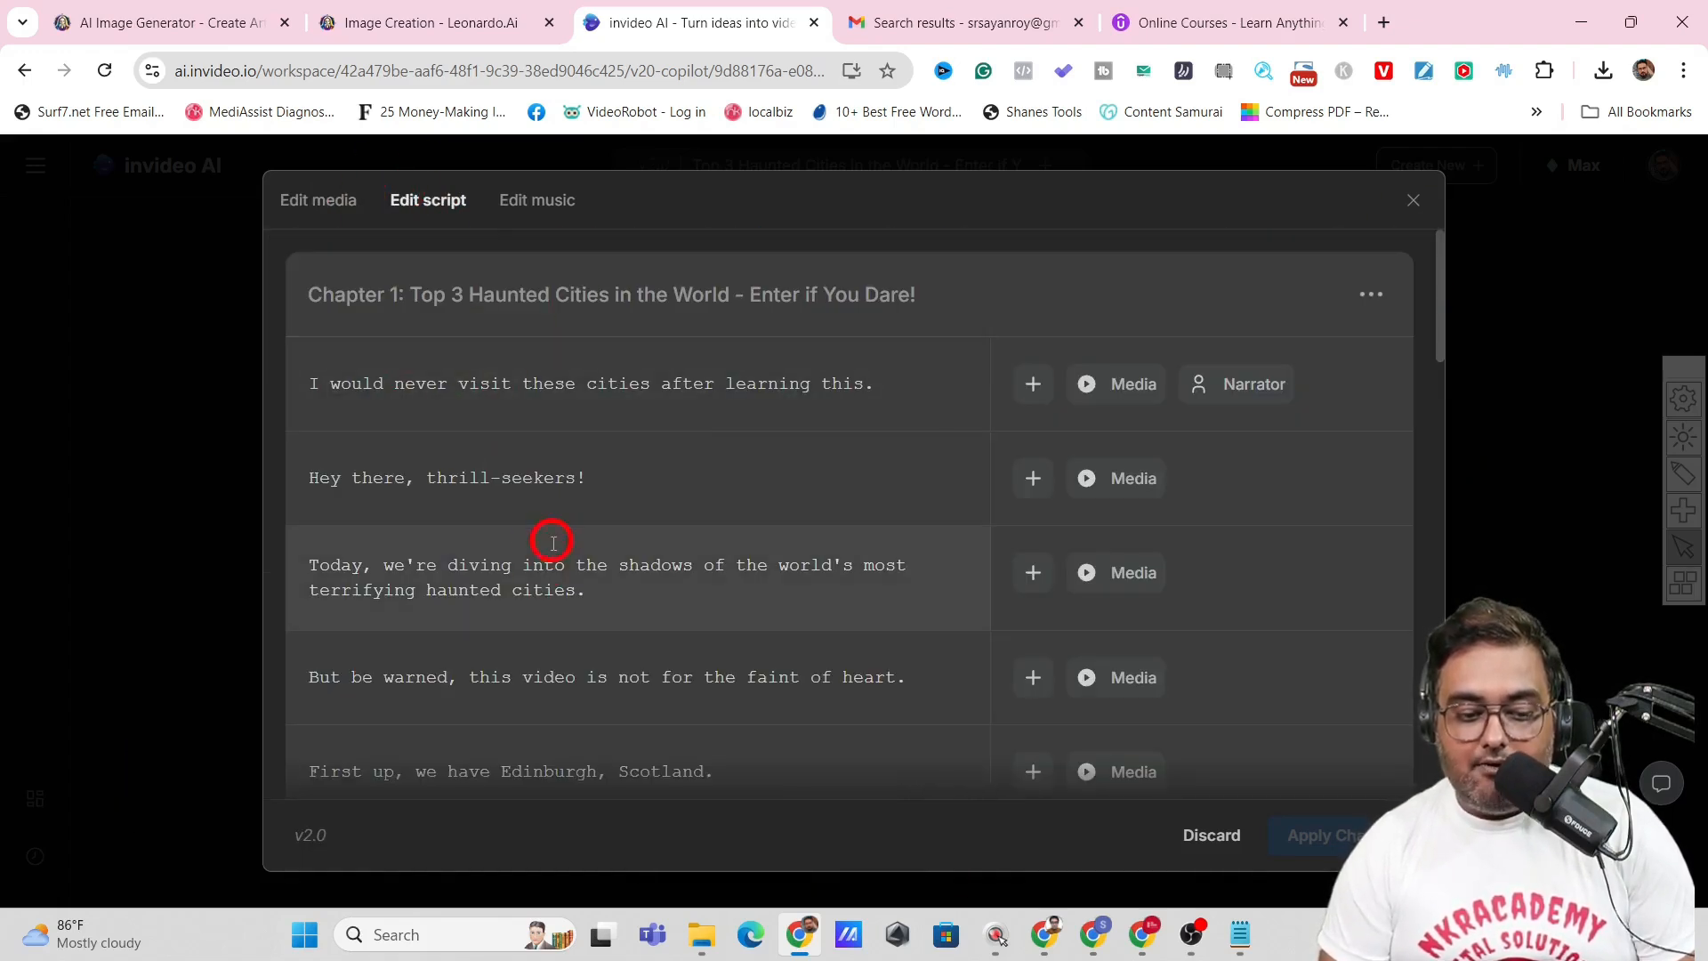
pyautogui.click(536, 200)
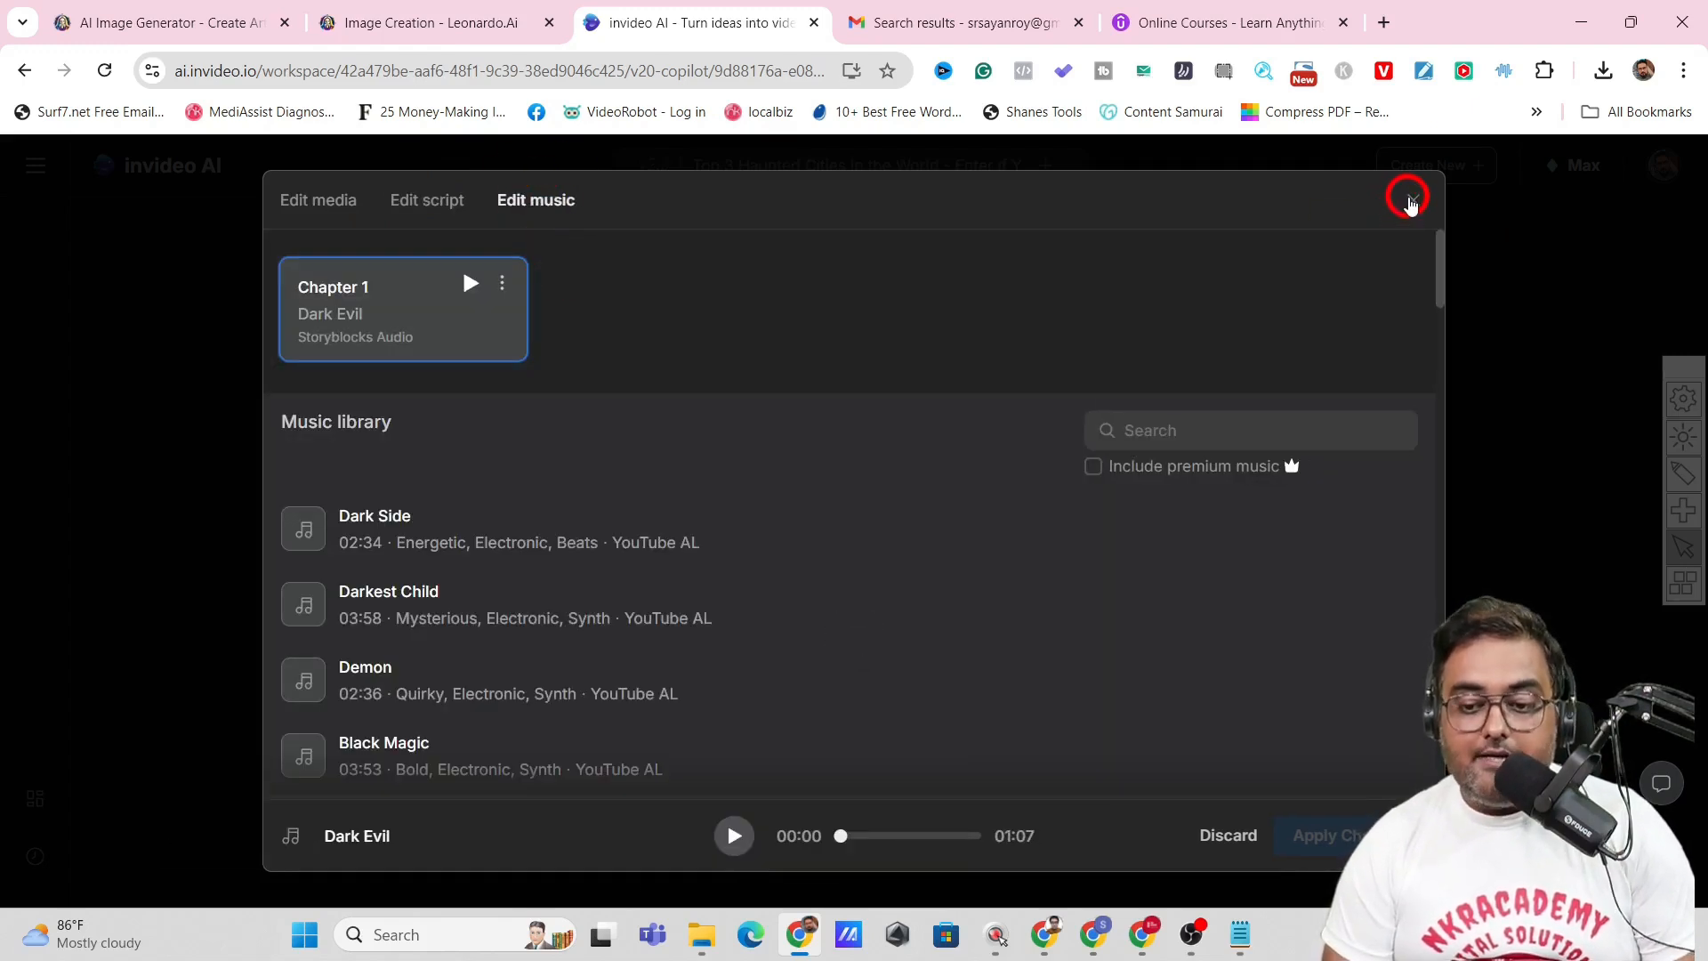
pyautogui.click(1409, 199)
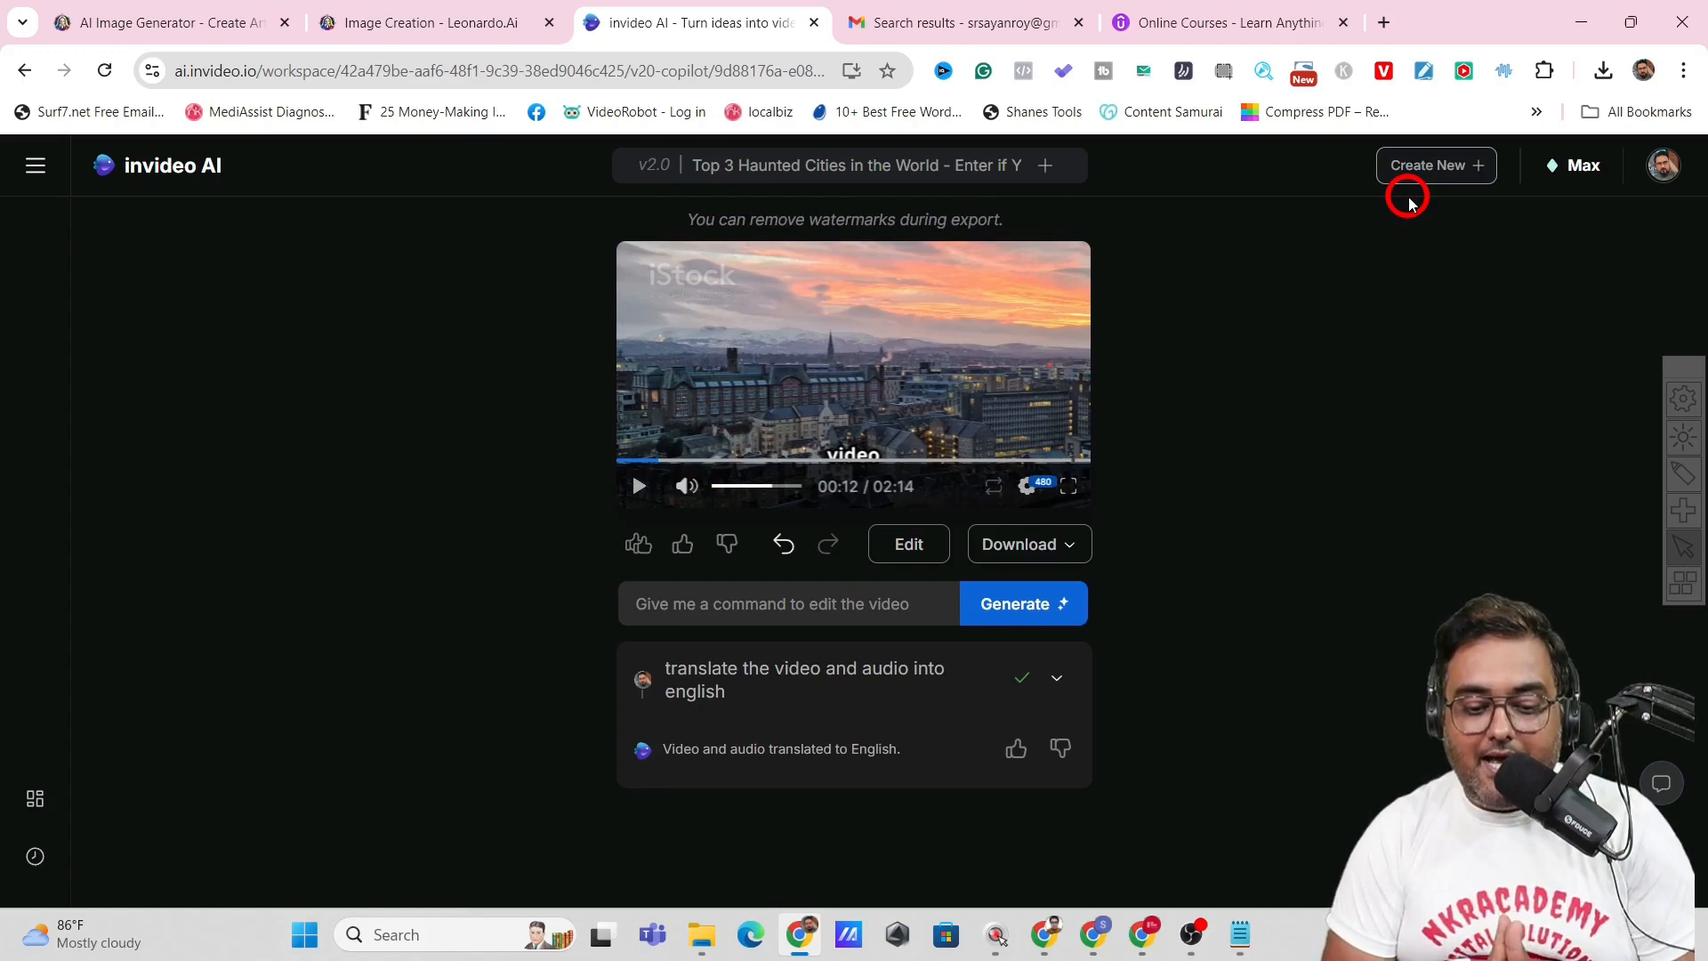
pyautogui.moveTo(1387, 219)
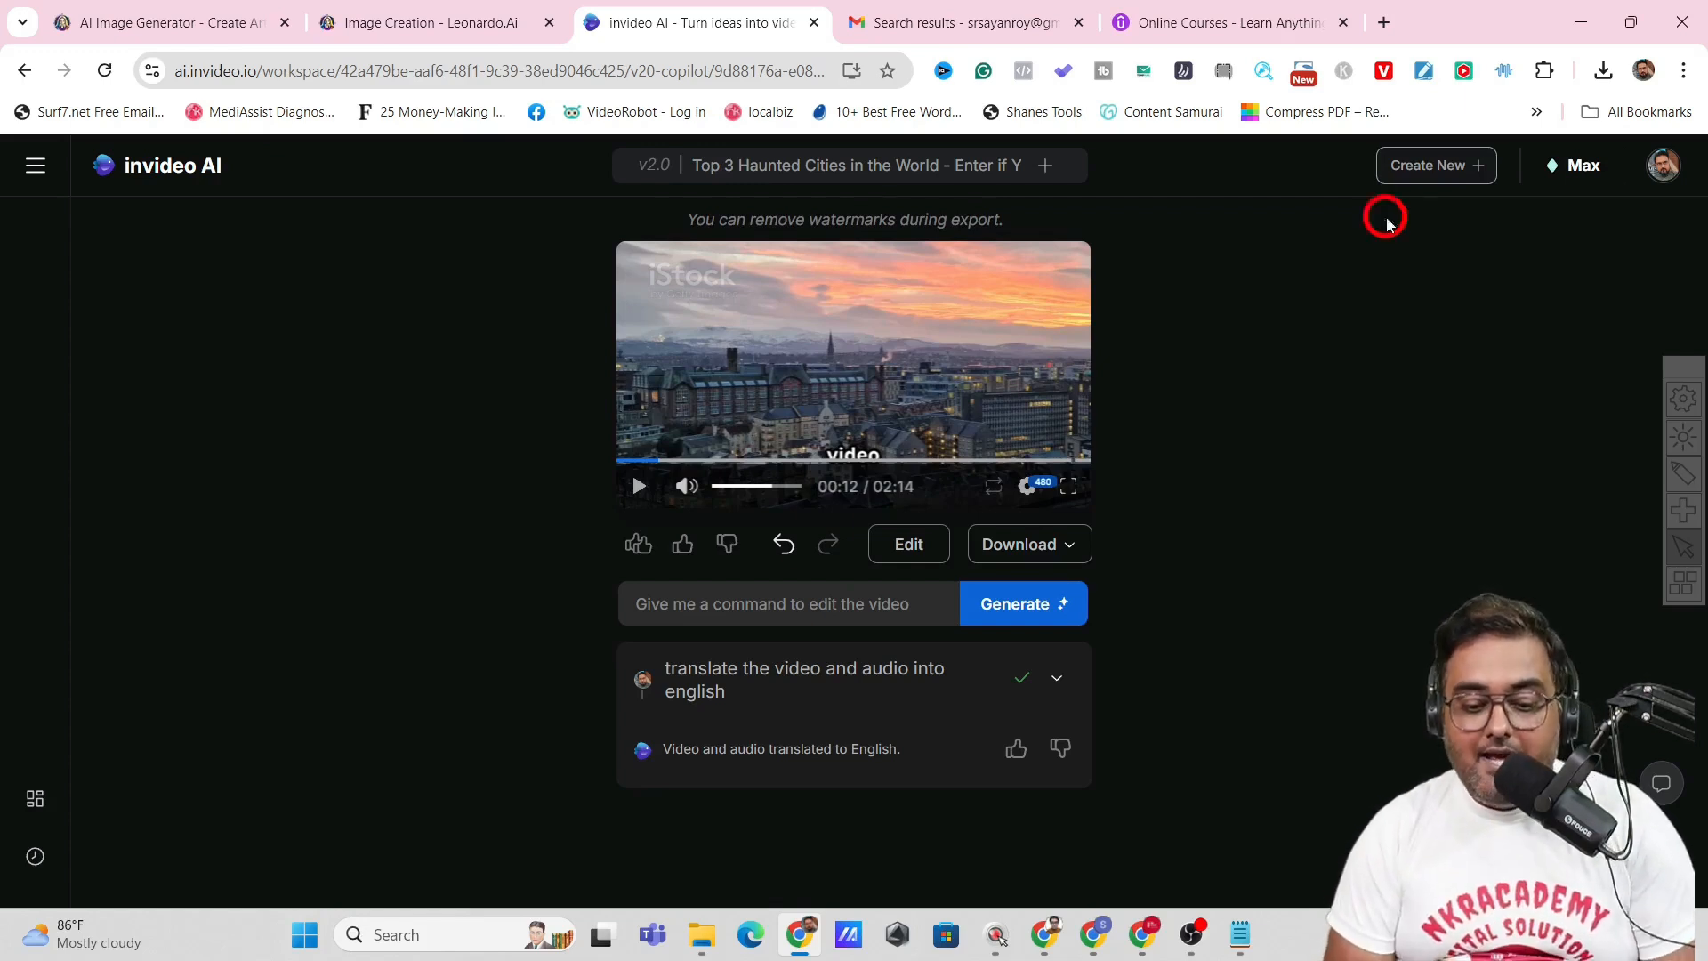
# Add karaoke-style captions via command and preview the captioned video
pyautogui.click(785, 603)
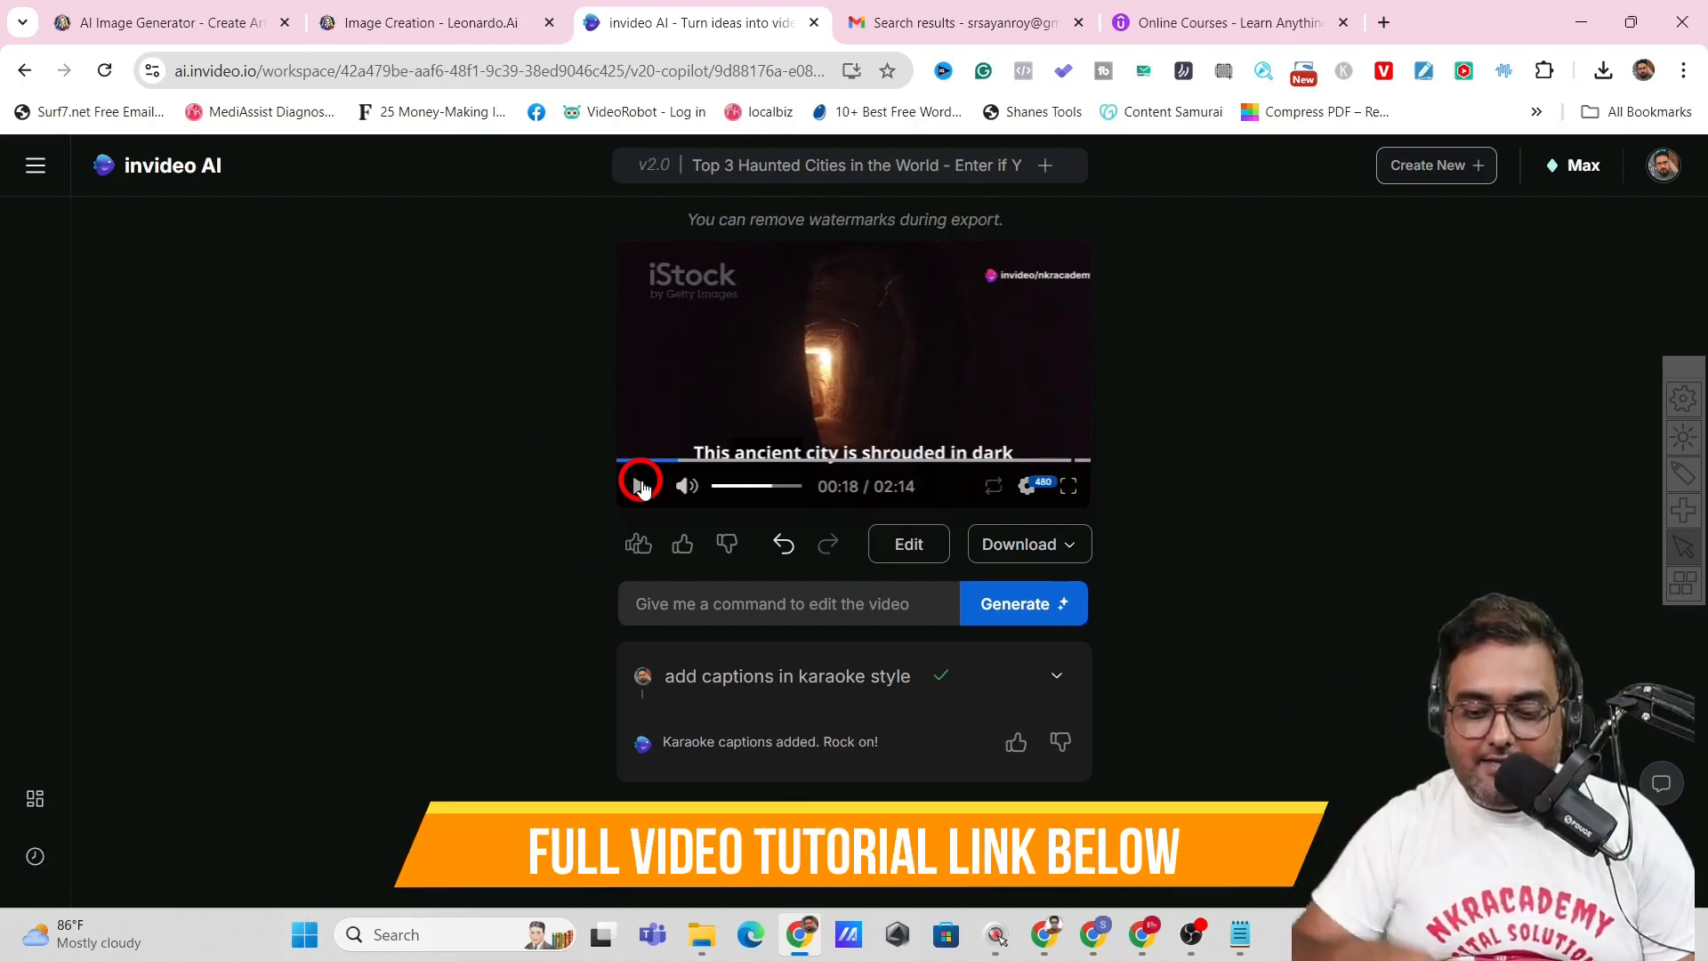
pyautogui.click(639, 486)
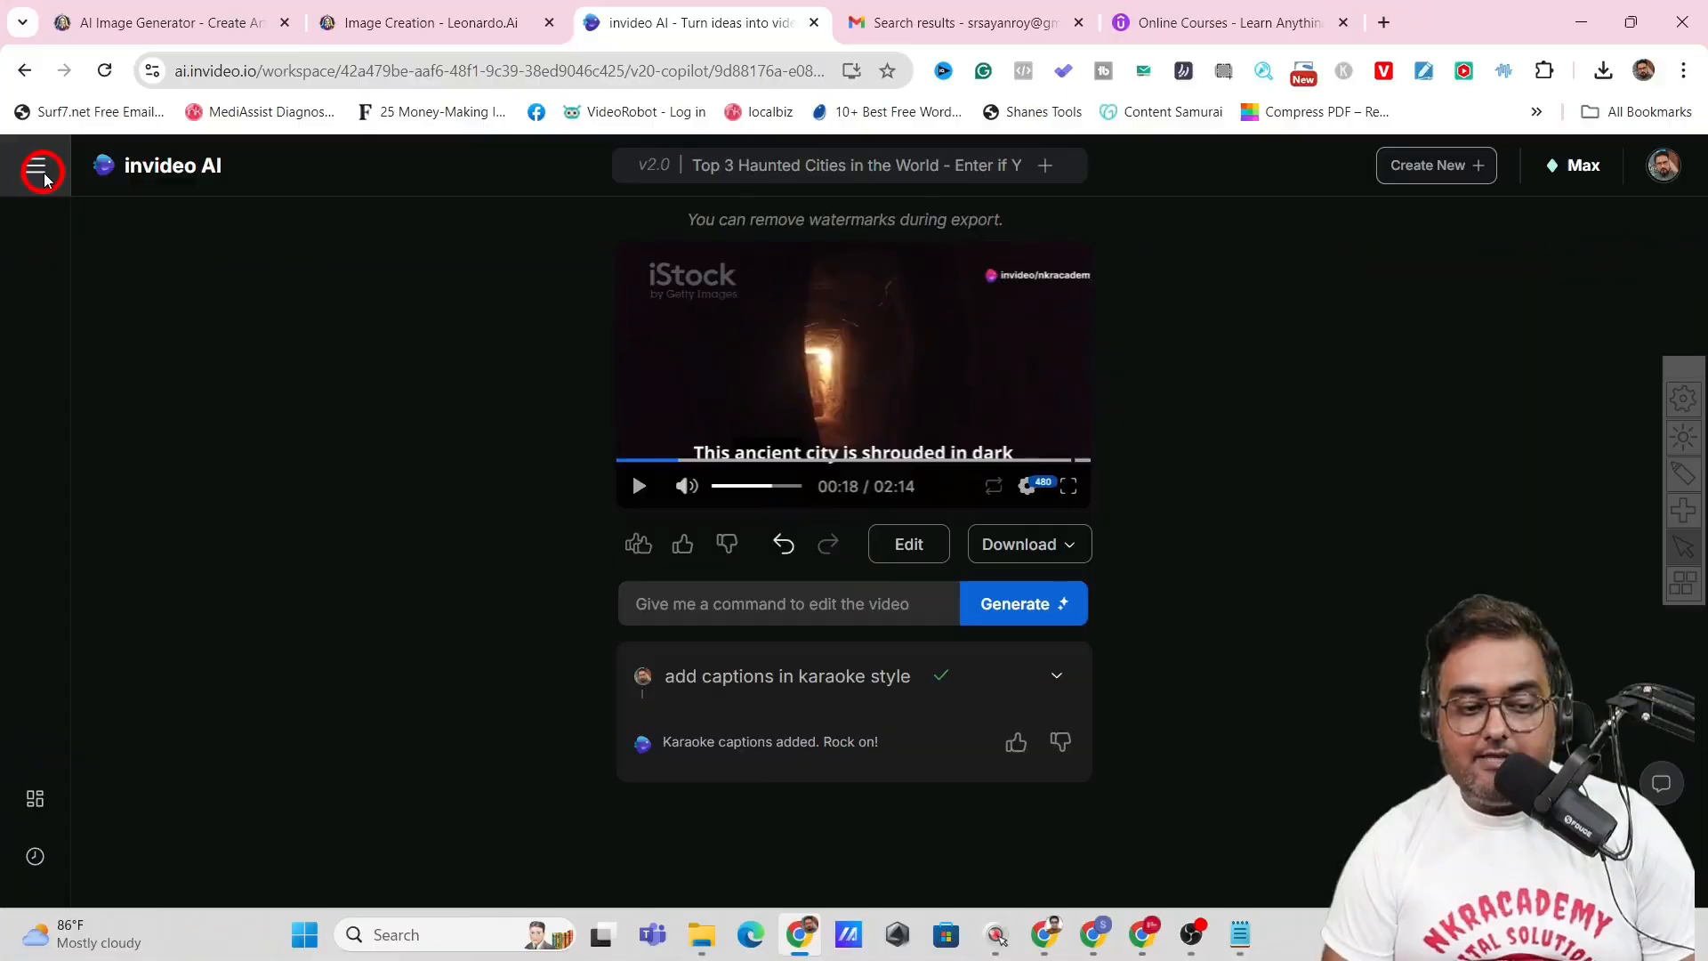
# Return Home, start a new AI video, and briefly open the News Video workflow form
pyautogui.click(41, 165)
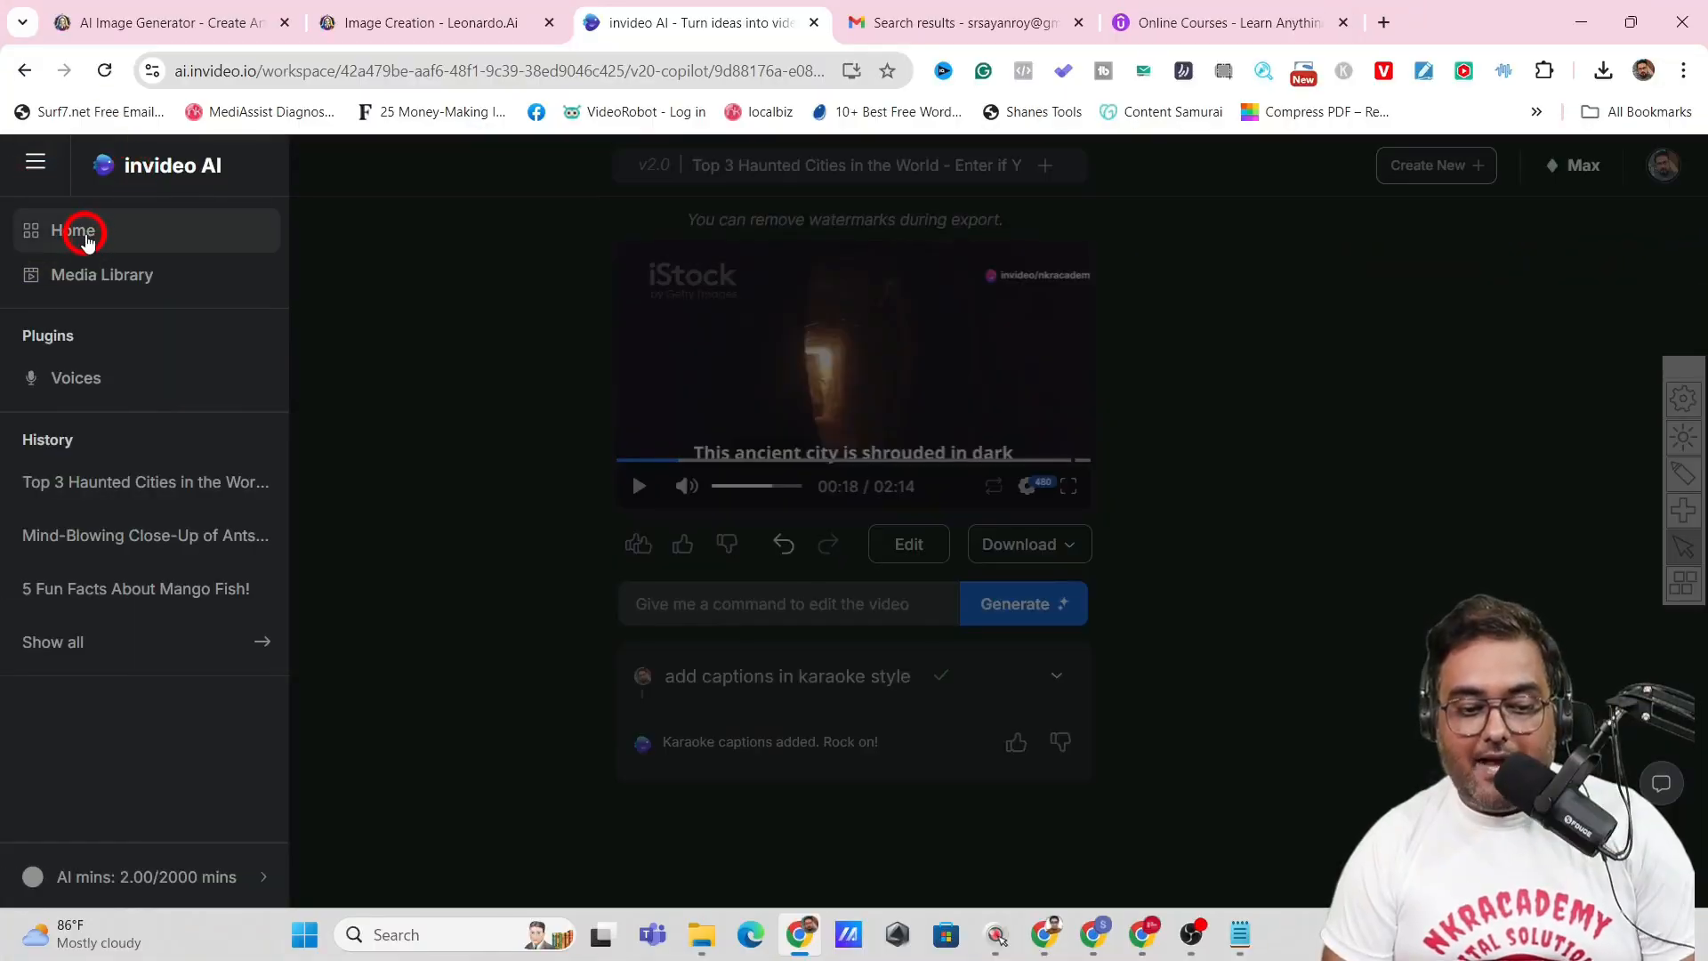
pyautogui.click(72, 232)
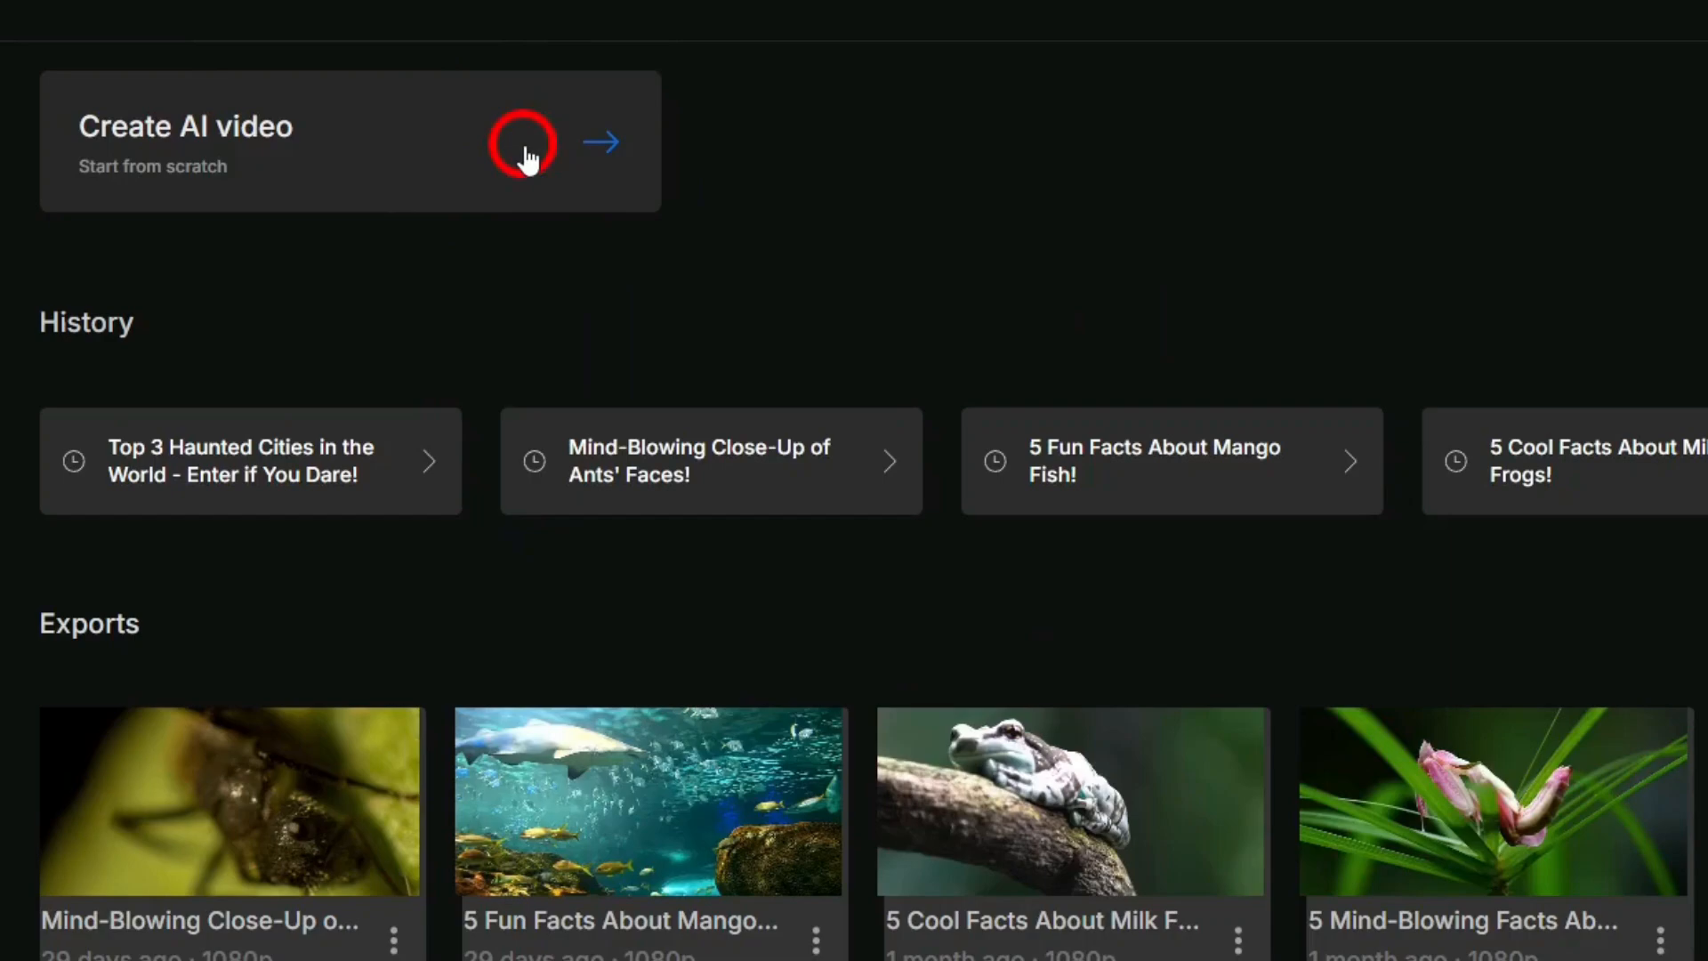
pyautogui.click(523, 142)
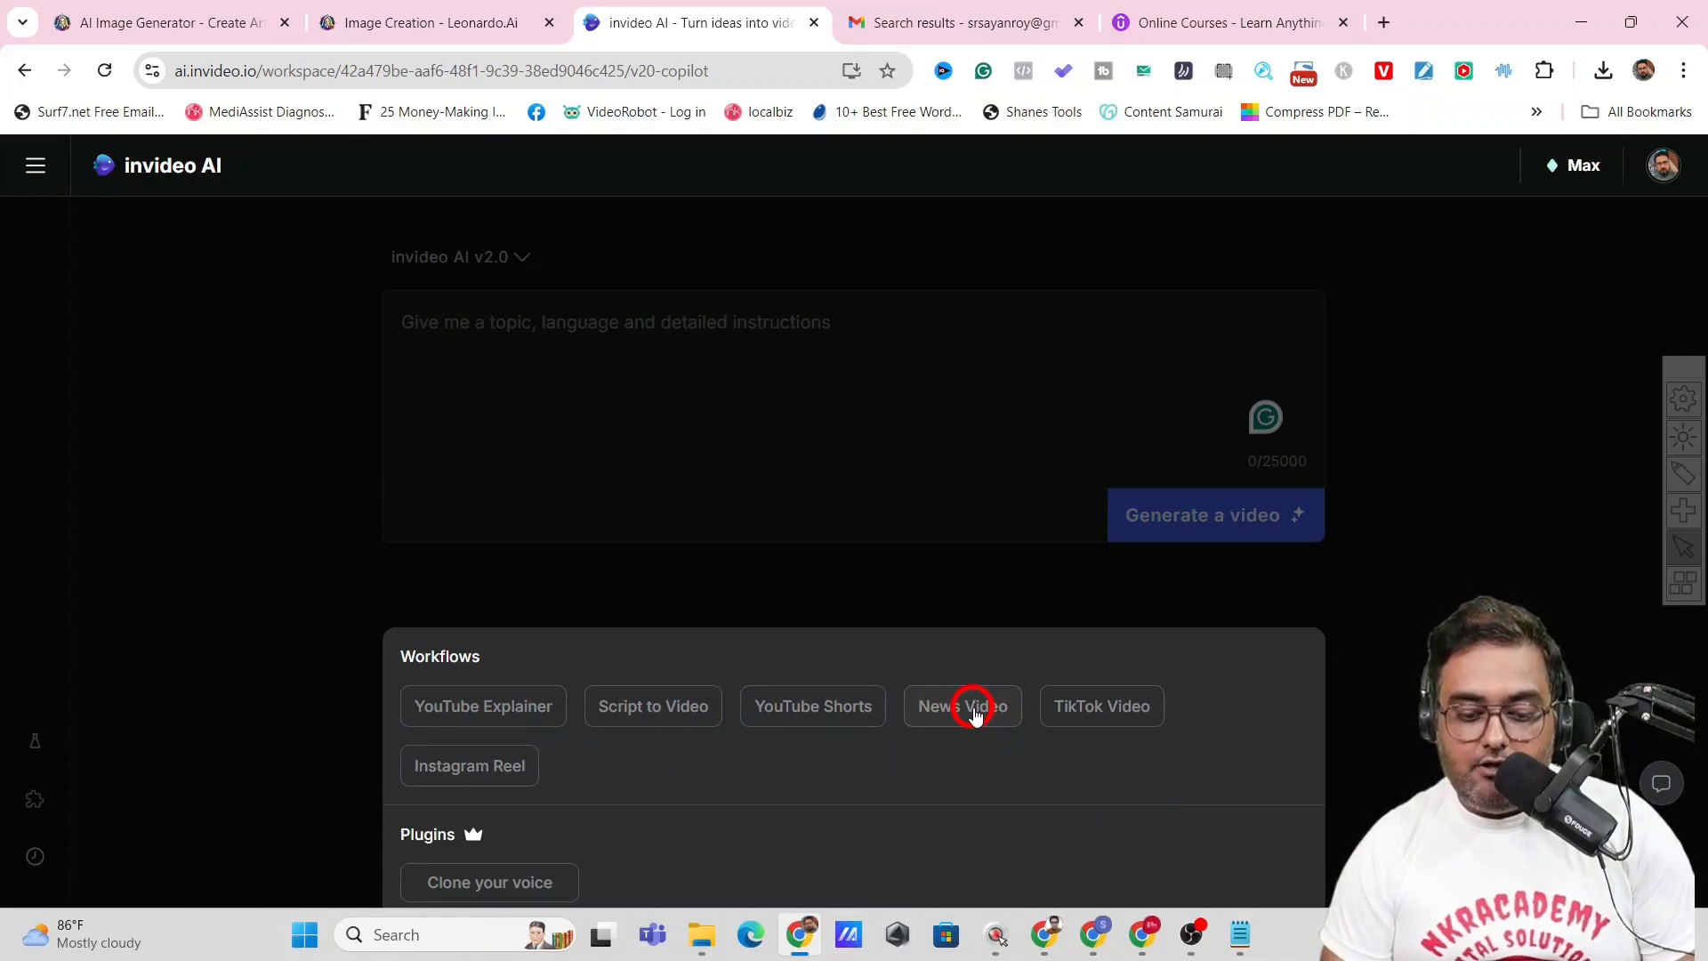
pyautogui.click(963, 704)
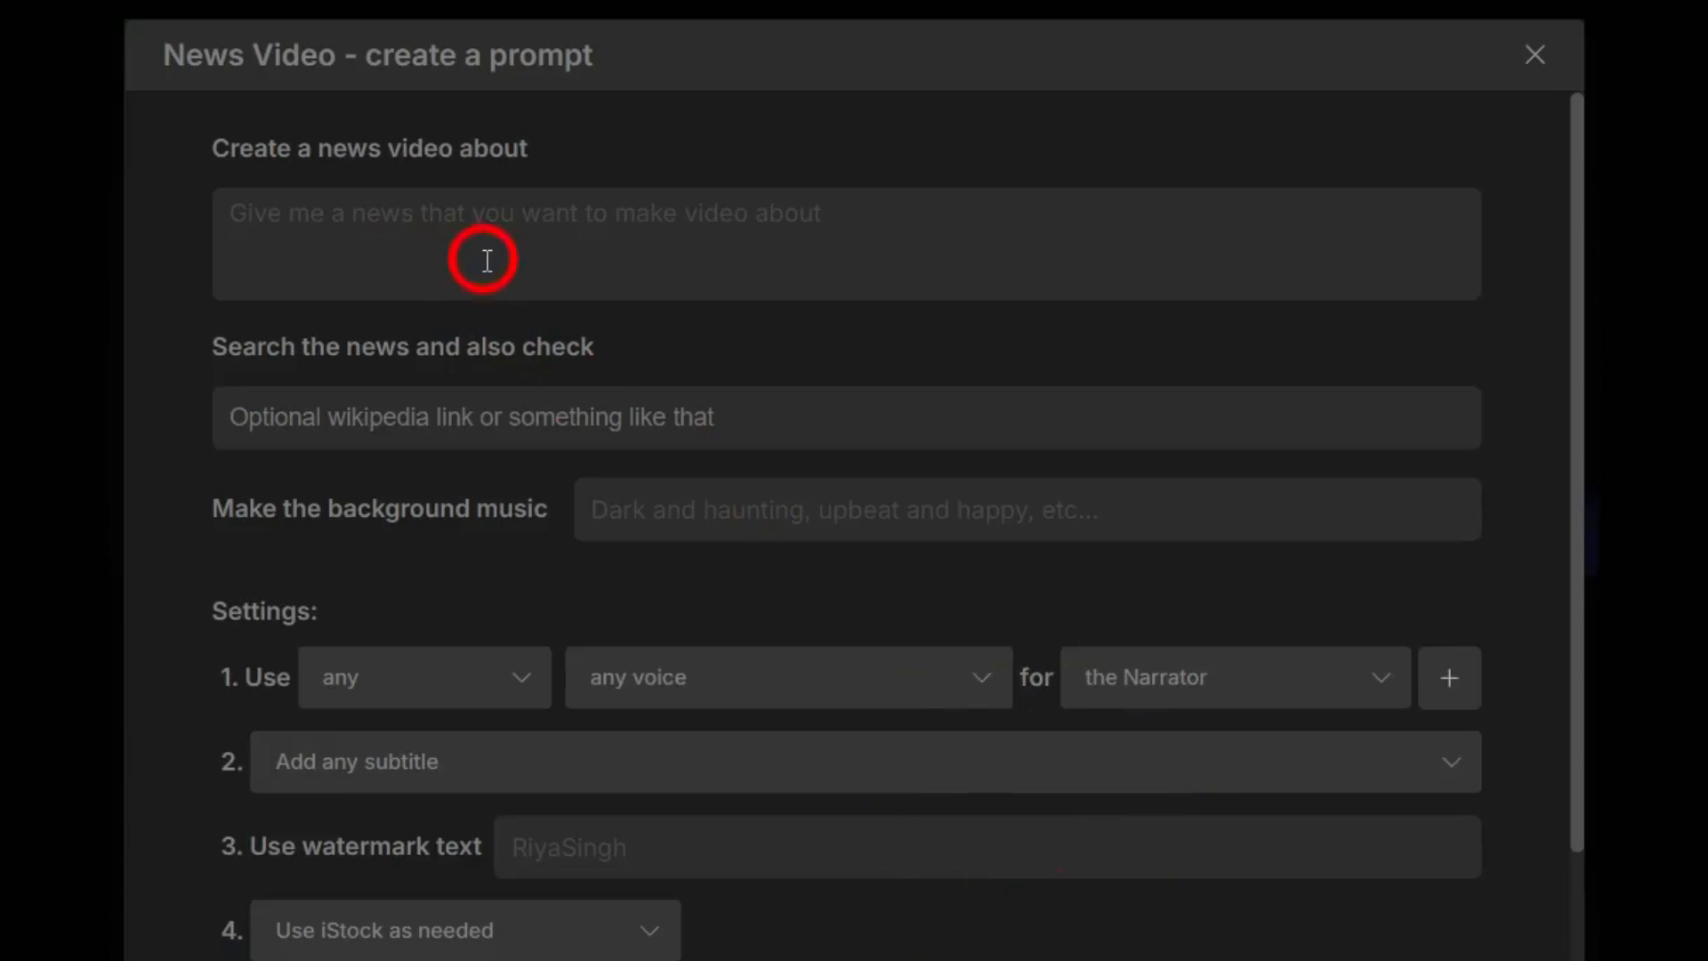
pyautogui.moveTo(495, 574)
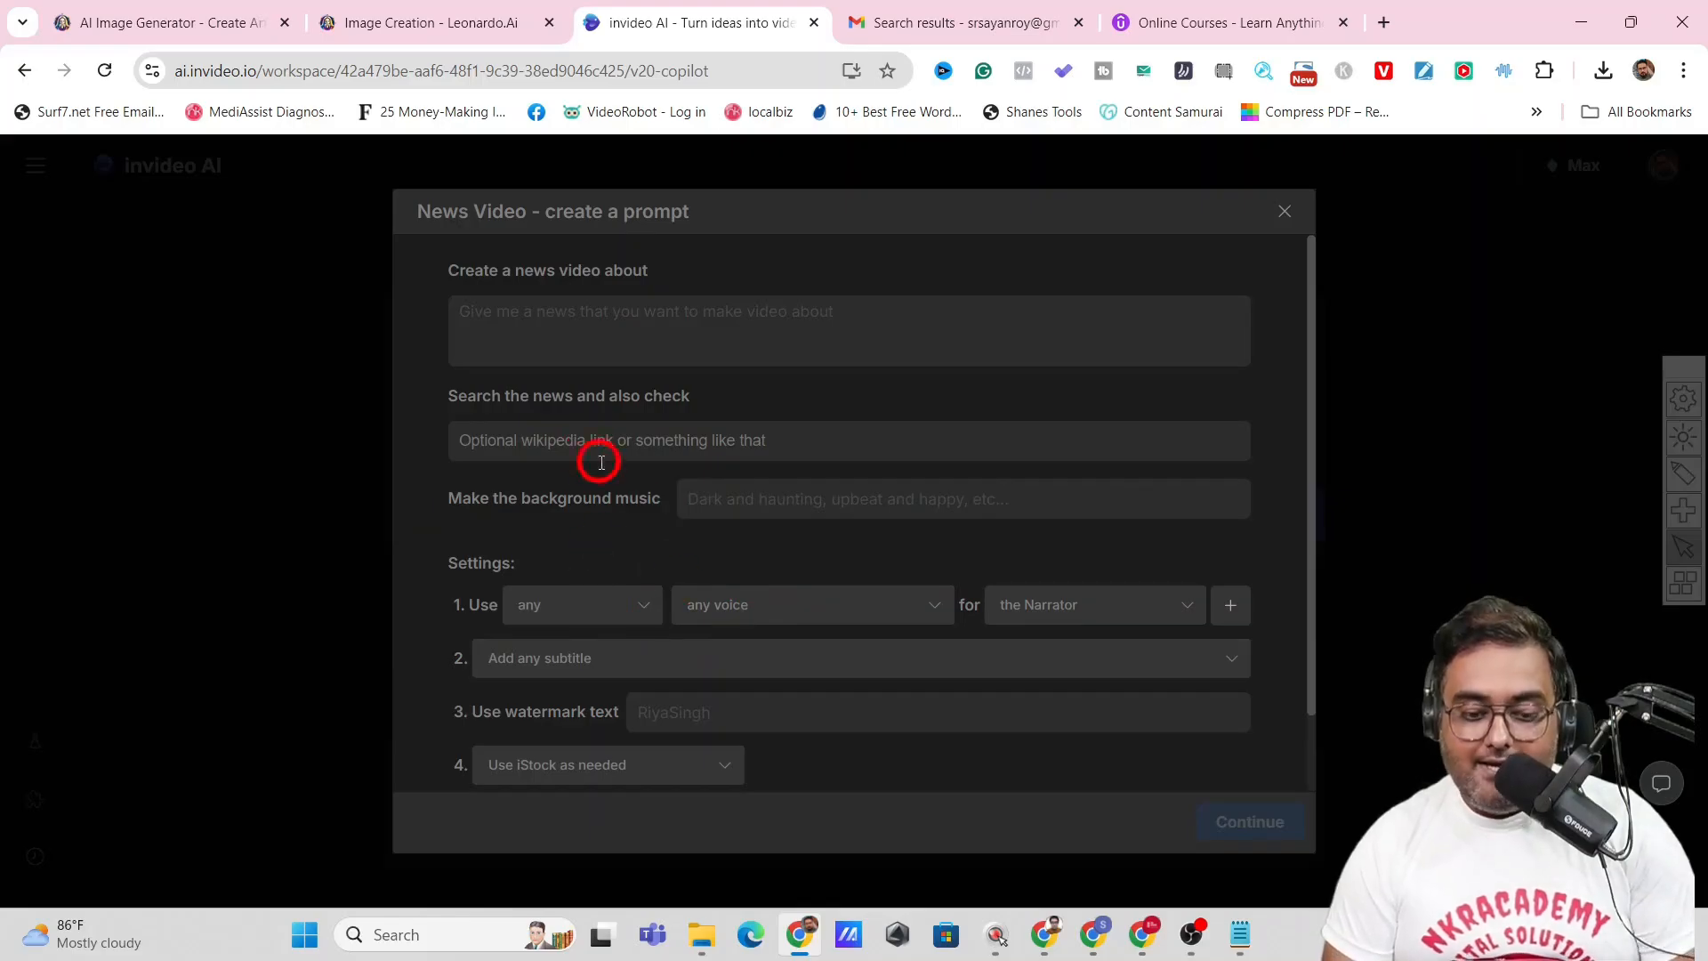
pyautogui.moveTo(1284, 210)
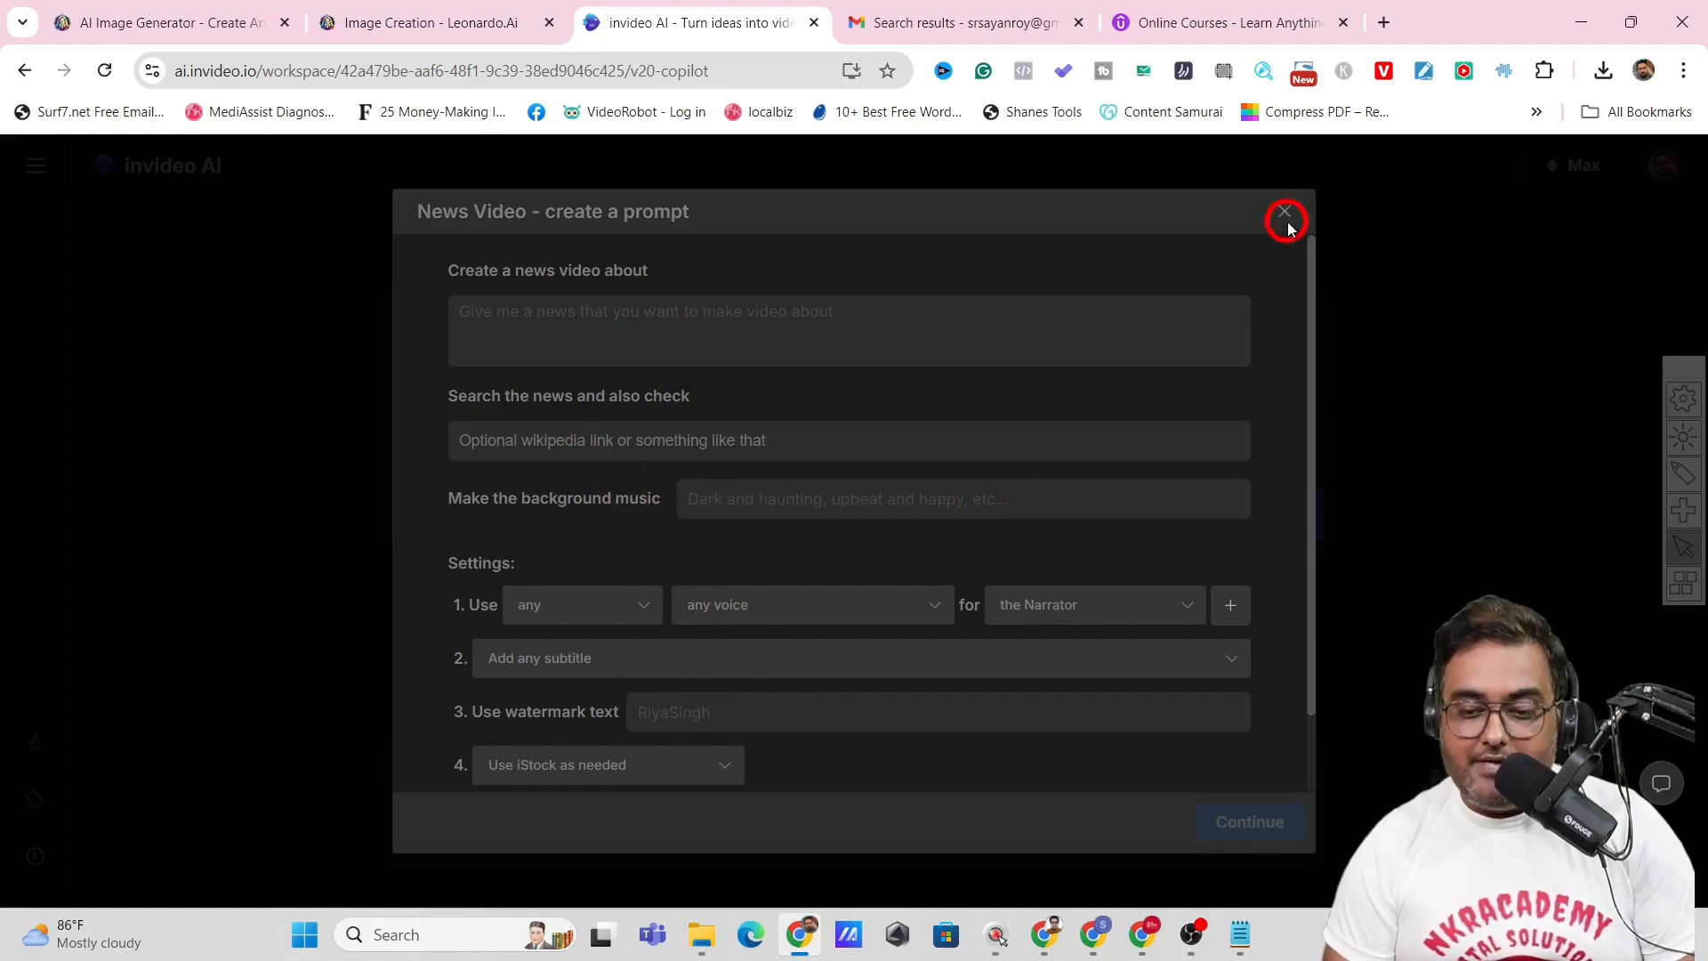
pyautogui.click(1284, 210)
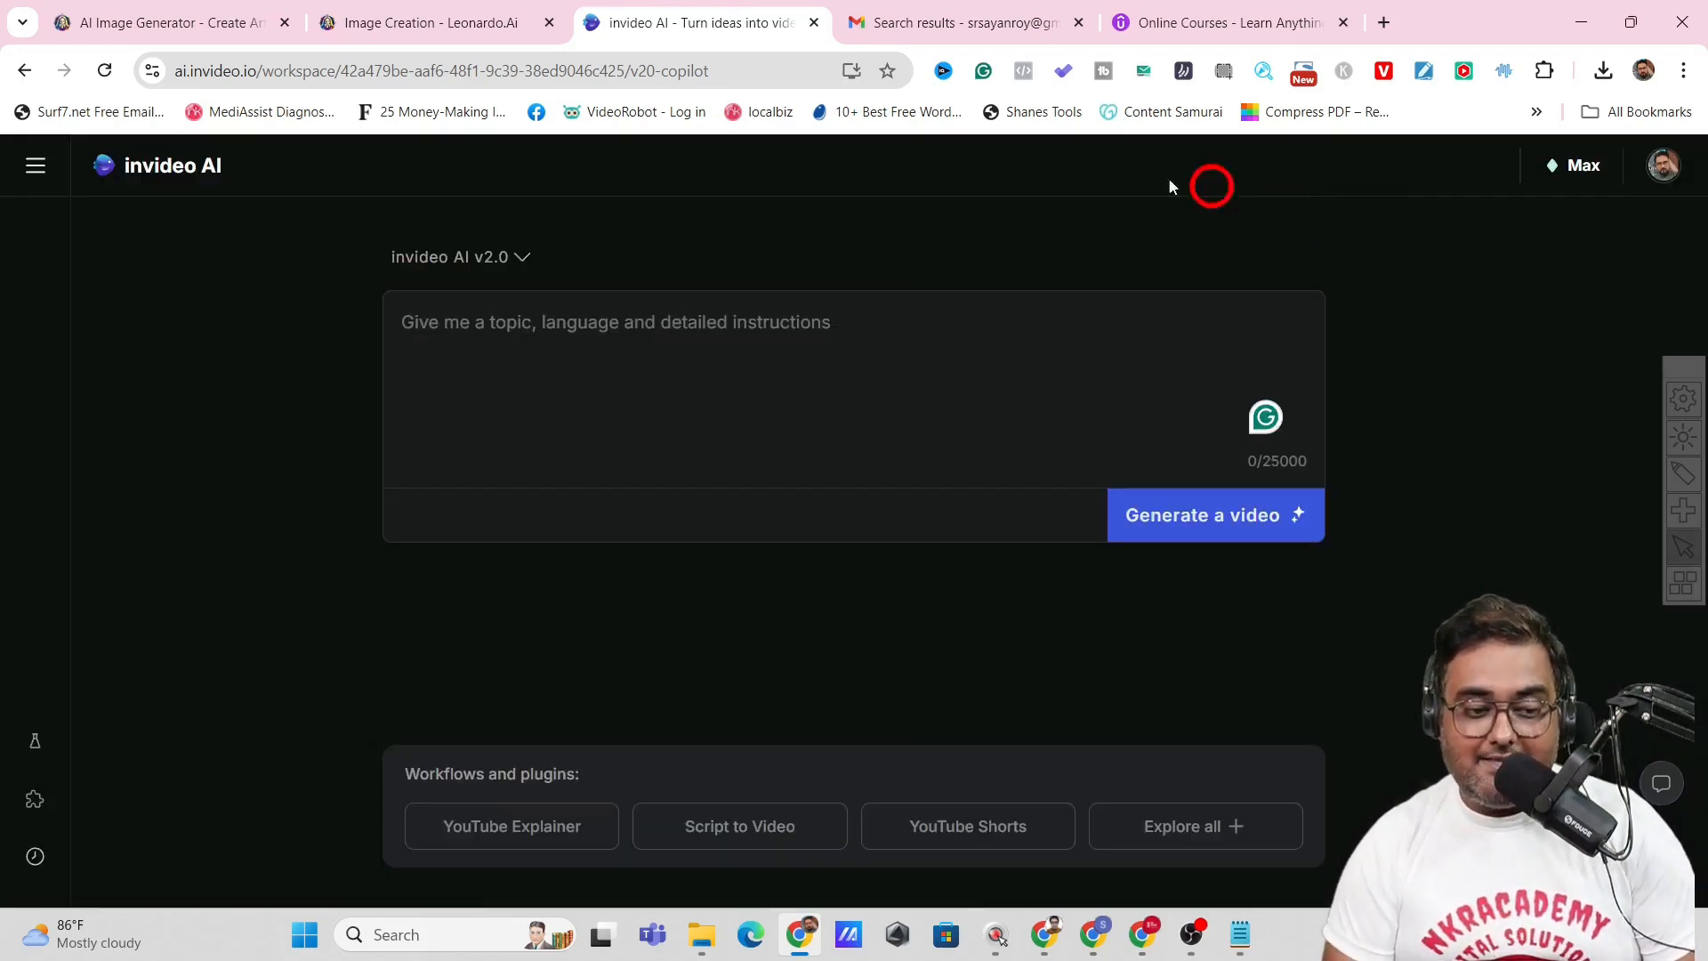
pyautogui.click(34, 164)
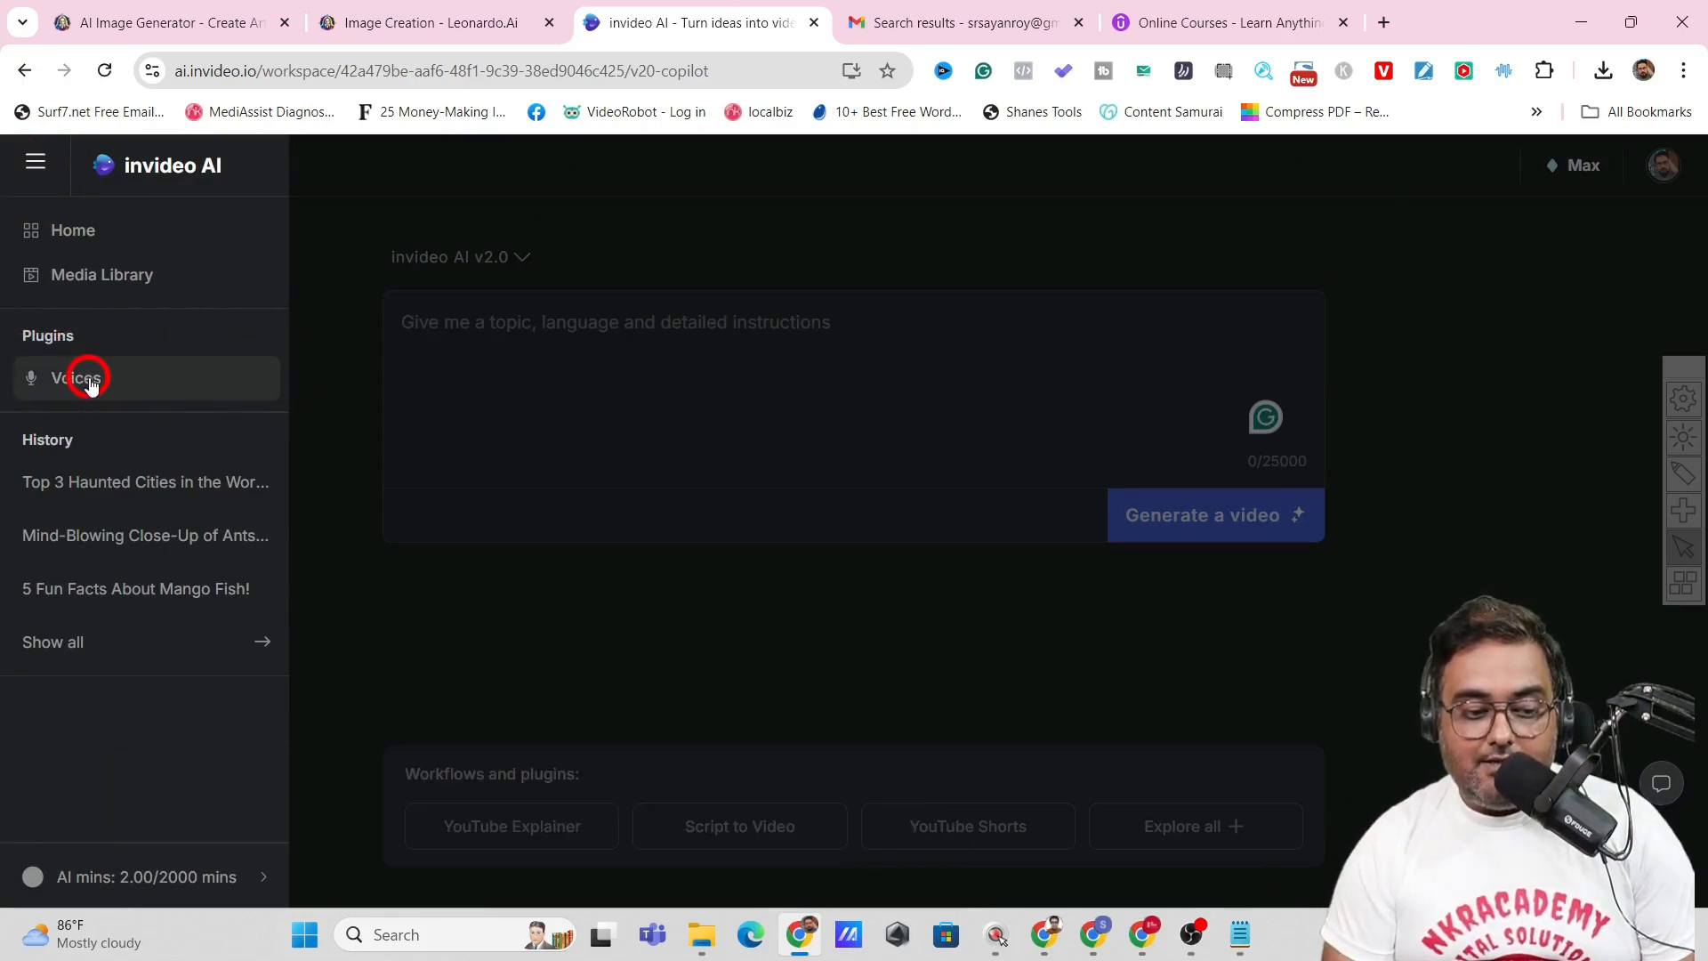
# Visit the Voices plugin and start adding a new cloned voice
pyautogui.click(78, 377)
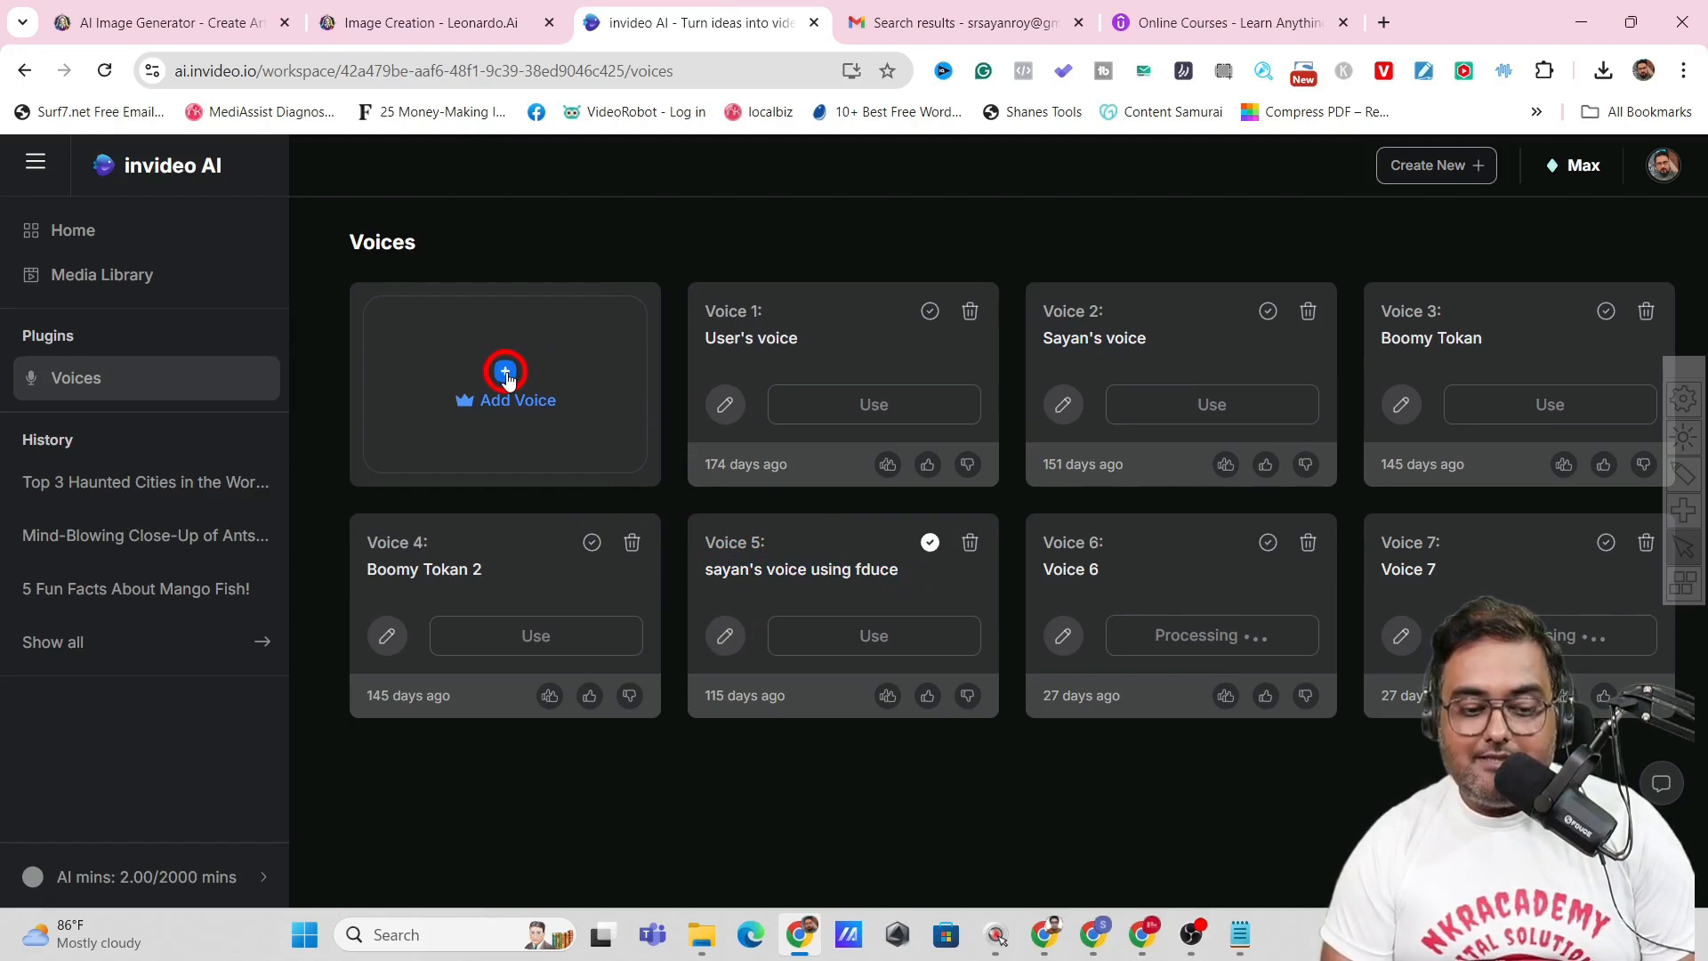
pyautogui.click(503, 386)
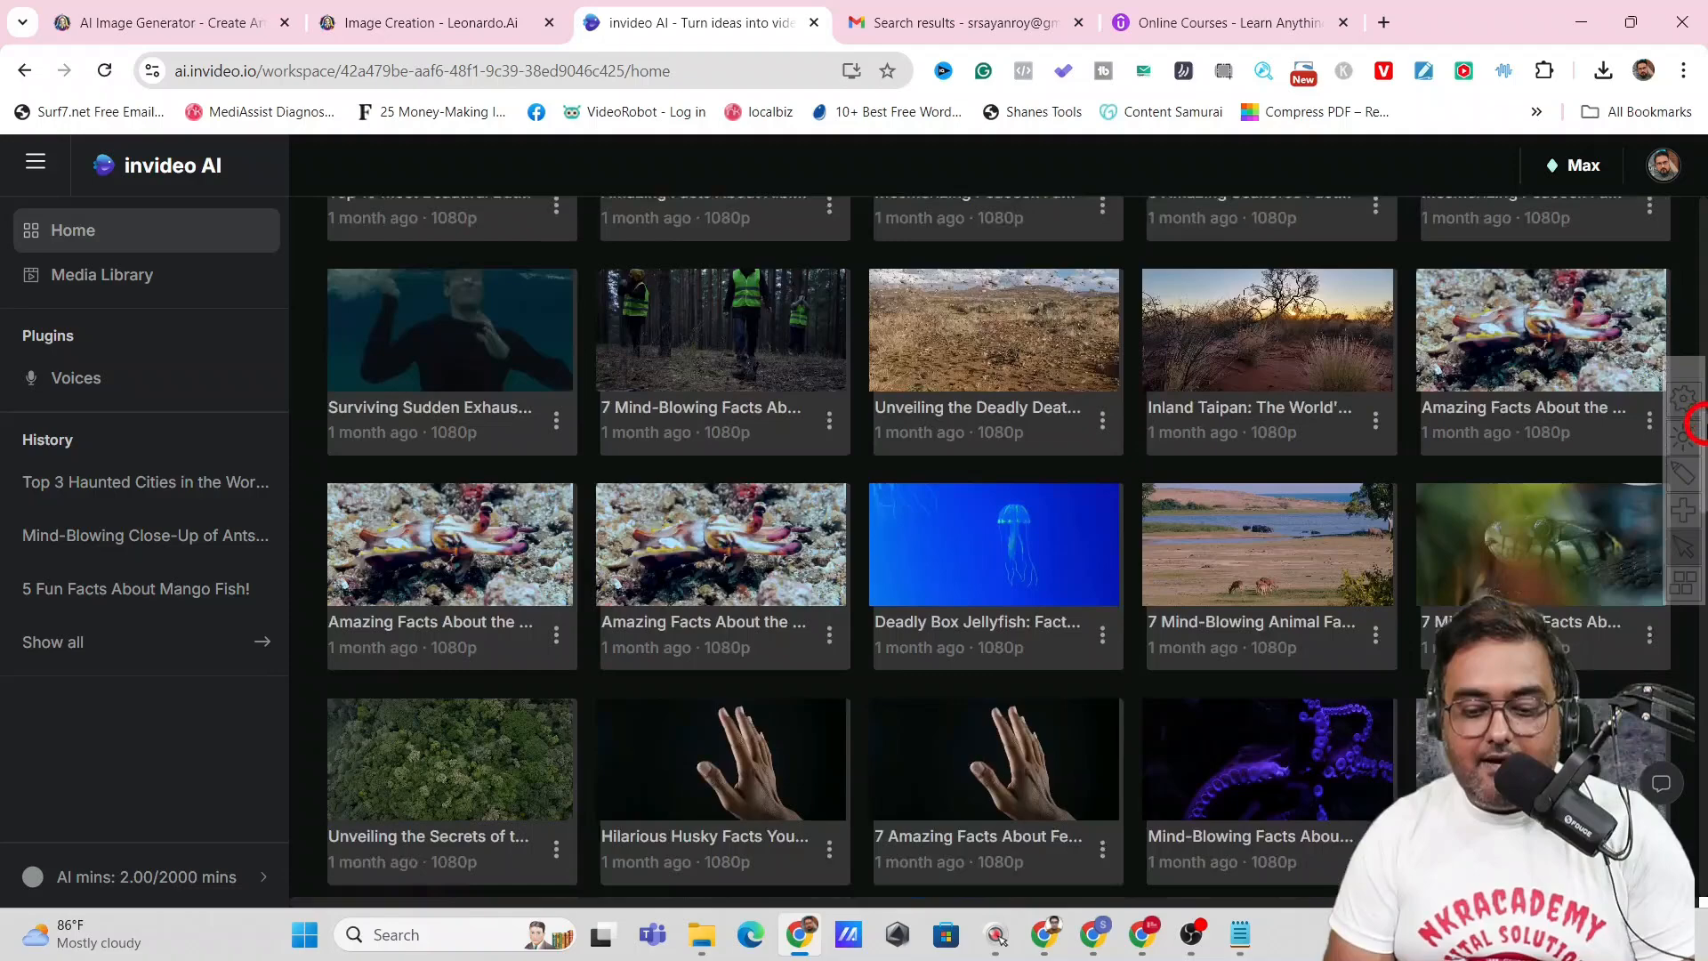
pyautogui.scroll(3)
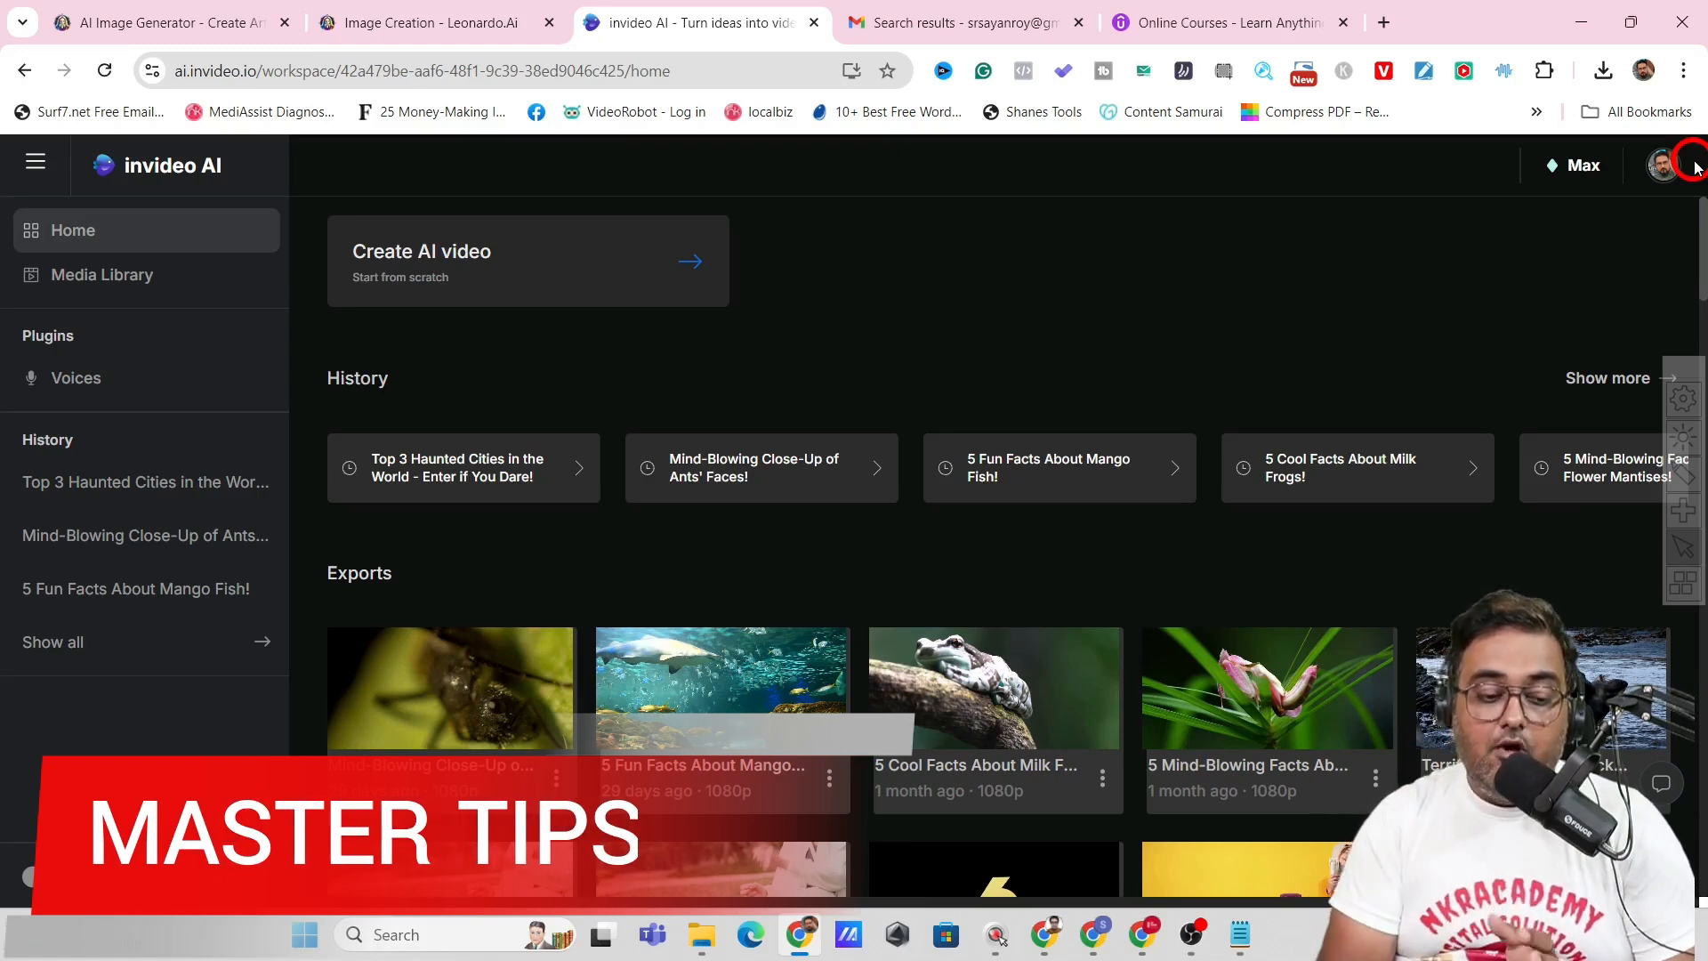
pyautogui.click(75, 377)
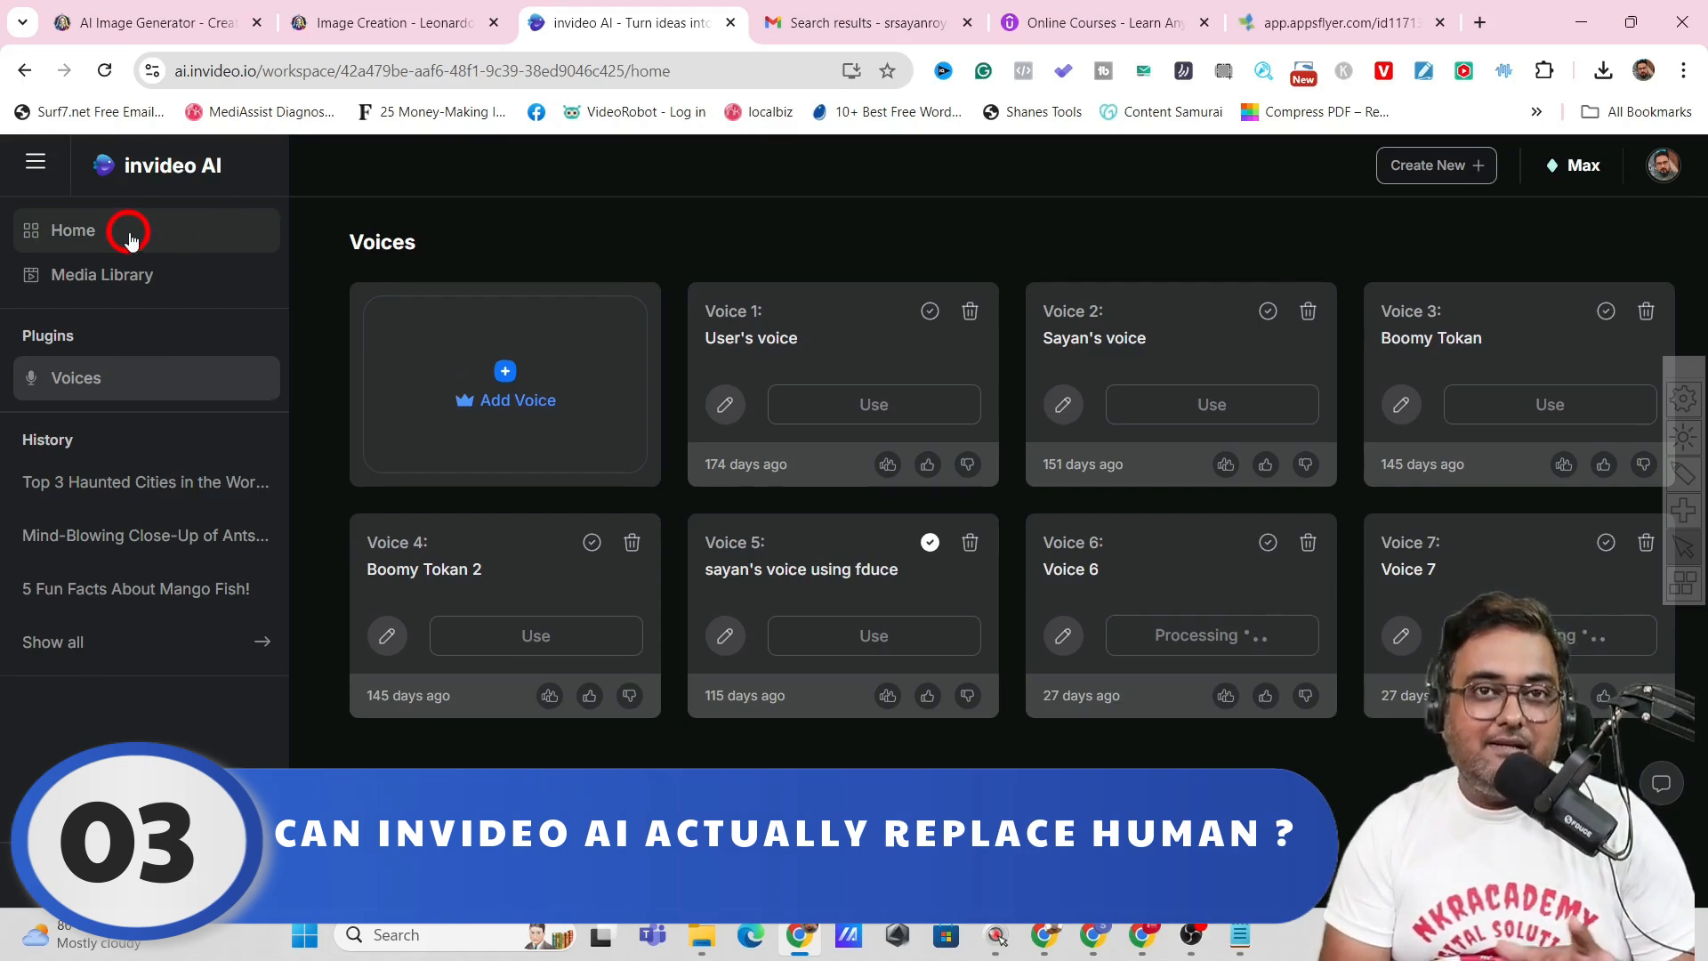
pyautogui.click(71, 229)
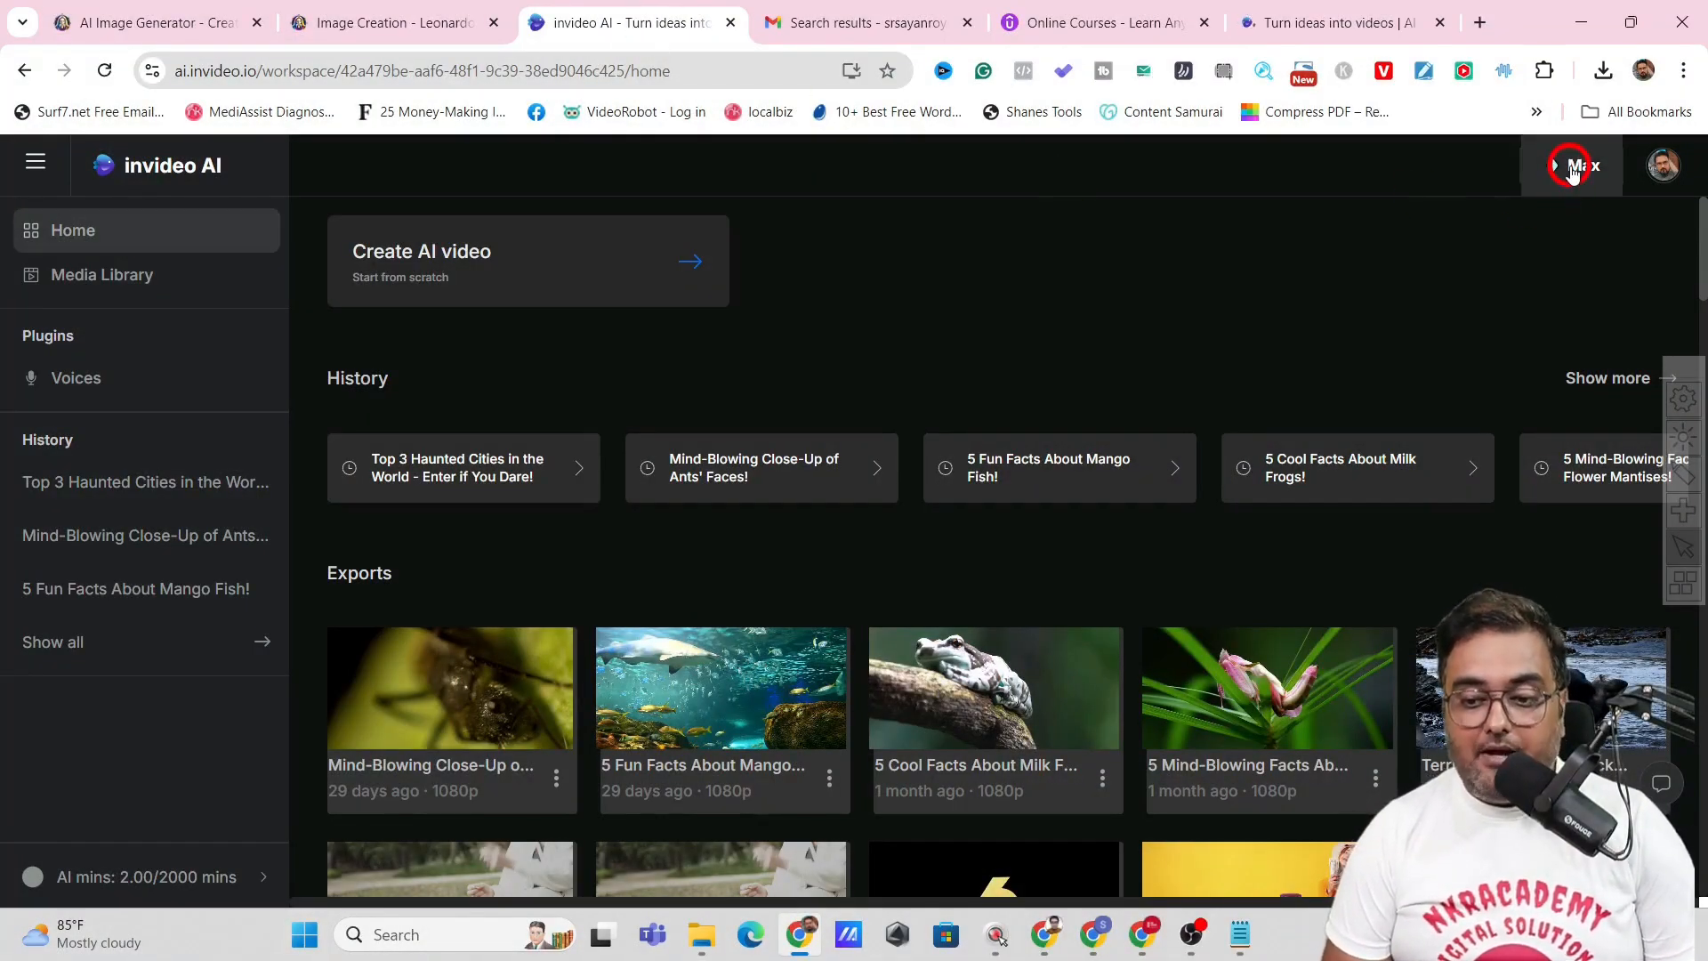
# View the pricing plans via the Max badge: Free $0, Plus $200, Max $480 monthly
pyautogui.click(1575, 165)
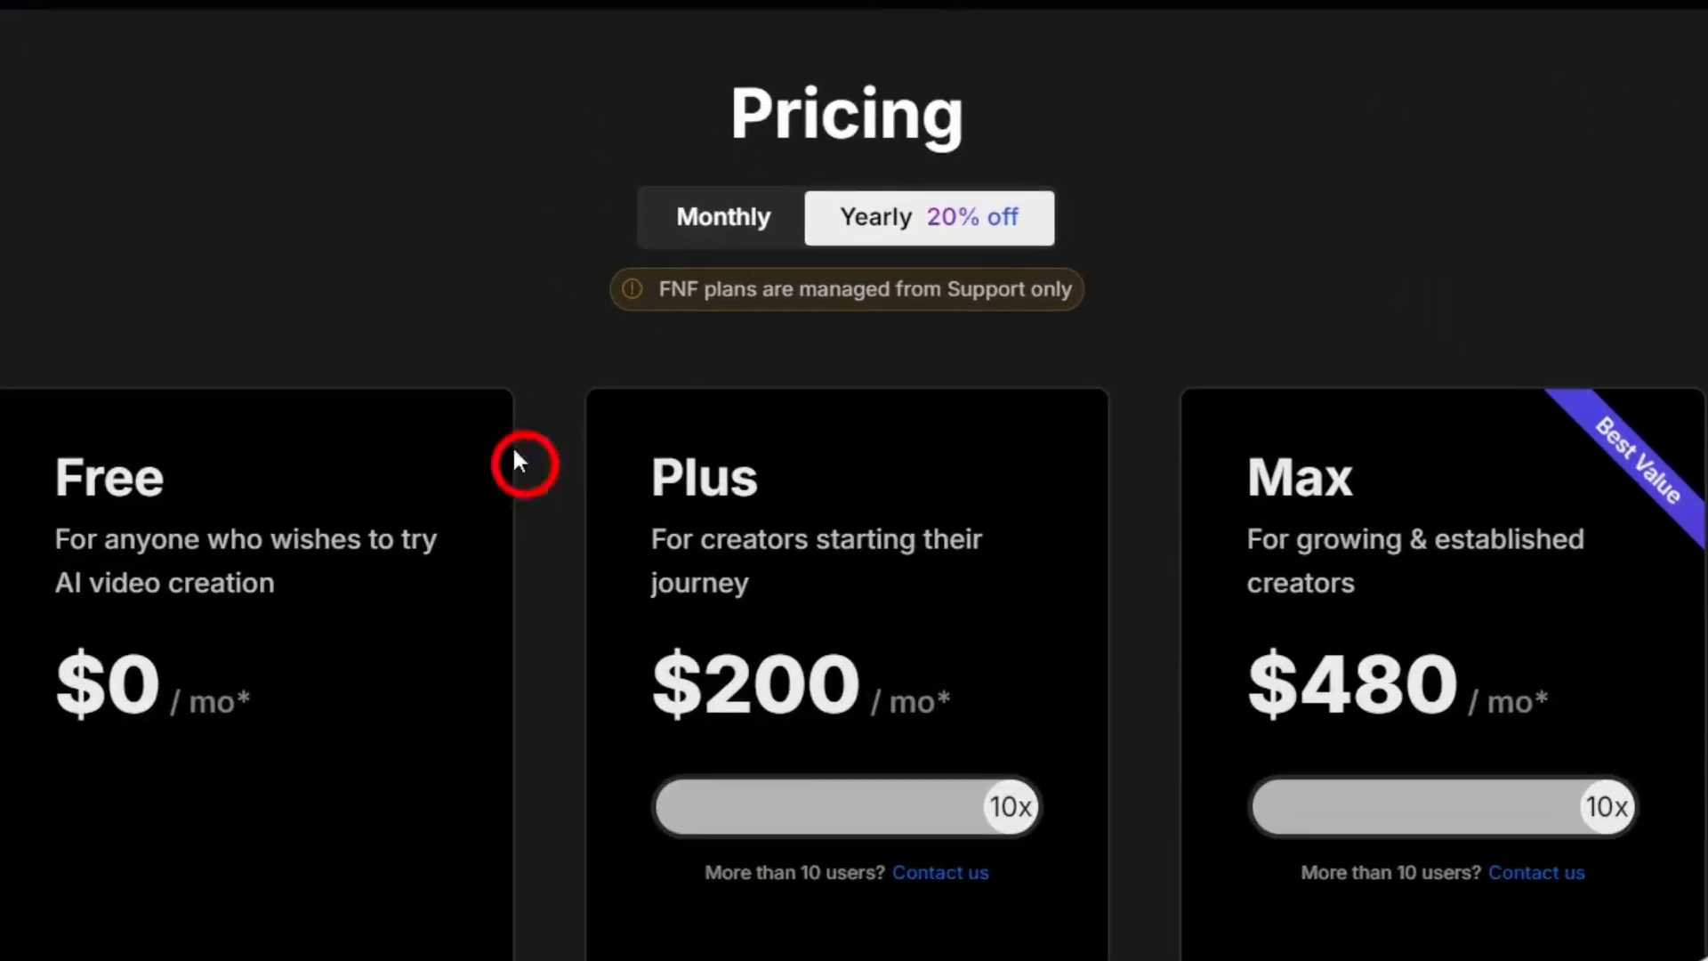
pyautogui.moveTo(142, 517)
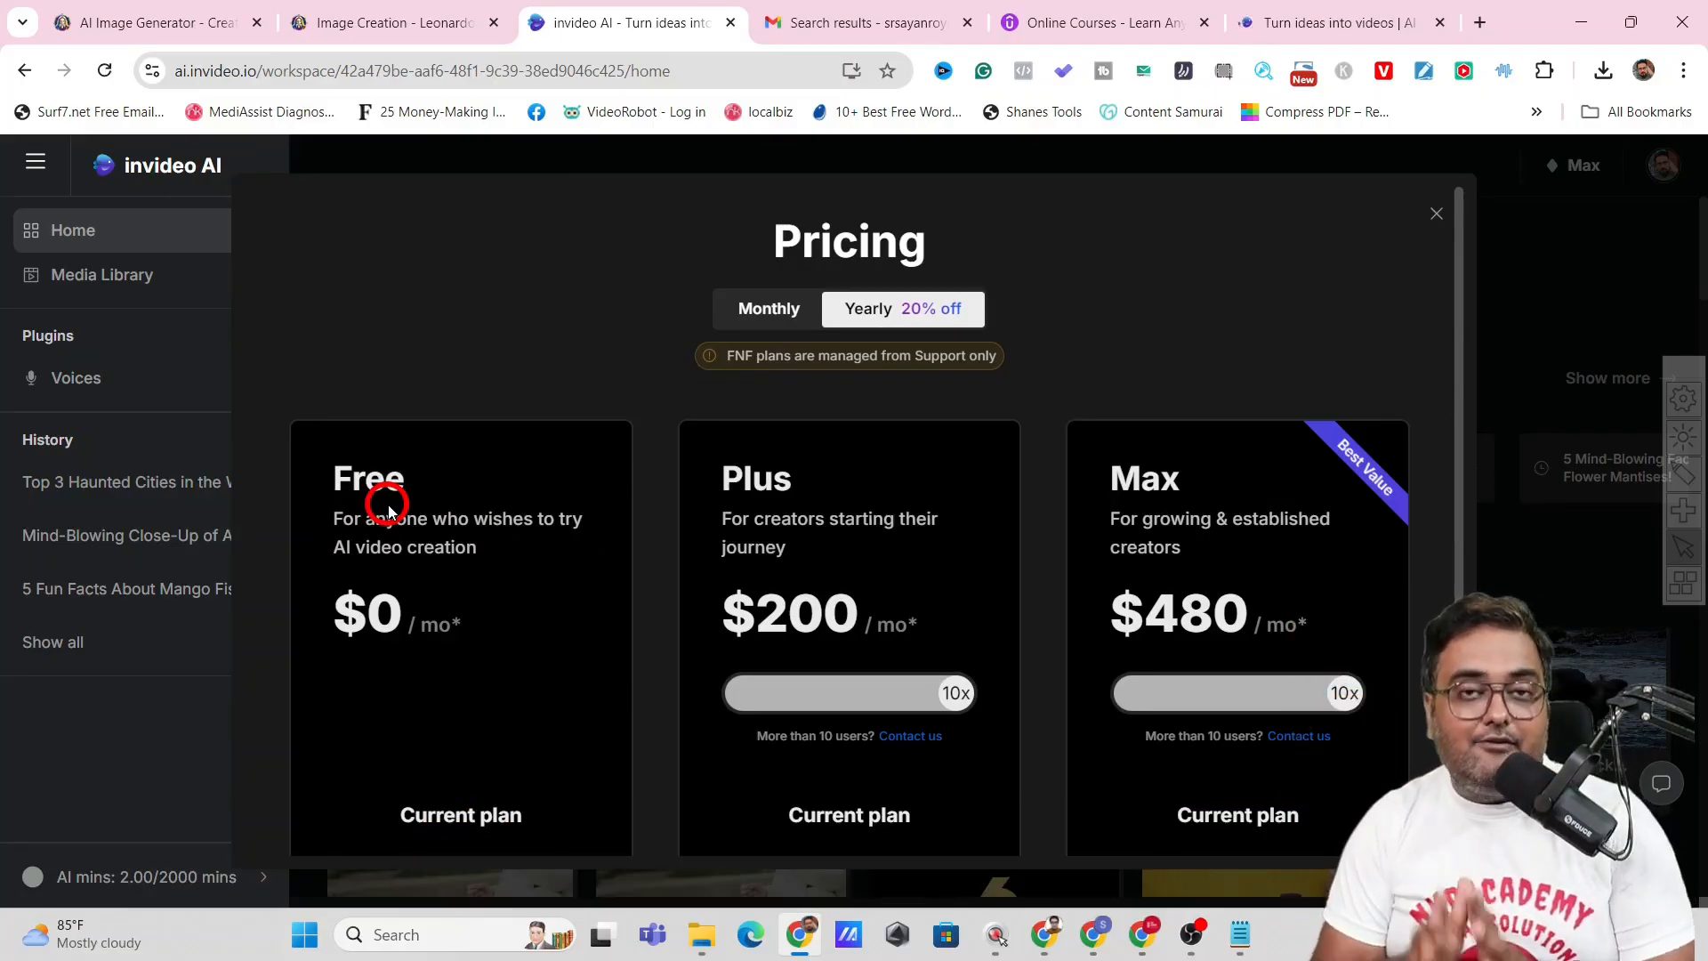
pyautogui.moveTo(856, 577)
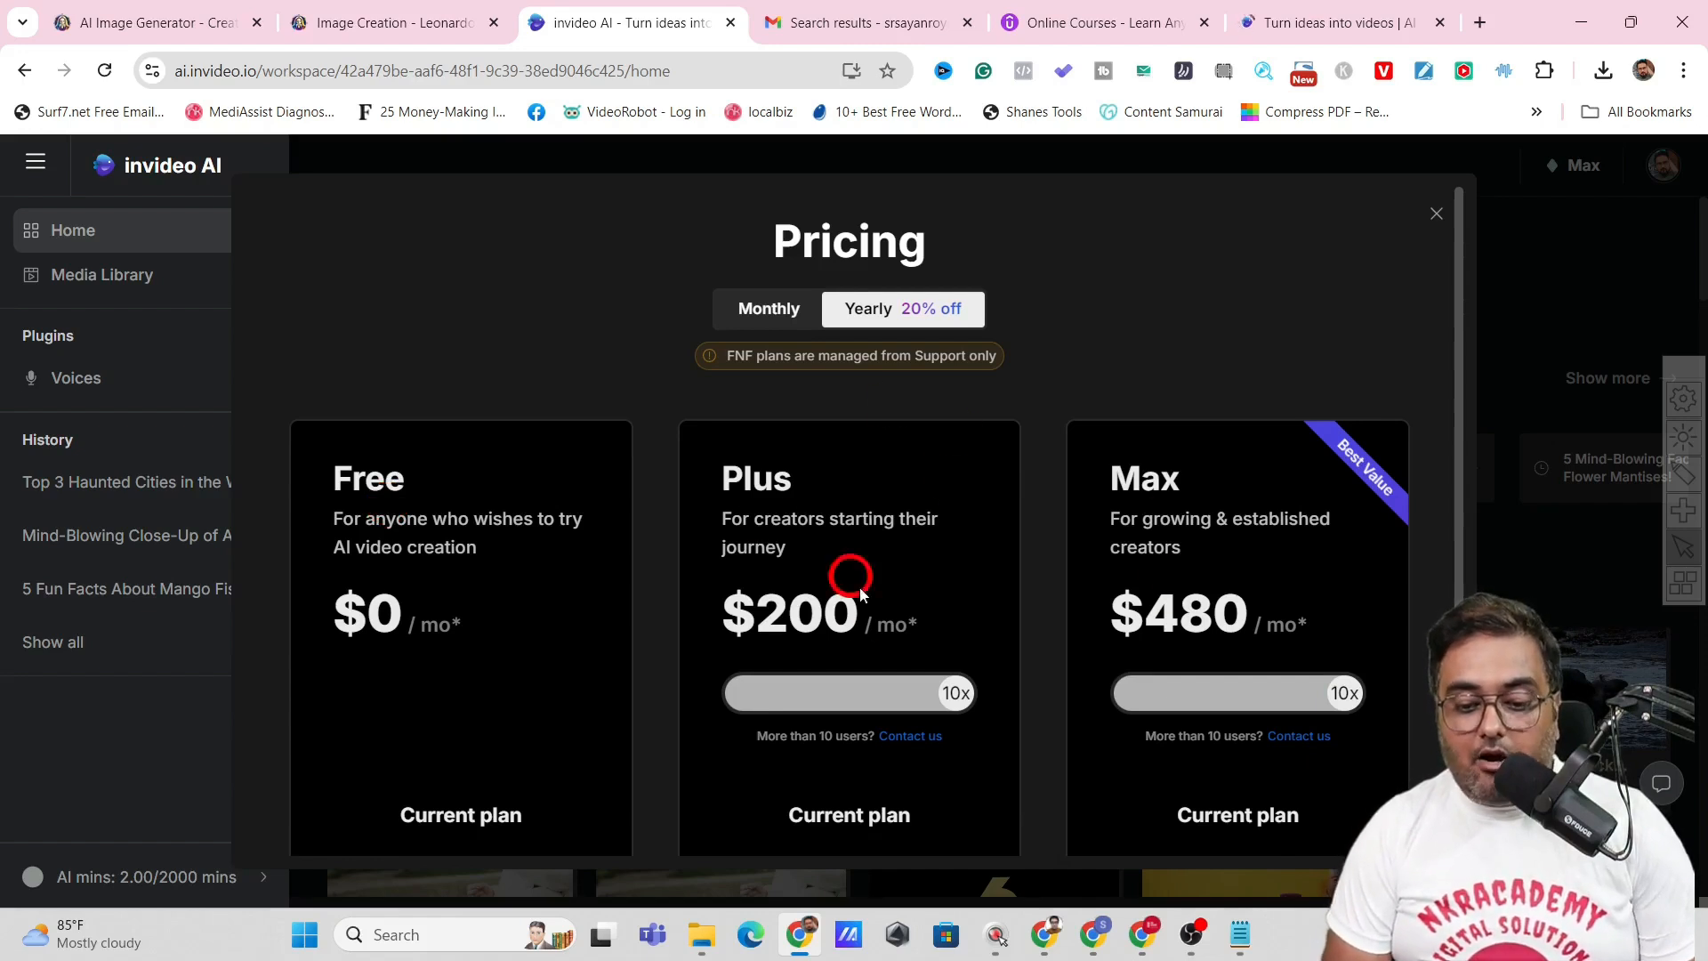